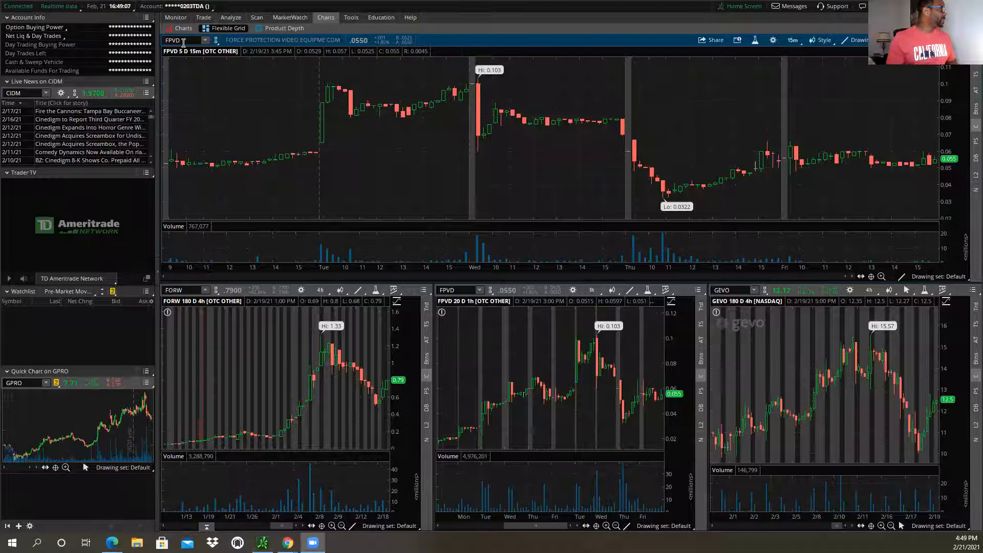
# Load ENZC into the main thinkorswim chart on the one-year daily timeframe.
pyautogui.click(182, 40)
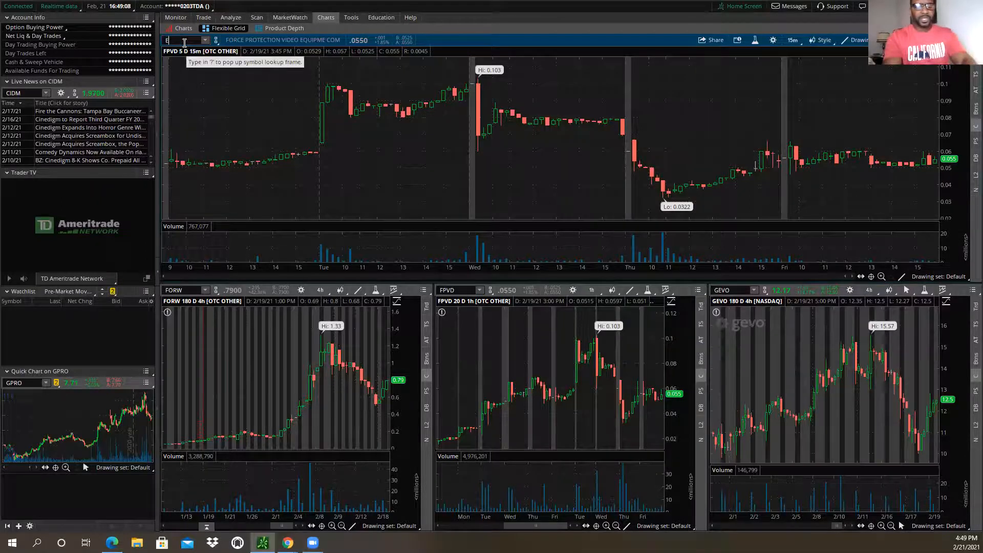
pyautogui.write('ENZC')
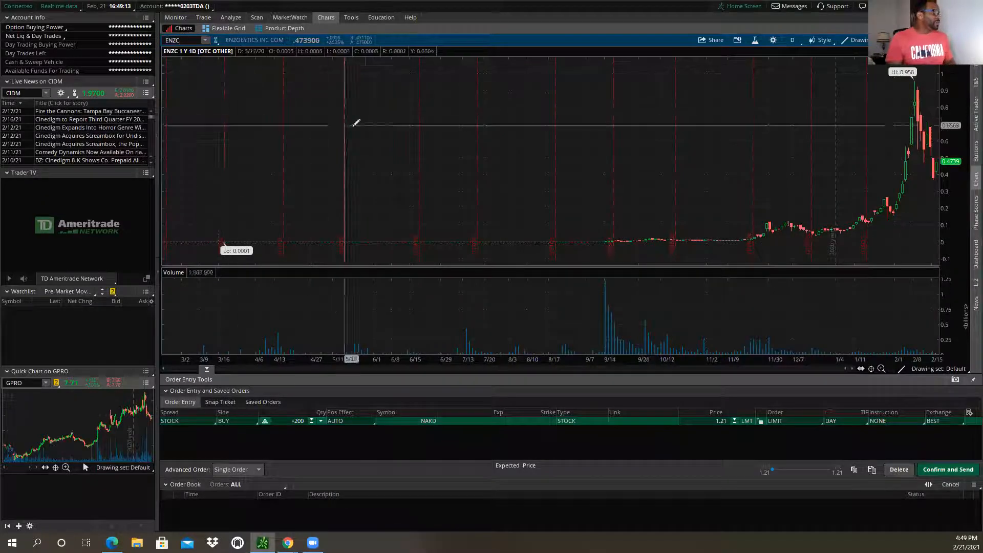
pyautogui.moveTo(652, 169)
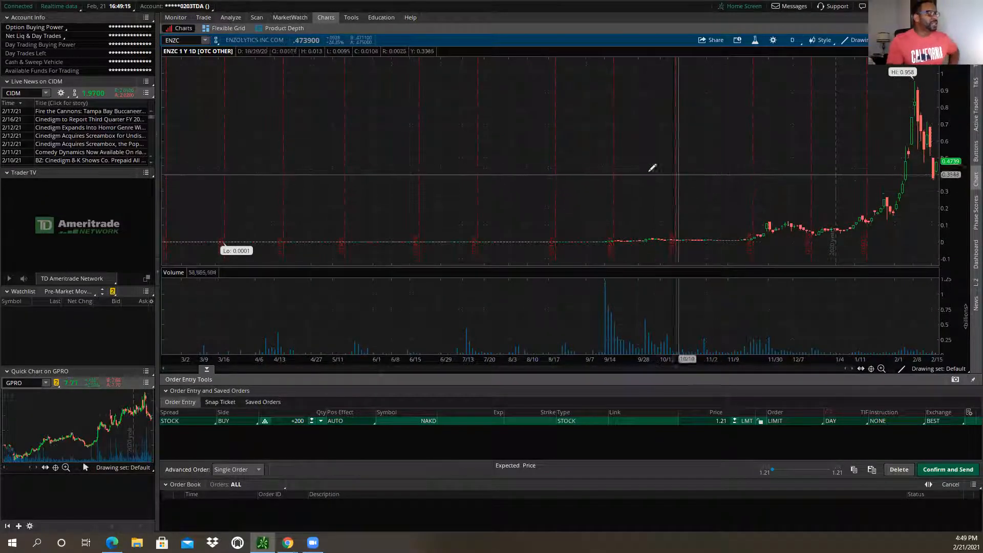
pyautogui.moveTo(690, 156)
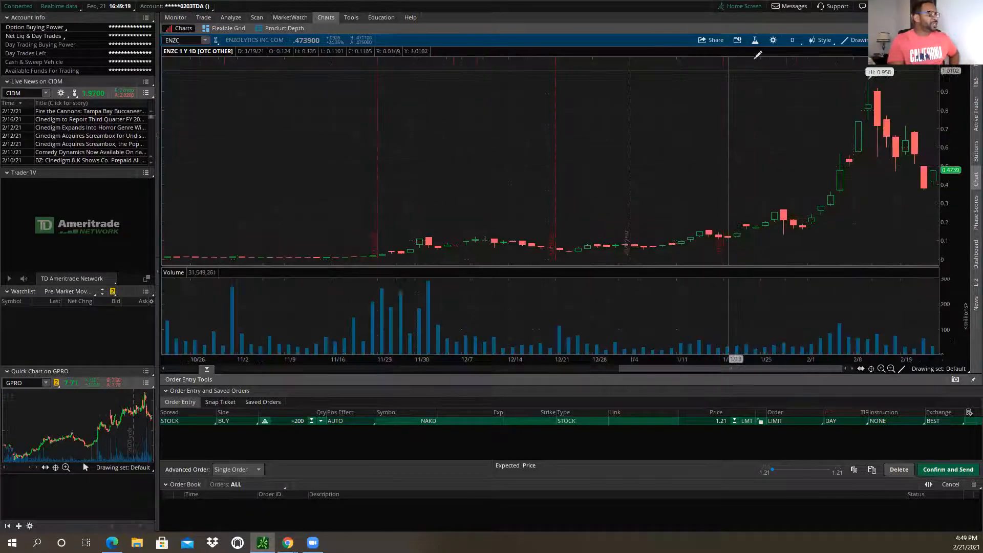
pyautogui.click(792, 39)
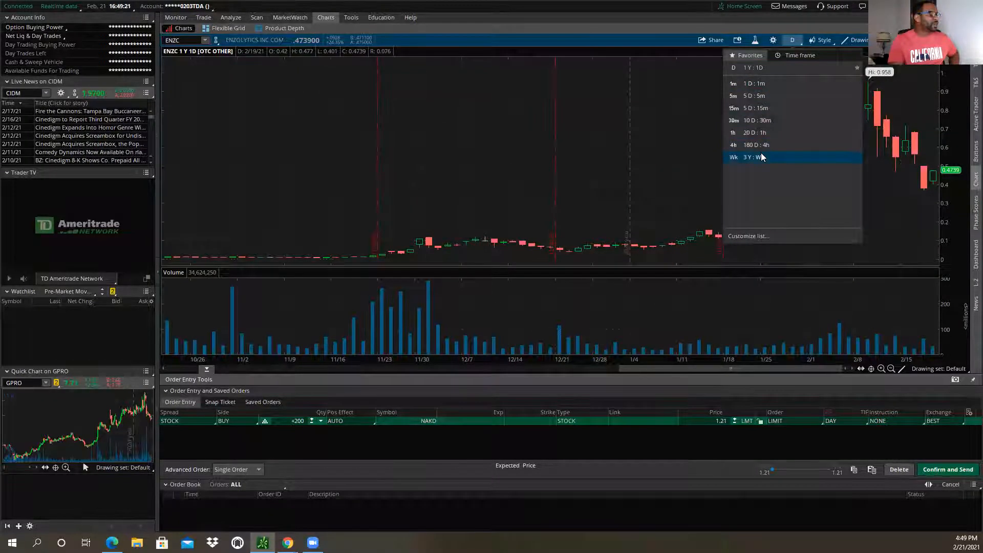
# Switch the ENZC chart to the 180 D : 4h timeframe.
pyautogui.click(754, 145)
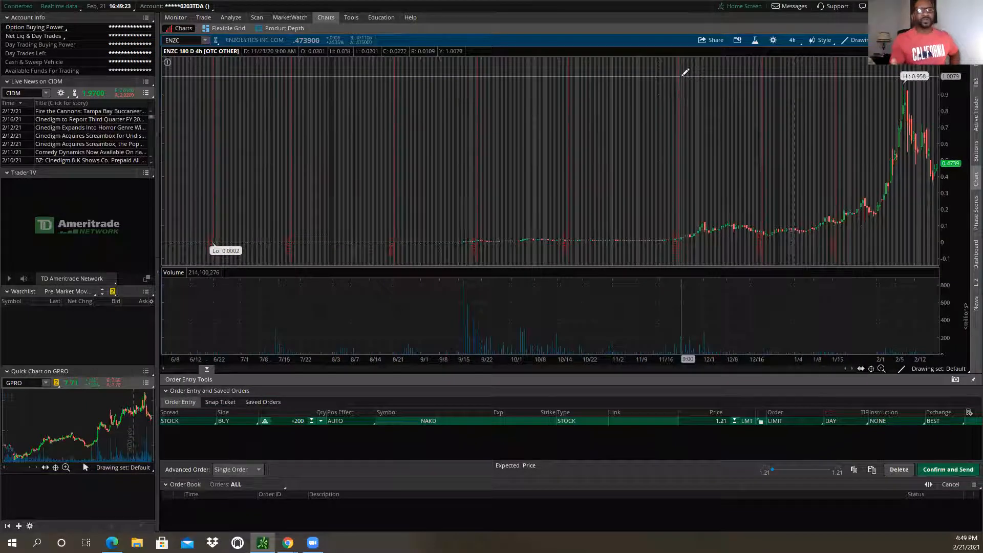
pyautogui.moveTo(740, 129)
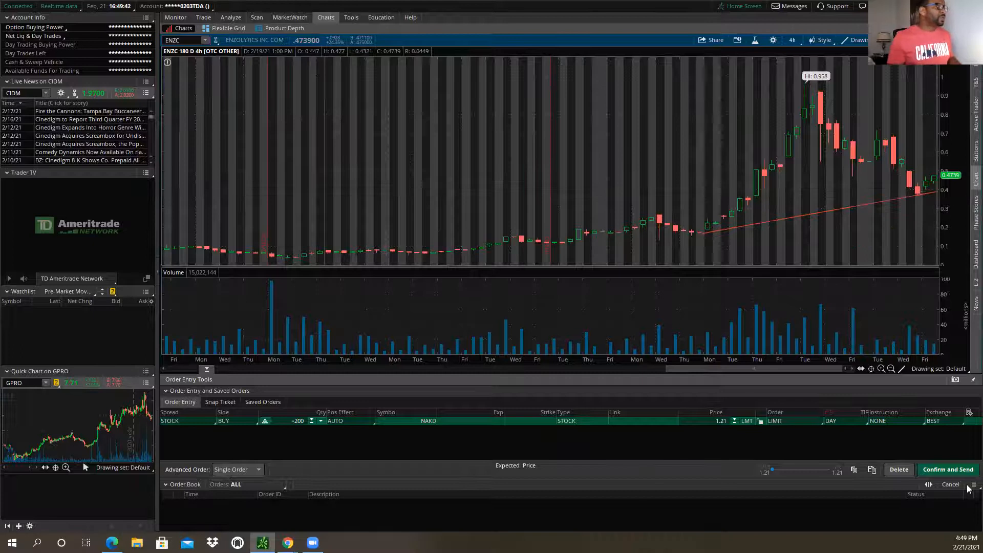
pyautogui.moveTo(827, 87)
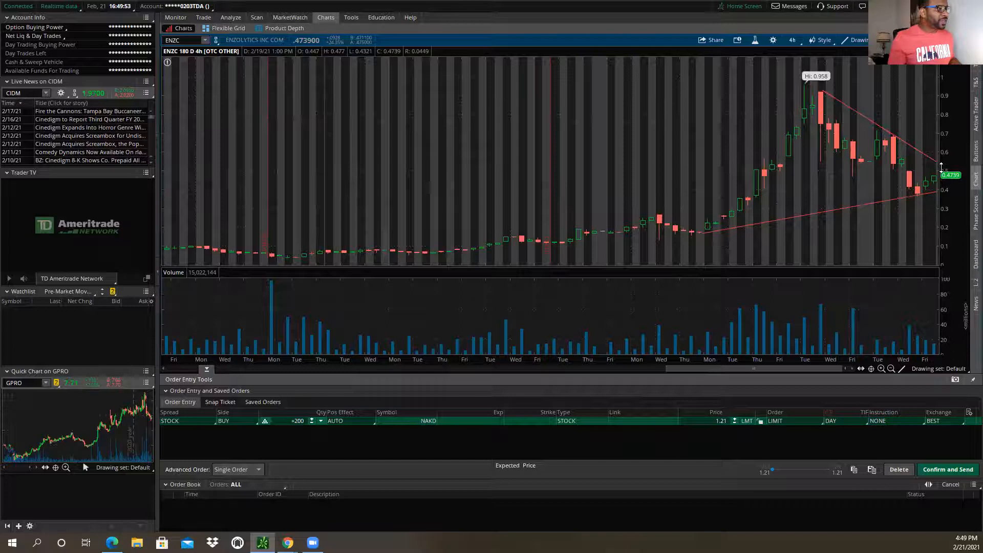
pyautogui.moveTo(941, 168)
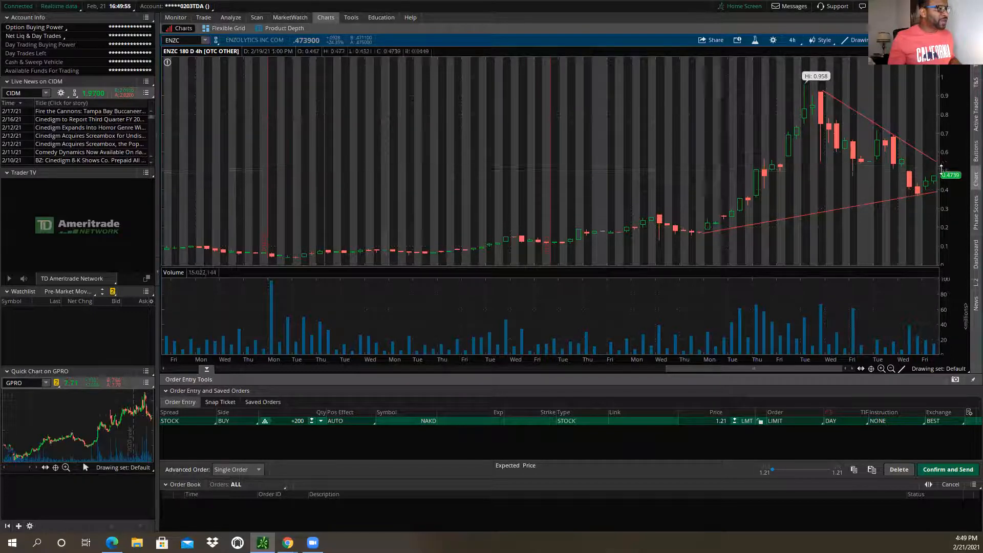
pyautogui.moveTo(941, 168)
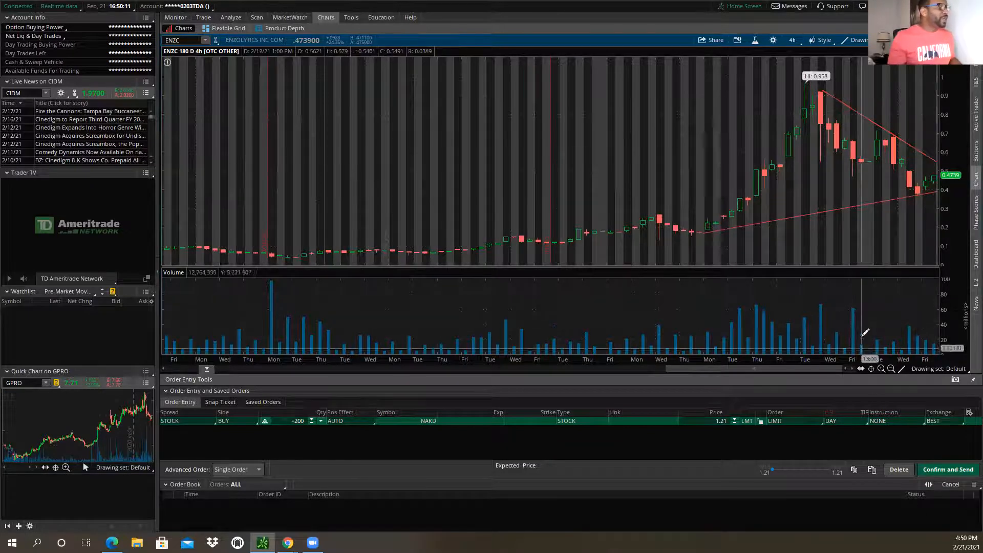
pyautogui.moveTo(843, 112)
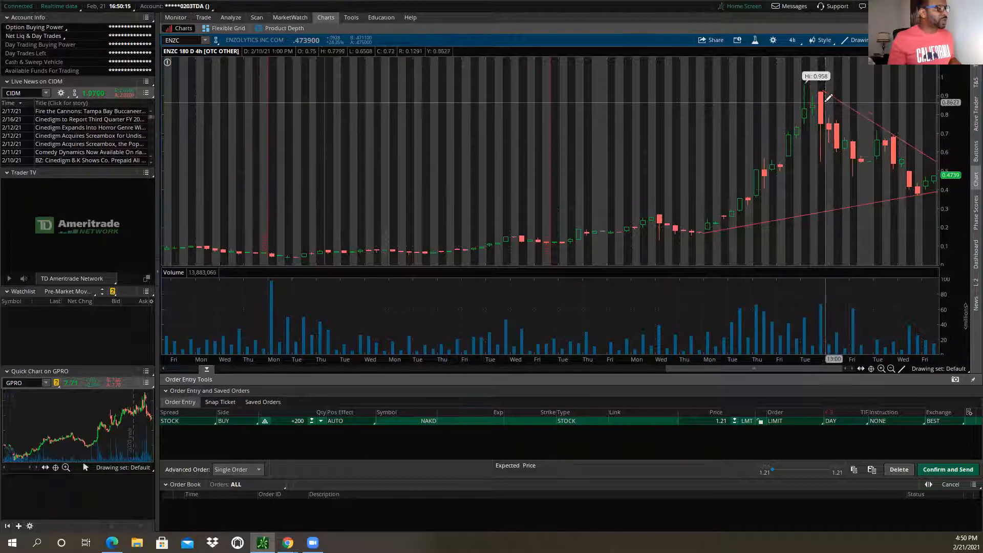
pyautogui.moveTo(827, 100)
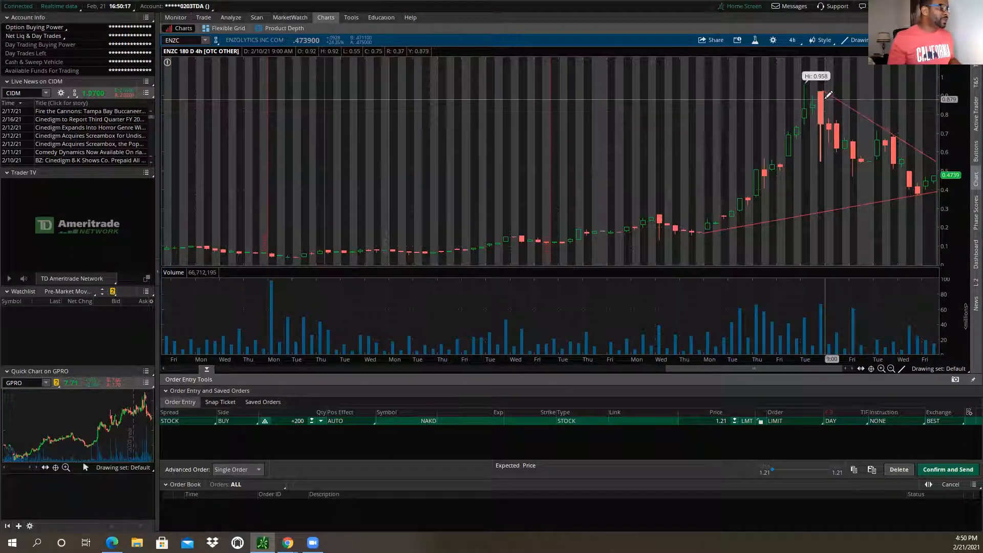
pyautogui.moveTo(843, 123)
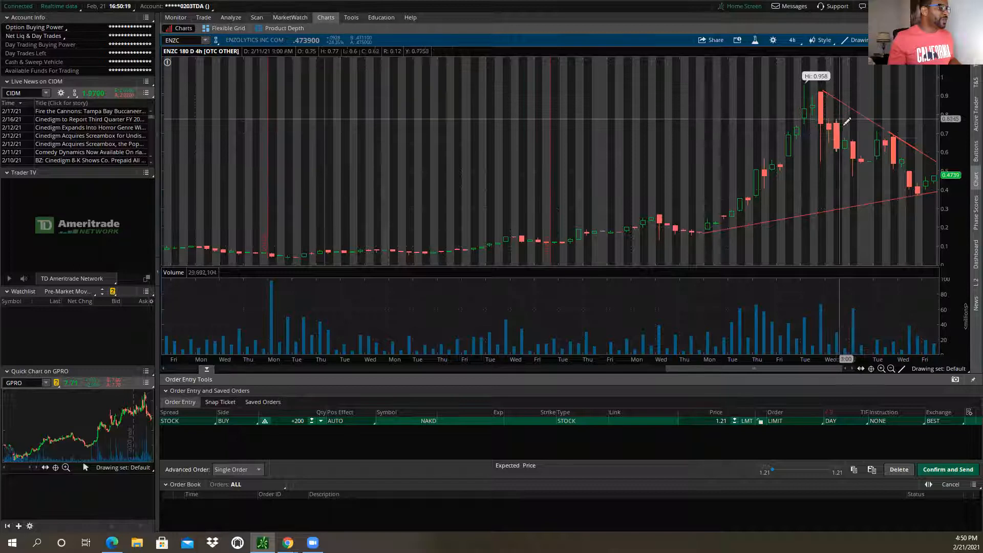
pyautogui.moveTo(910, 179)
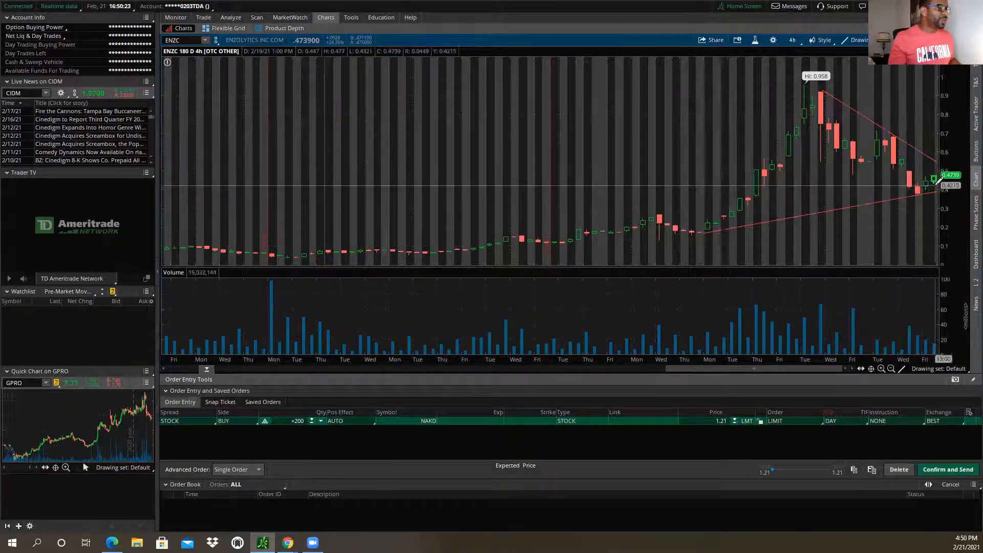
pyautogui.moveTo(950, 185)
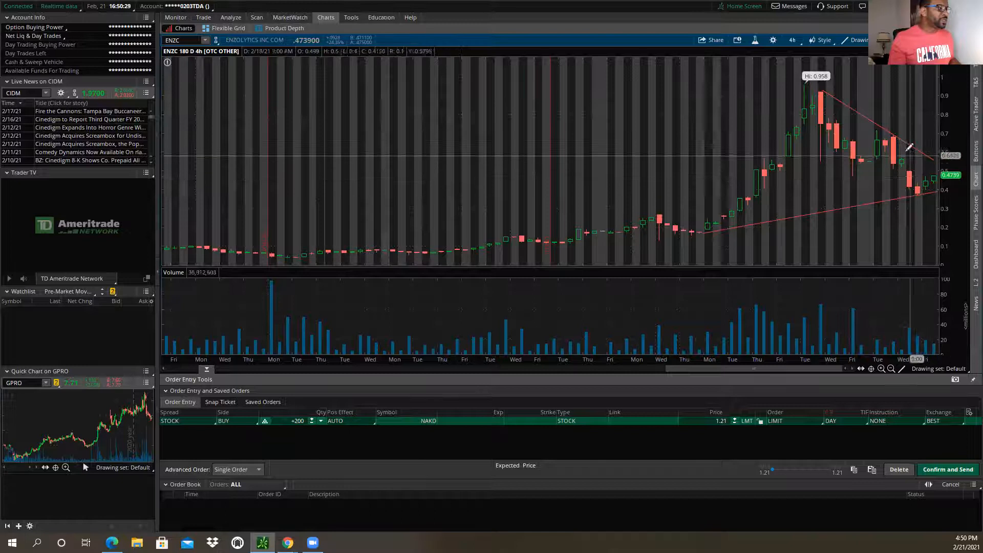
pyautogui.moveTo(893, 132)
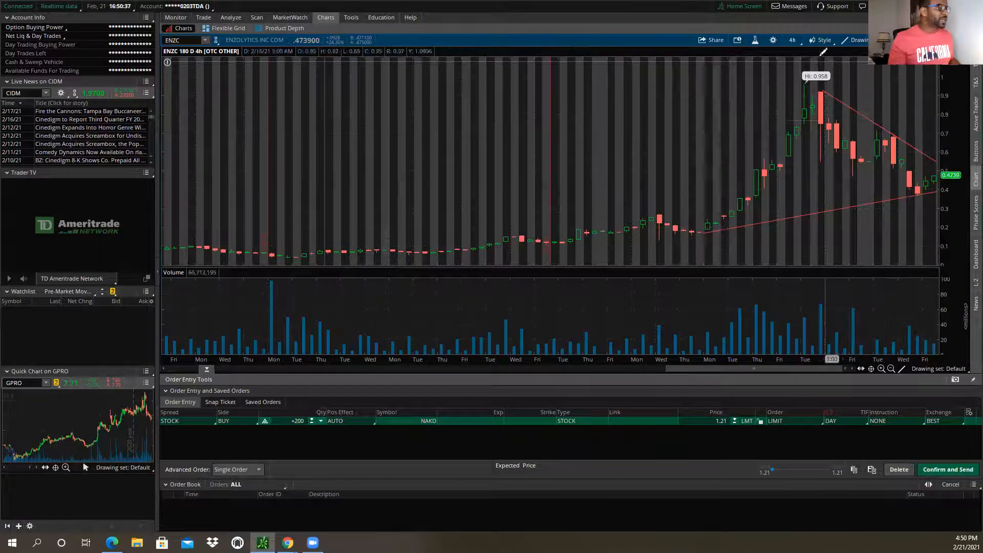
pyautogui.moveTo(792, 40)
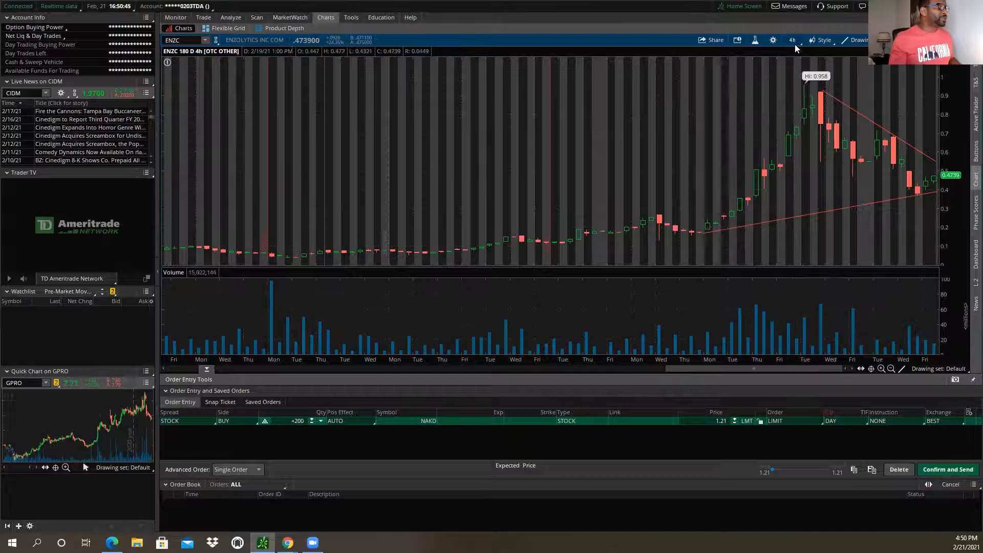
# Move ENZC to the 3 Y : Wk chart and remove the rising trendline.
pyautogui.click(792, 39)
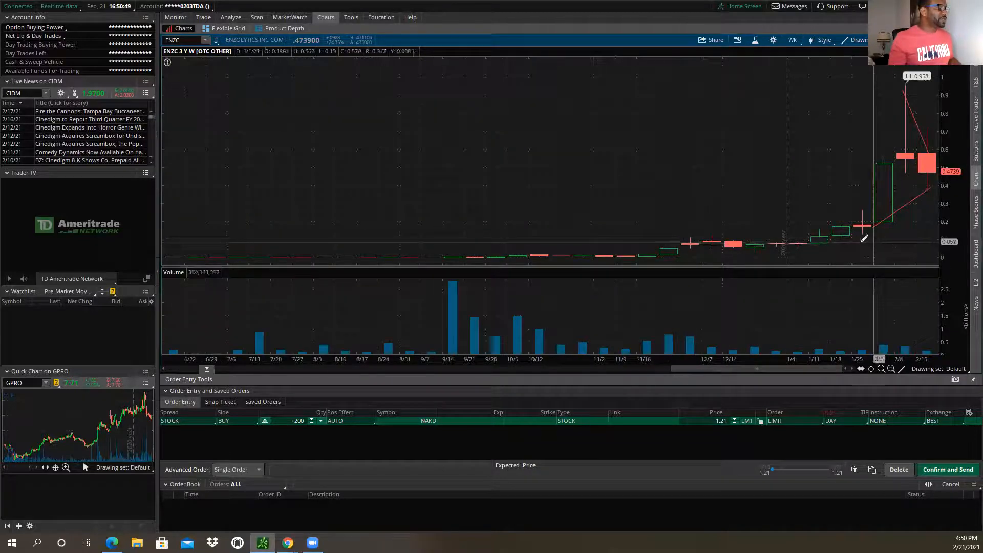
pyautogui.moveTo(878, 220)
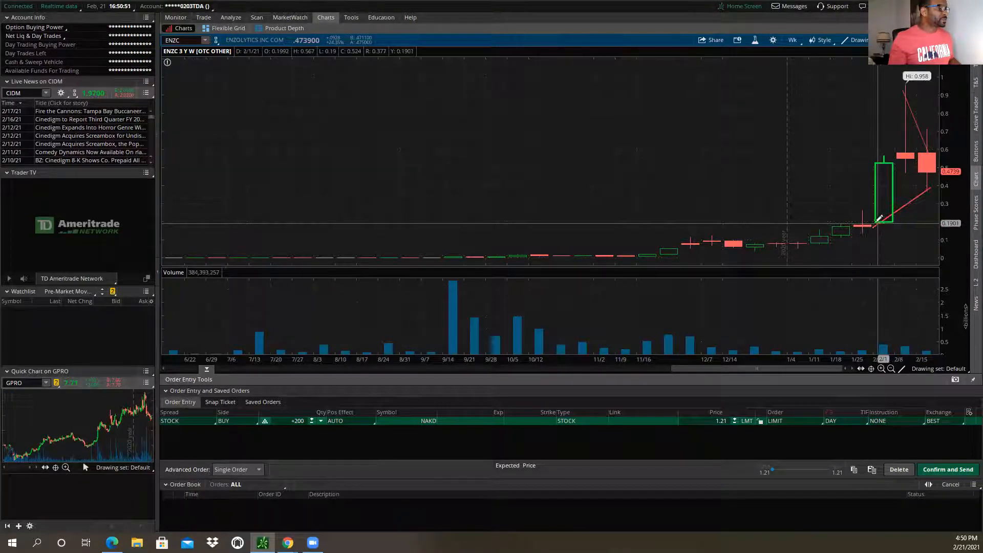
pyautogui.rightClick(877, 219)
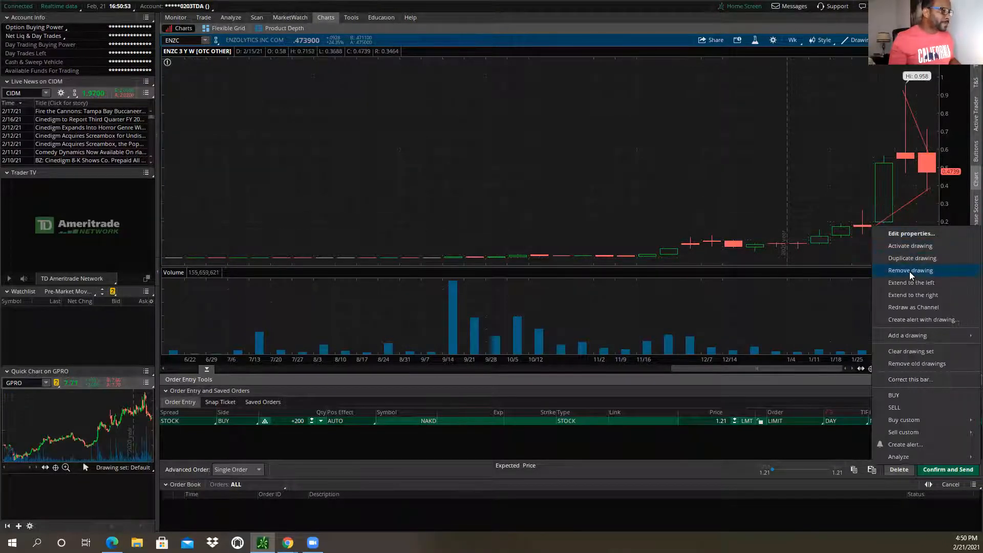
pyautogui.click(910, 270)
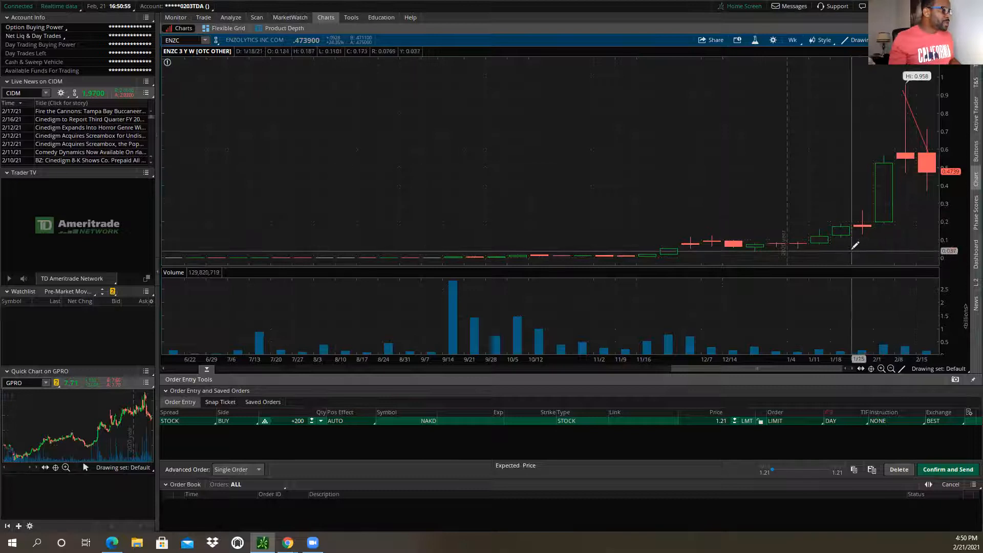
pyautogui.moveTo(828, 240)
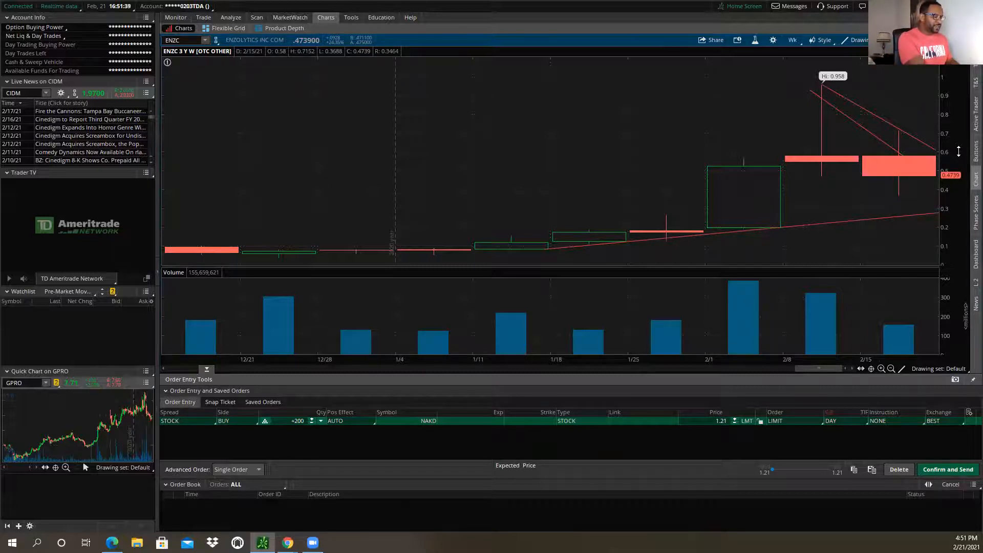
pyautogui.moveTo(912, 116)
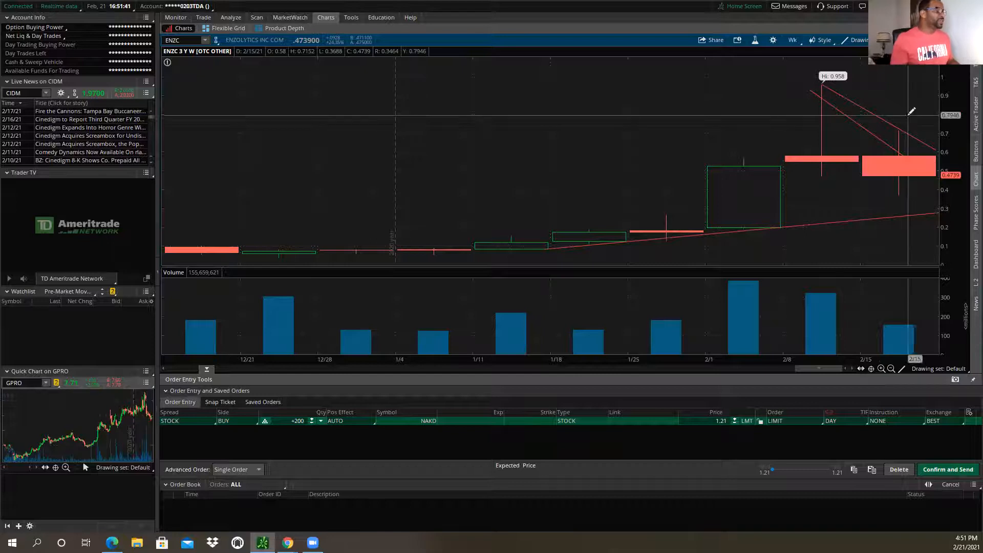
pyautogui.click(792, 40)
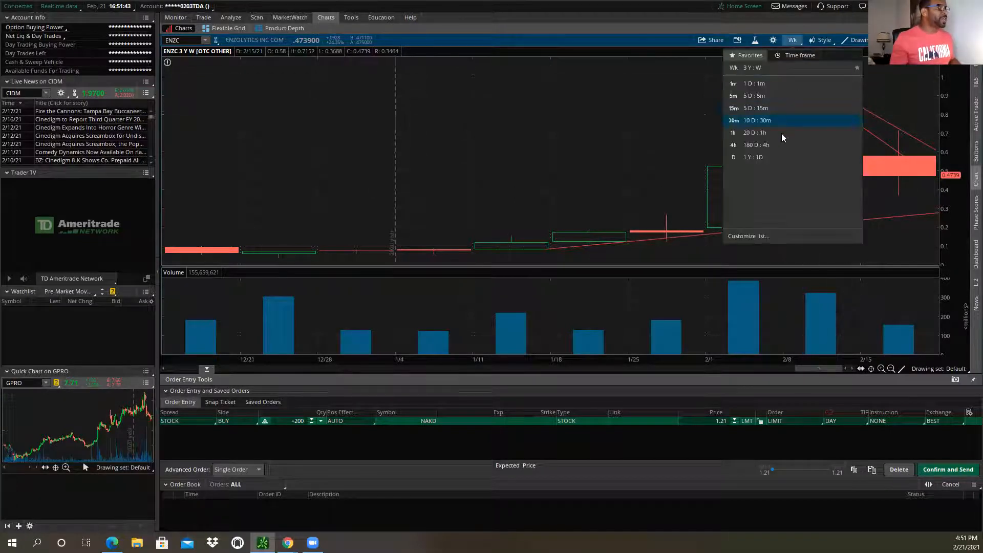
pyautogui.click(732, 157)
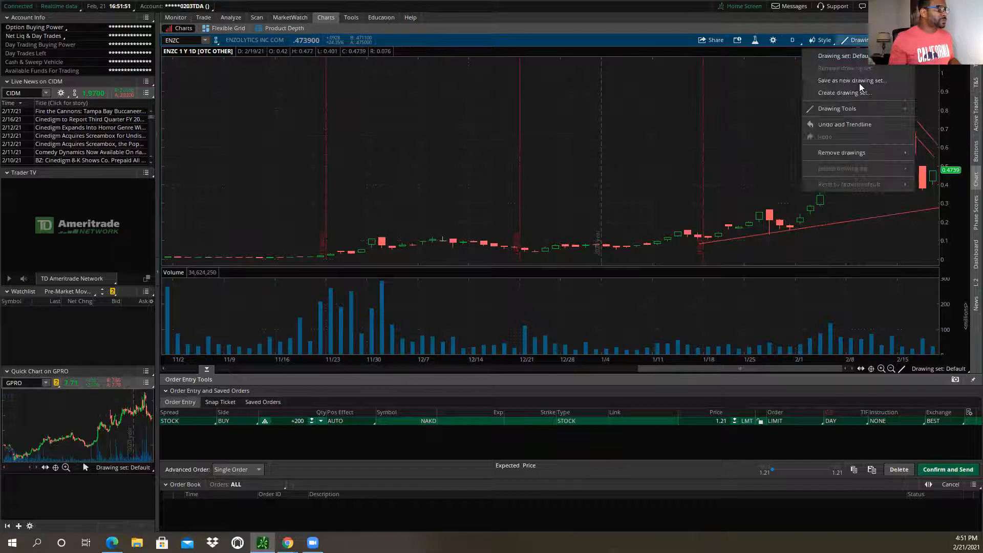
pyautogui.moveTo(844, 124)
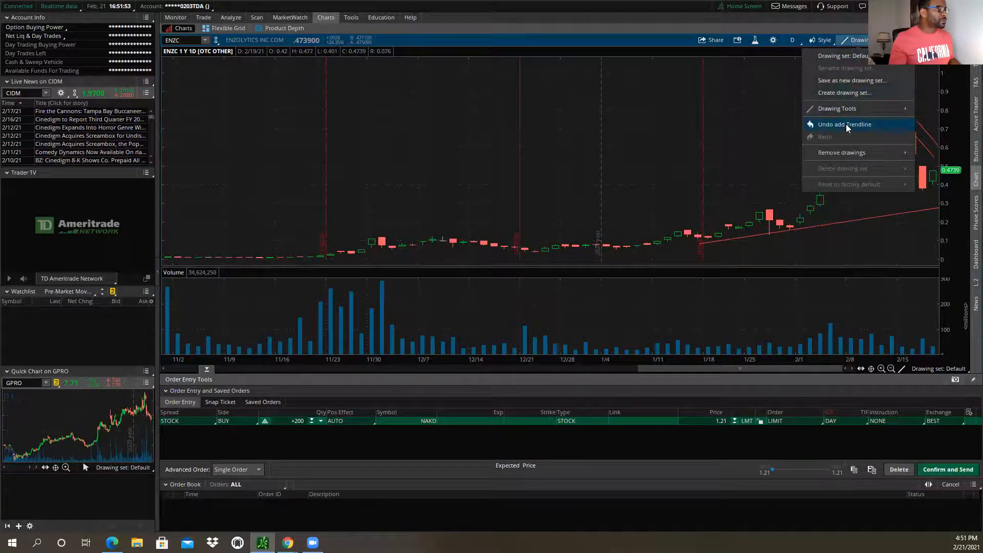
pyautogui.click(841, 153)
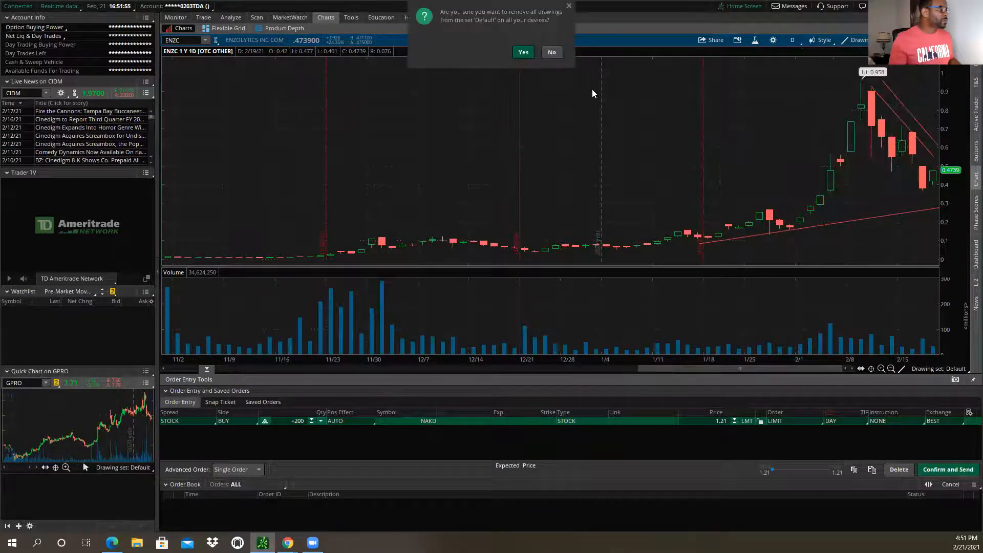
pyautogui.click(522, 52)
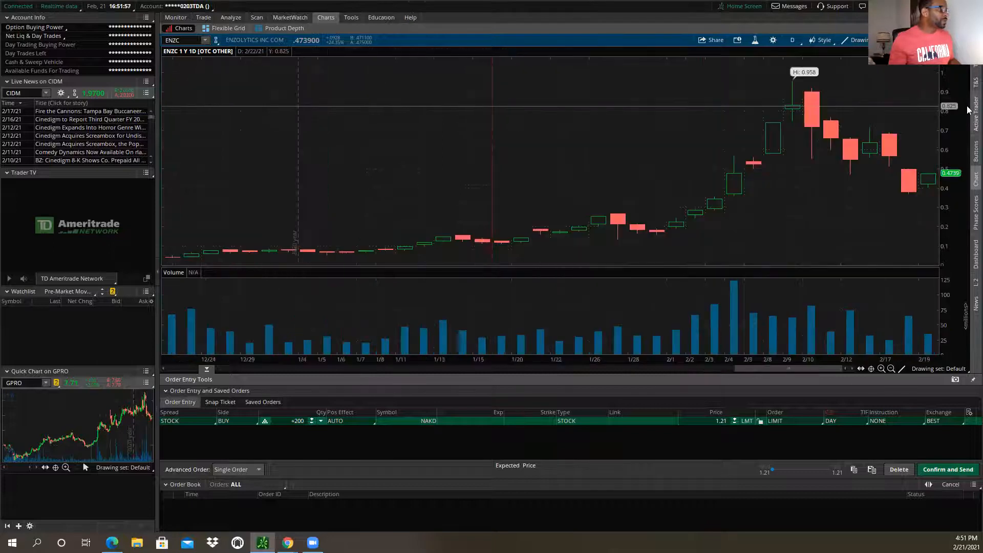
pyautogui.moveTo(836, 91)
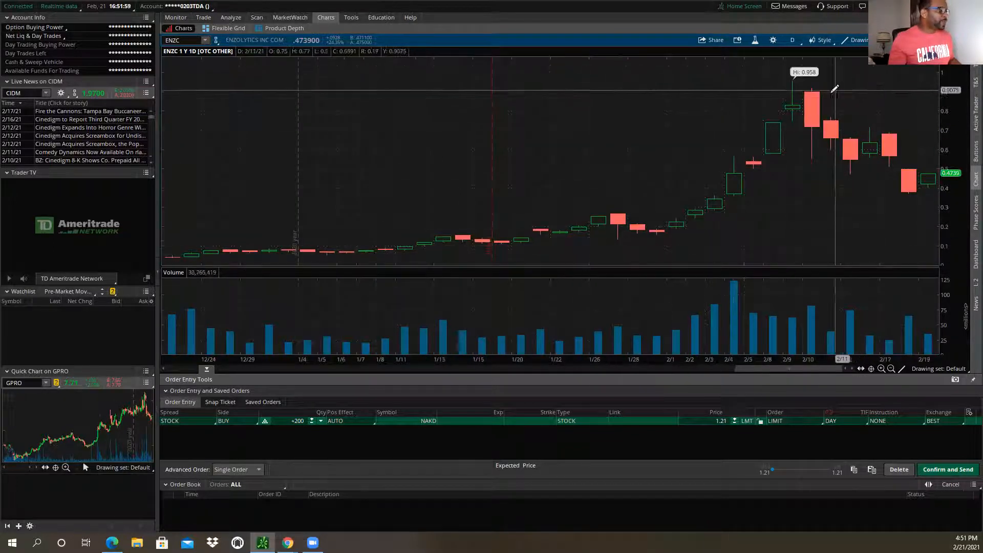
pyautogui.moveTo(820, 91)
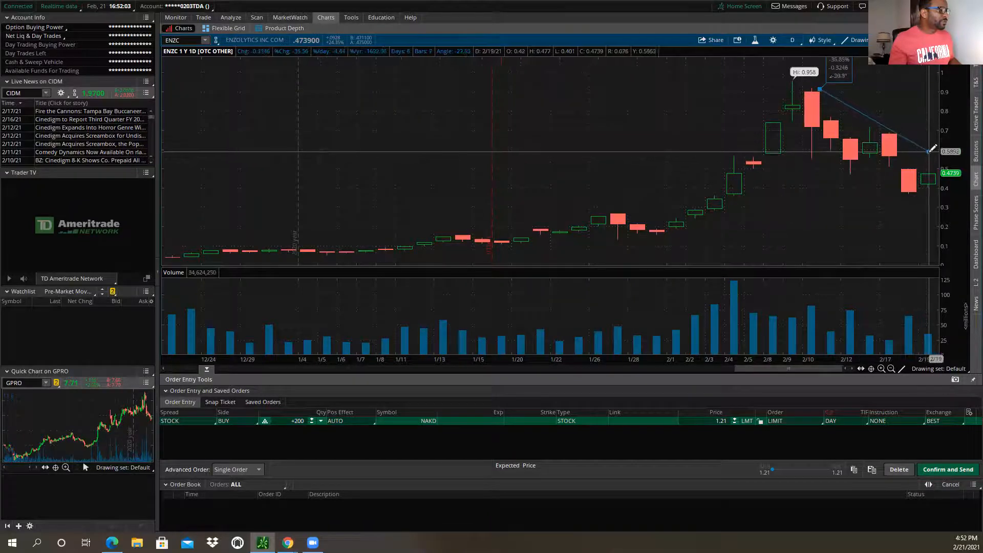
pyautogui.moveTo(934, 156)
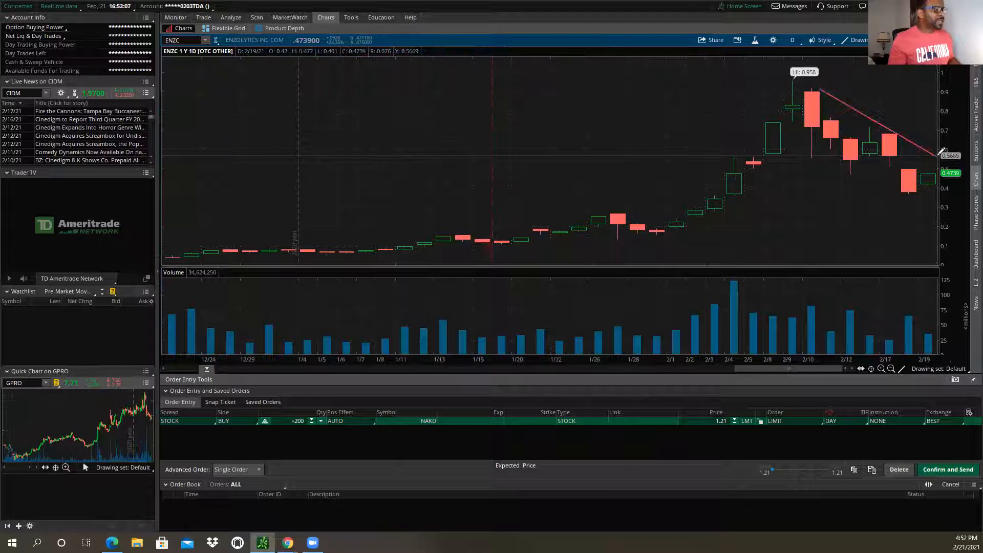
pyautogui.moveTo(941, 173)
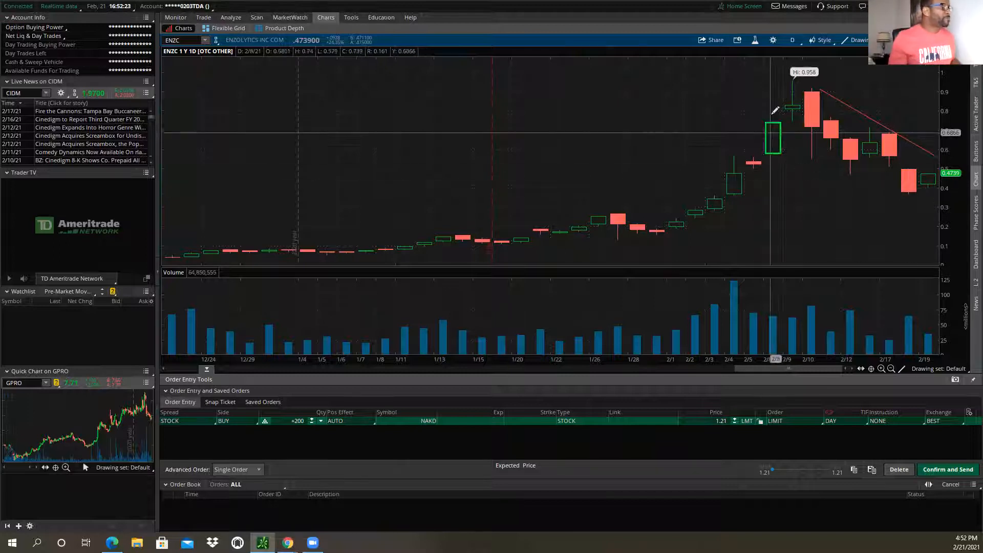
# Switch ENZC to the 180 D : 4h timeframe.
pyautogui.click(792, 39)
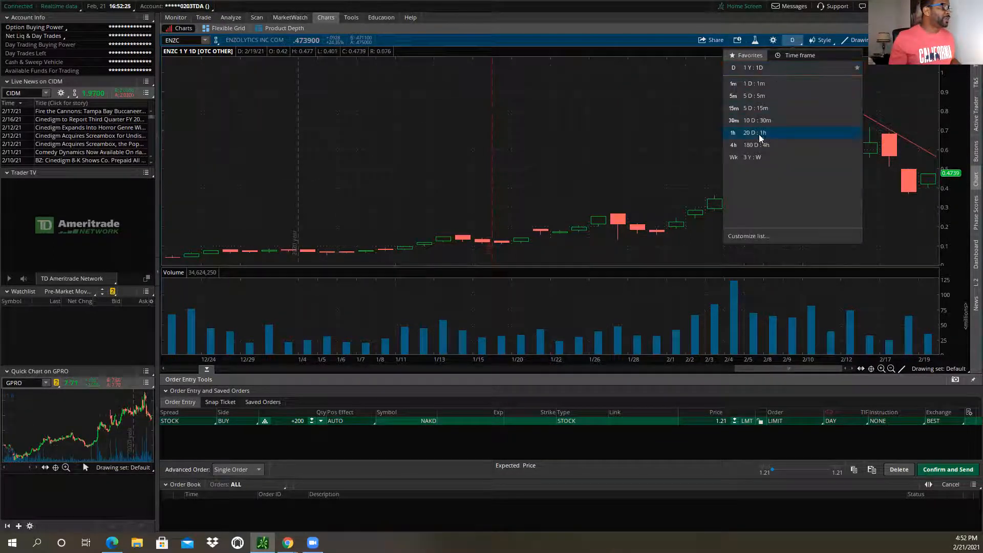
pyautogui.click(756, 145)
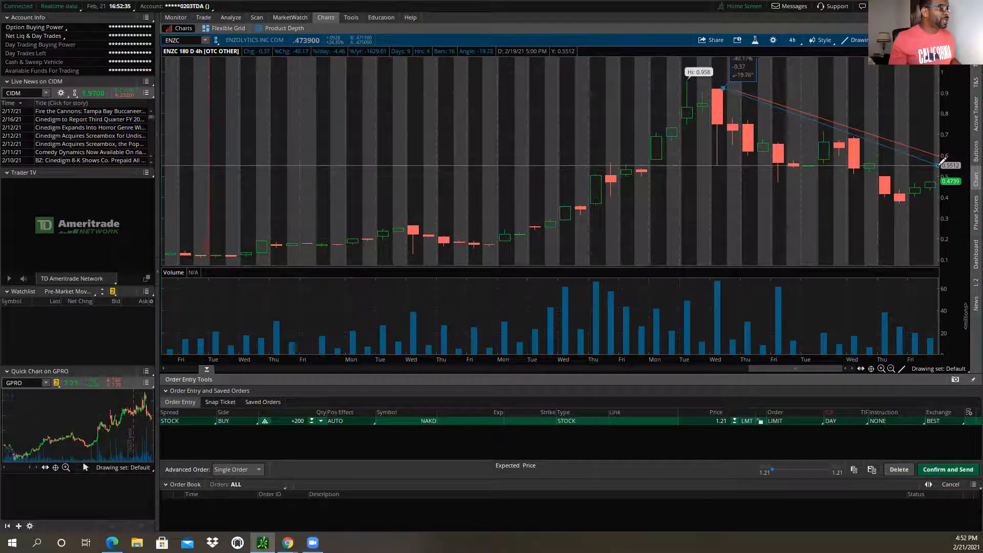
pyautogui.moveTo(927, 160)
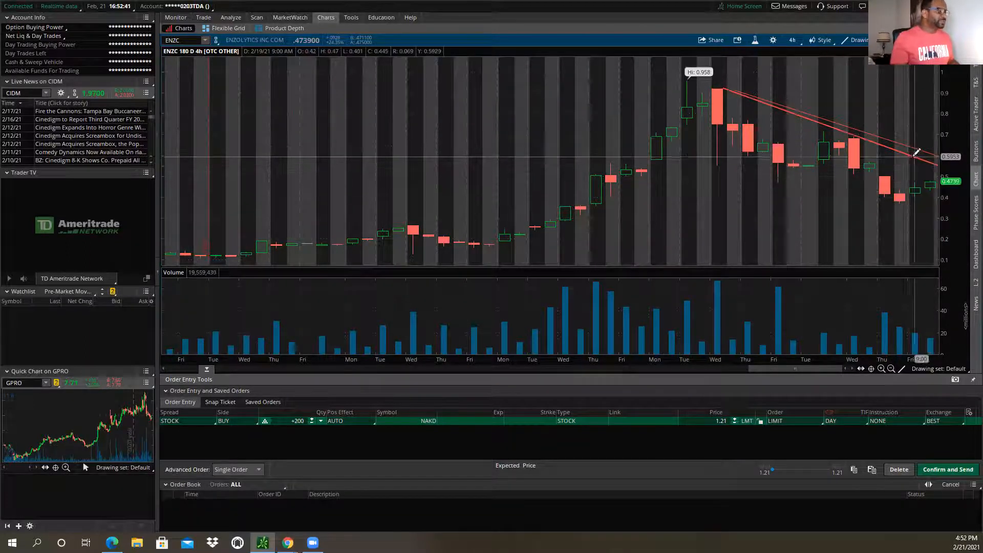
# Switch ENZC to the 20 D : 1h chart with its falling trendlines.
pyautogui.click(792, 40)
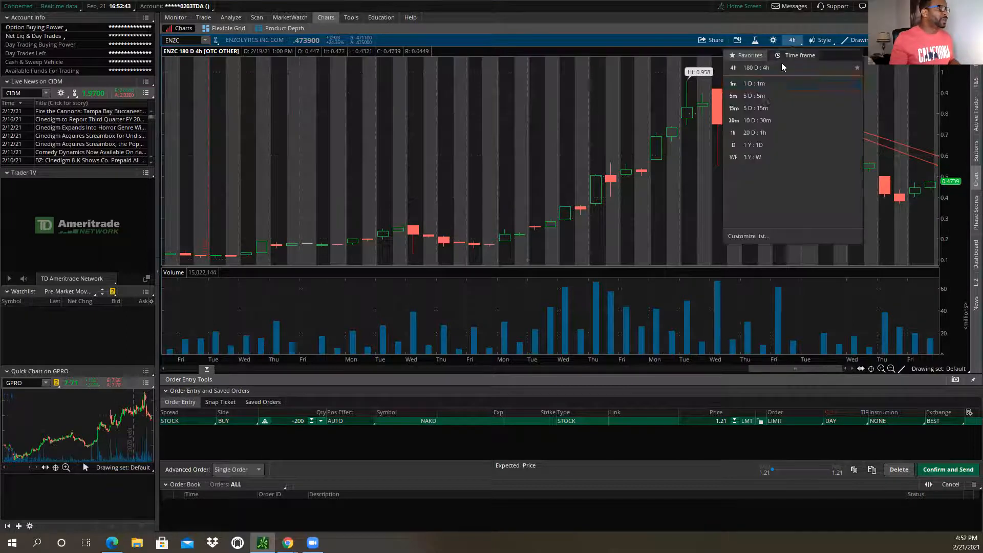
pyautogui.click(737, 132)
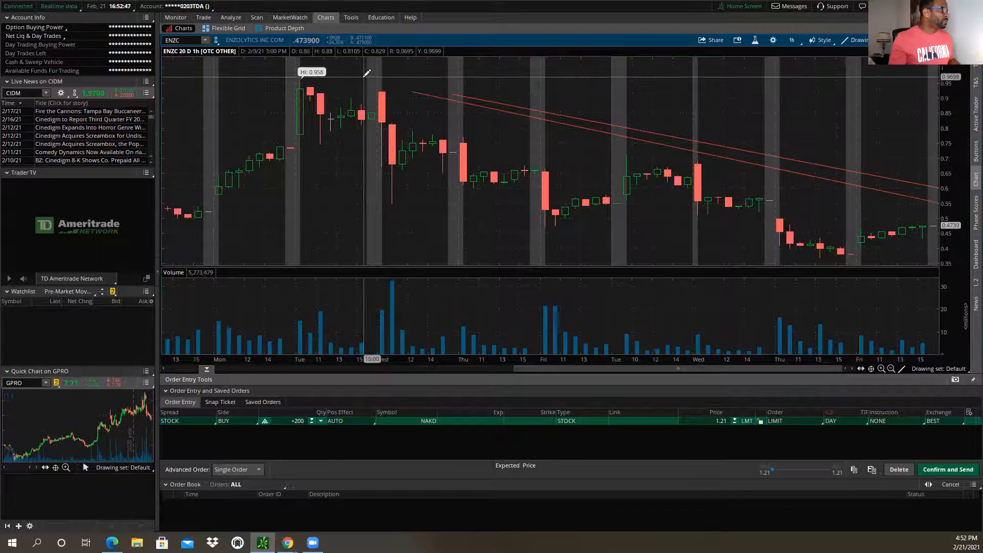
pyautogui.moveTo(386, 88)
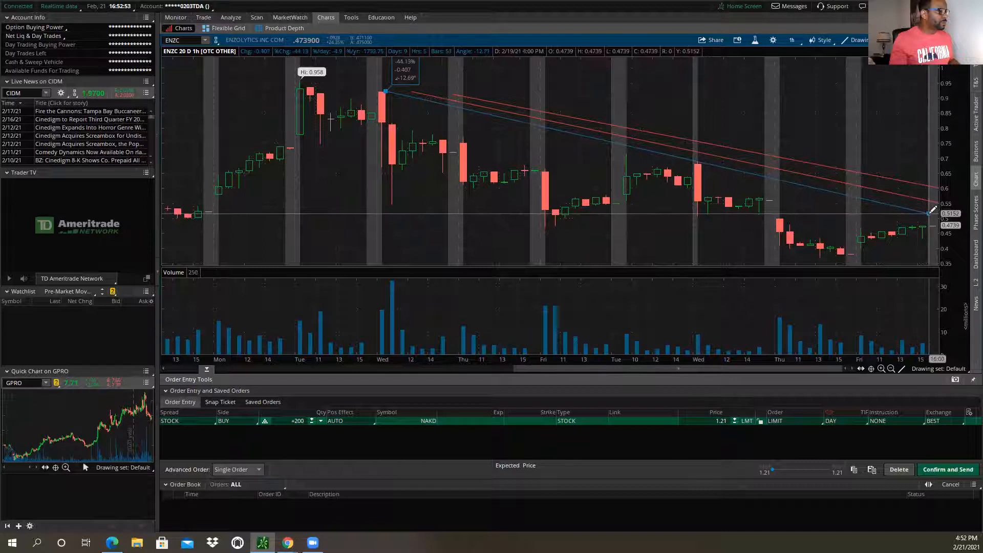
pyautogui.moveTo(931, 212)
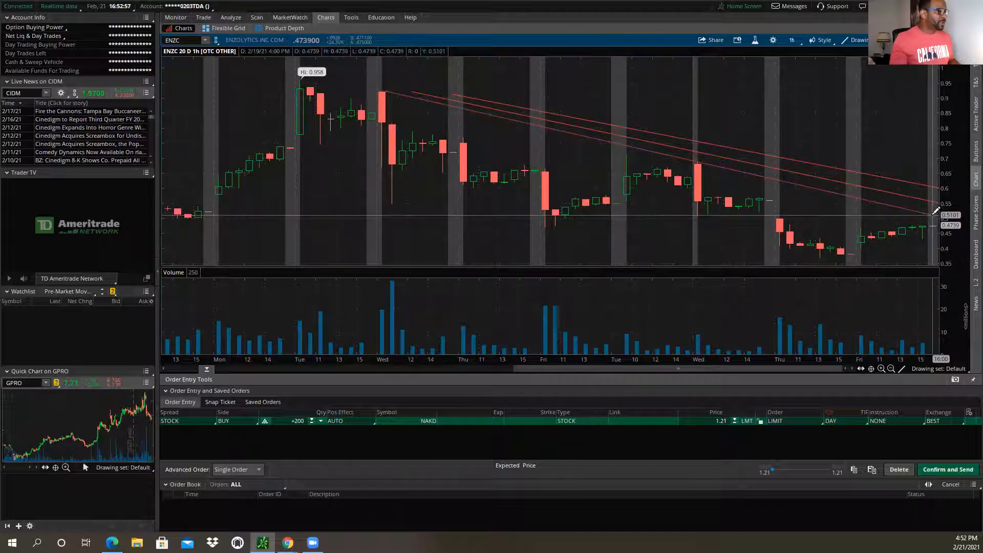
pyautogui.moveTo(932, 213)
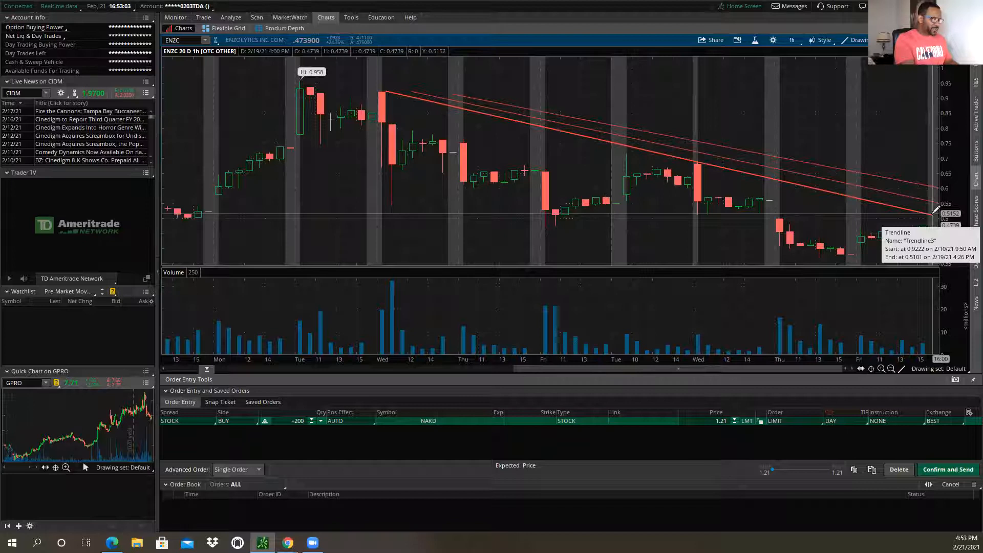
pyautogui.moveTo(826, 27)
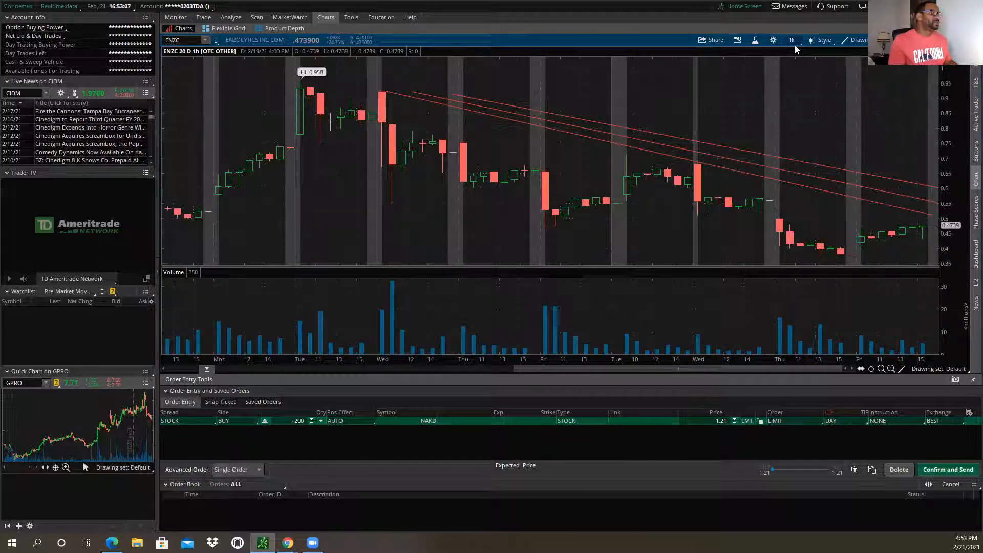
pyautogui.moveTo(770, 65)
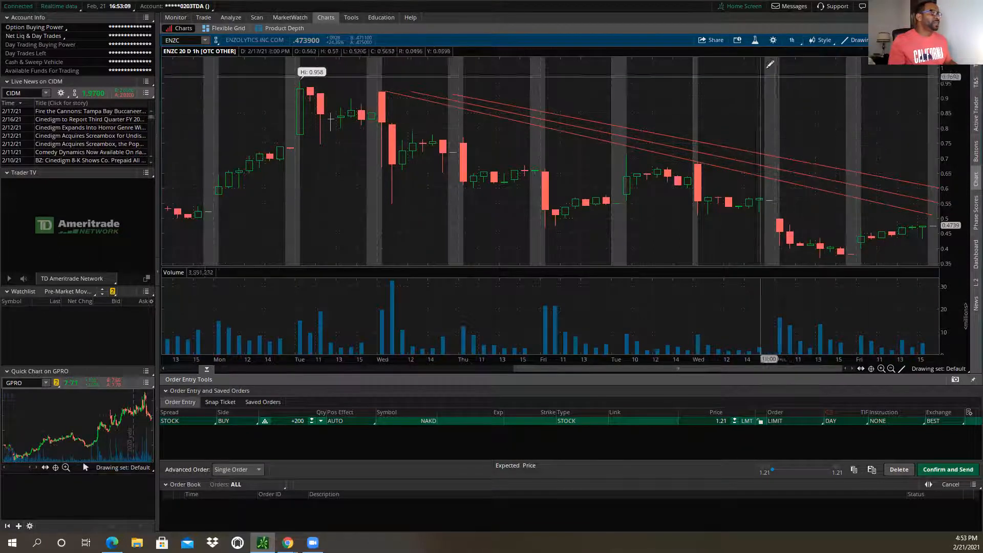
pyautogui.moveTo(774, 213)
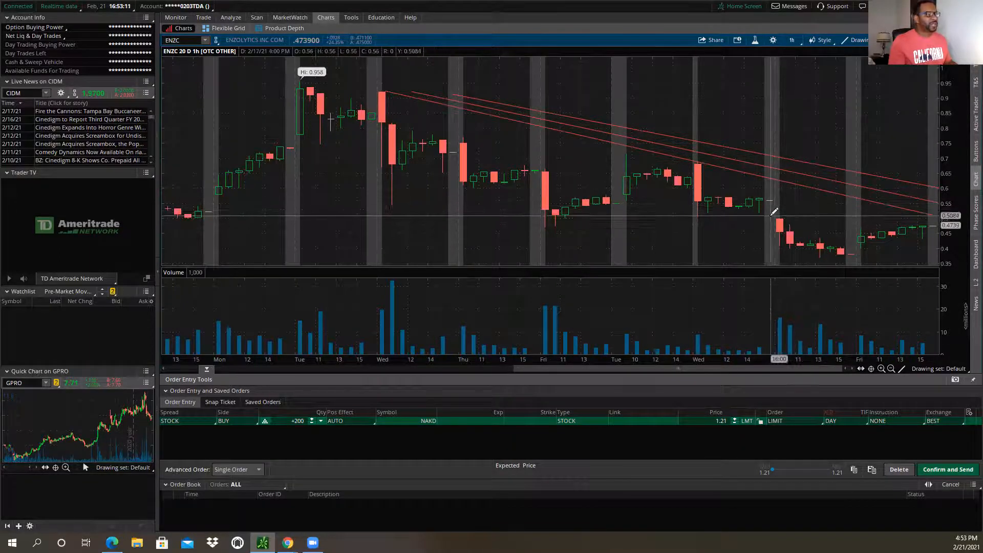
pyautogui.moveTo(774, 218)
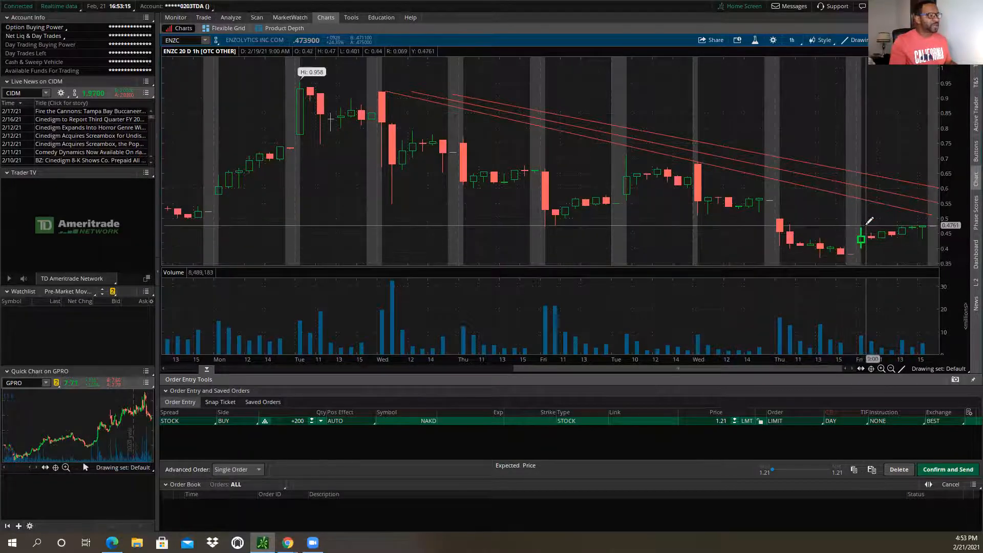
pyautogui.moveTo(878, 213)
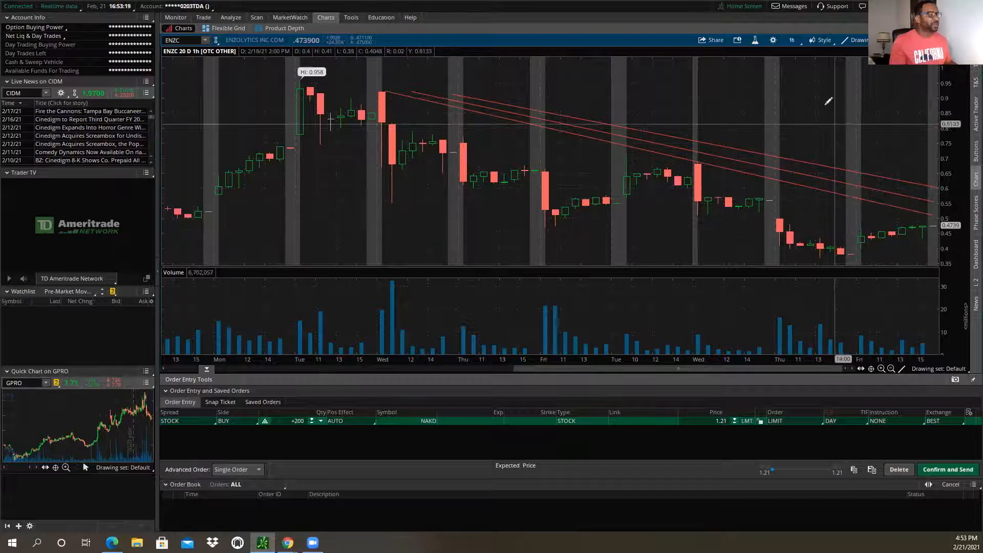
pyautogui.moveTo(565, 188)
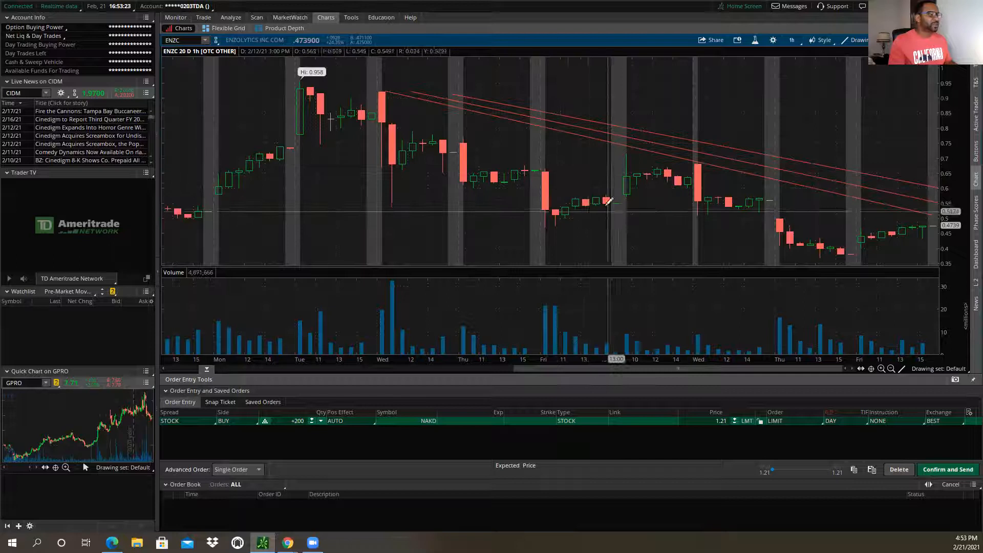
pyautogui.moveTo(549, 210)
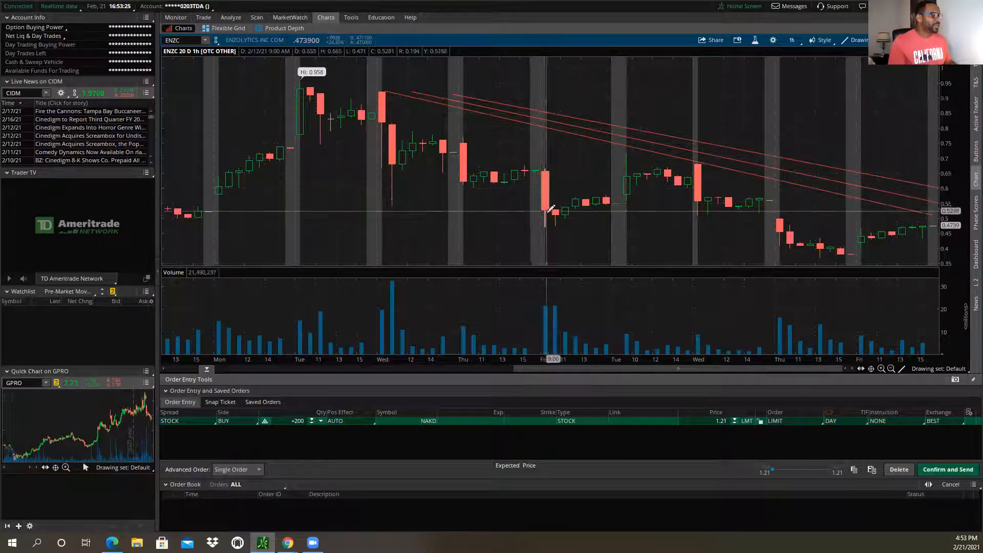
pyautogui.moveTo(652, 171)
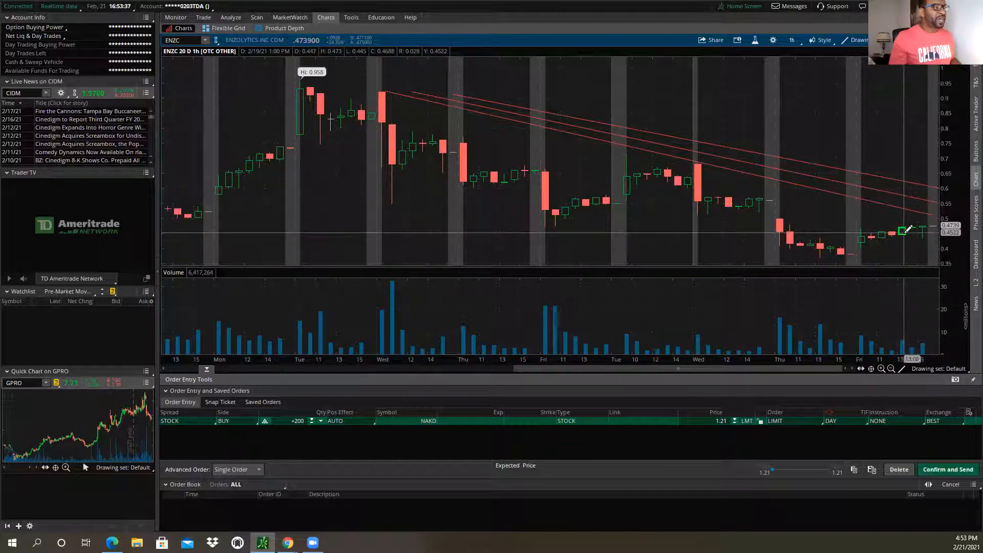
pyautogui.moveTo(909, 226)
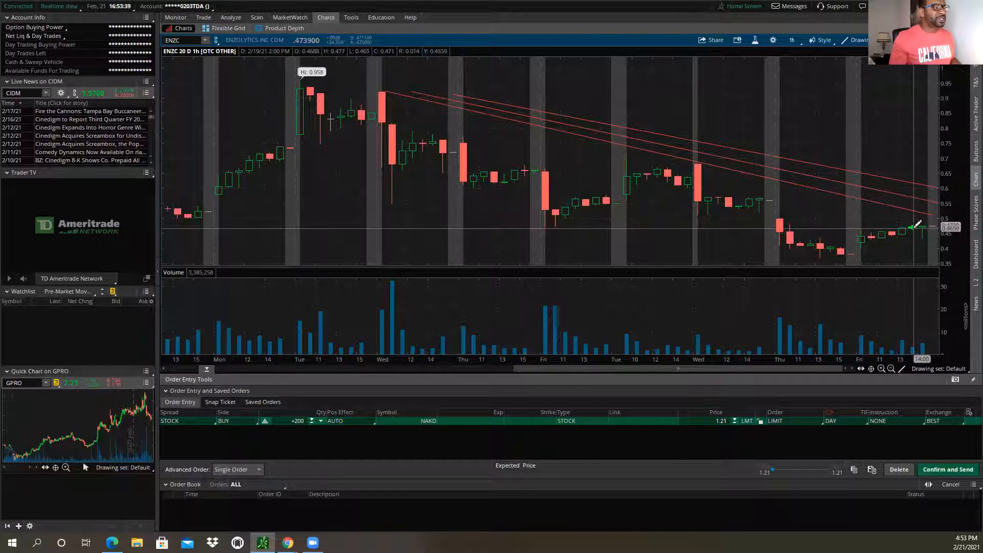
pyautogui.moveTo(919, 240)
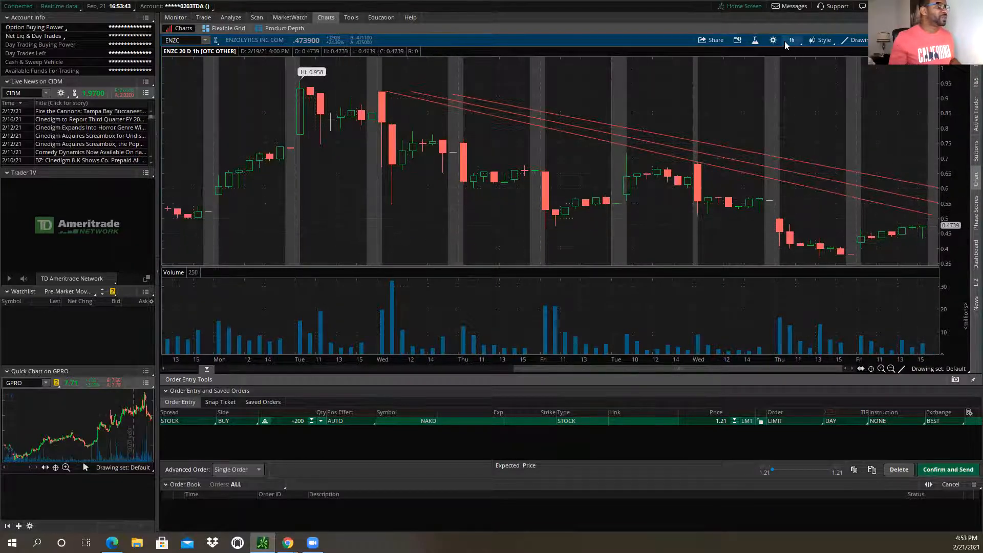
pyautogui.click(791, 40)
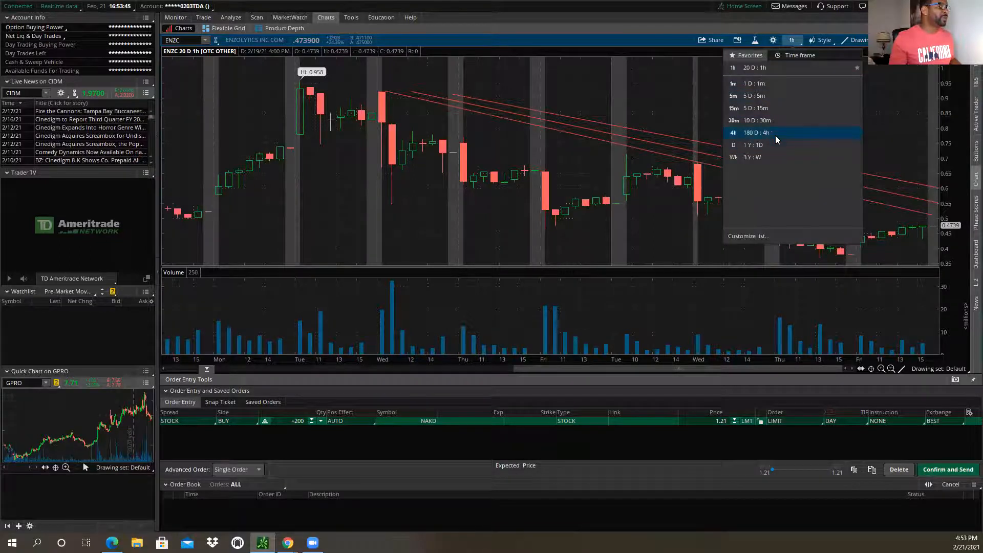
# Switch ENZC to the 10 D : 30m chart and review its falling trendlines.
pyautogui.click(752, 120)
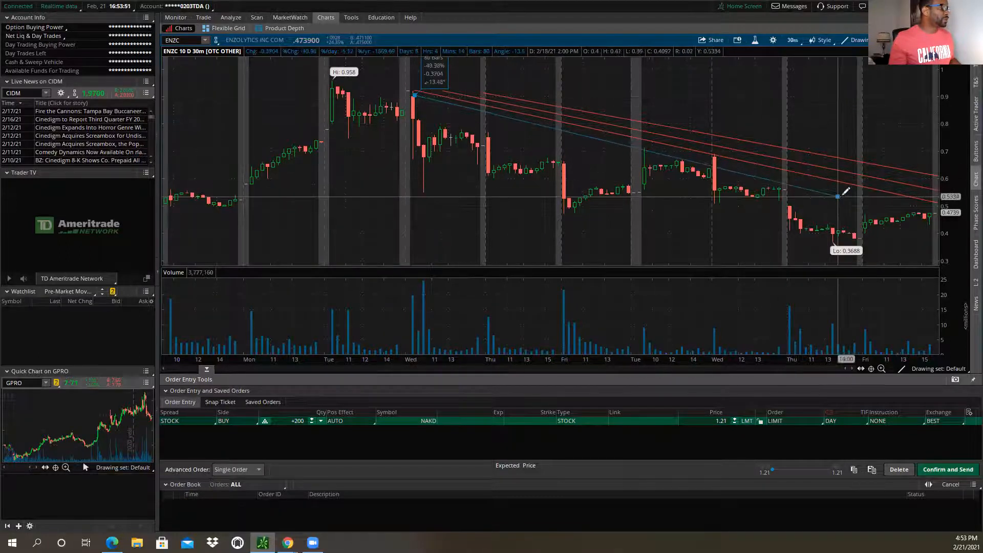
pyautogui.moveTo(894, 204)
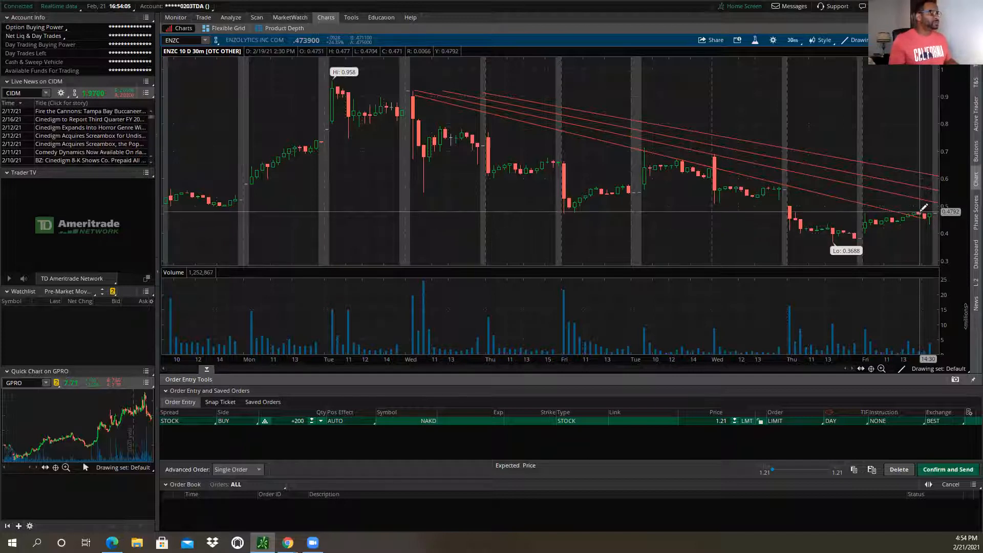
pyautogui.moveTo(927, 207)
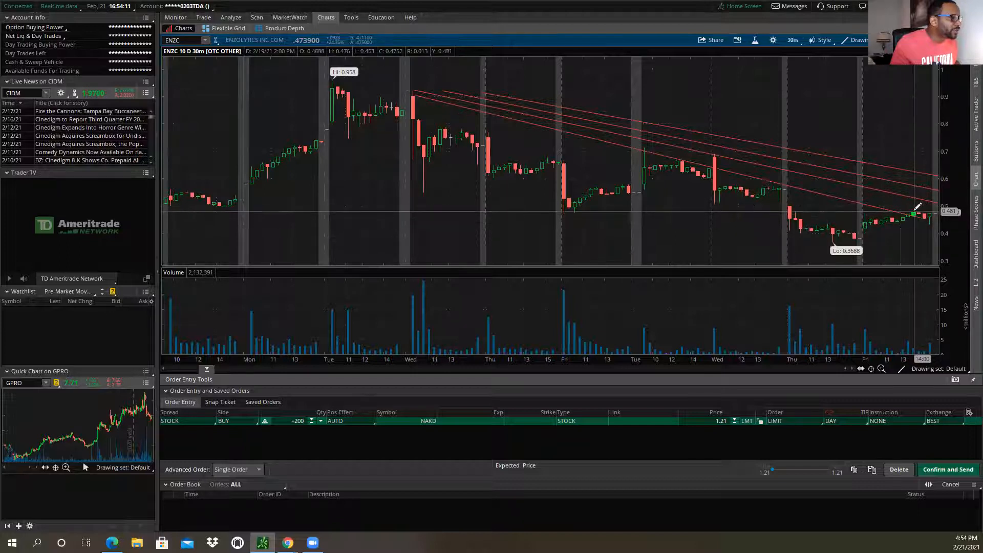
pyautogui.moveTo(916, 212)
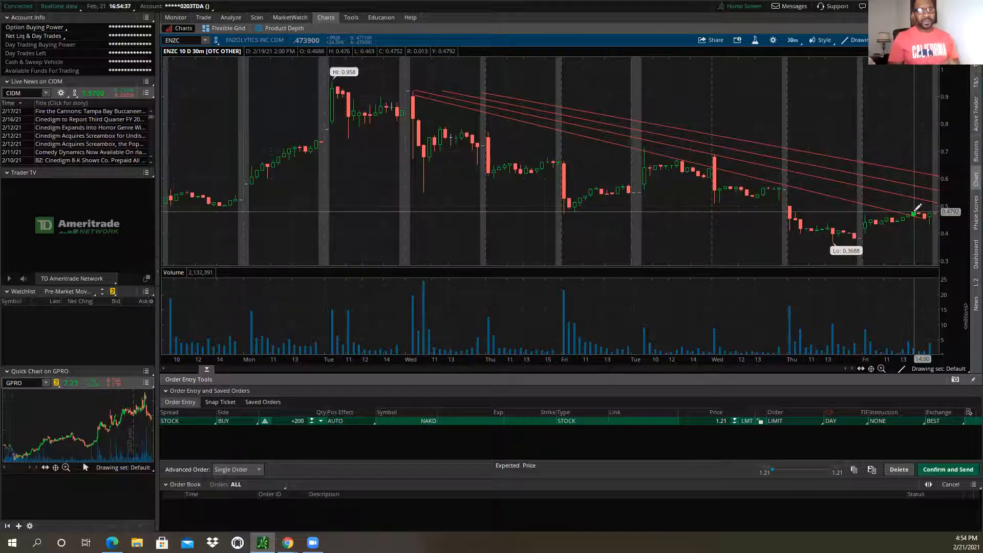
pyautogui.moveTo(819, 174)
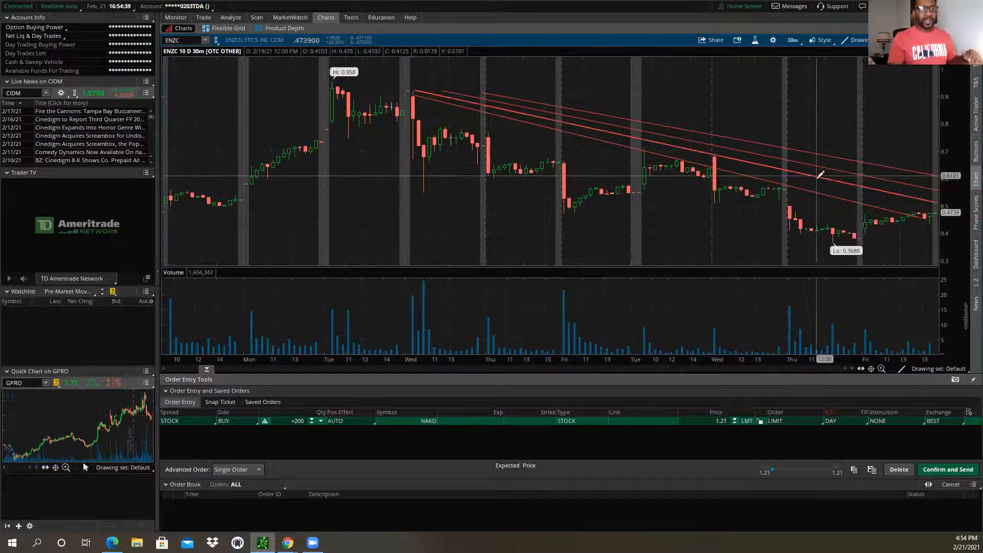
pyautogui.moveTo(824, 187)
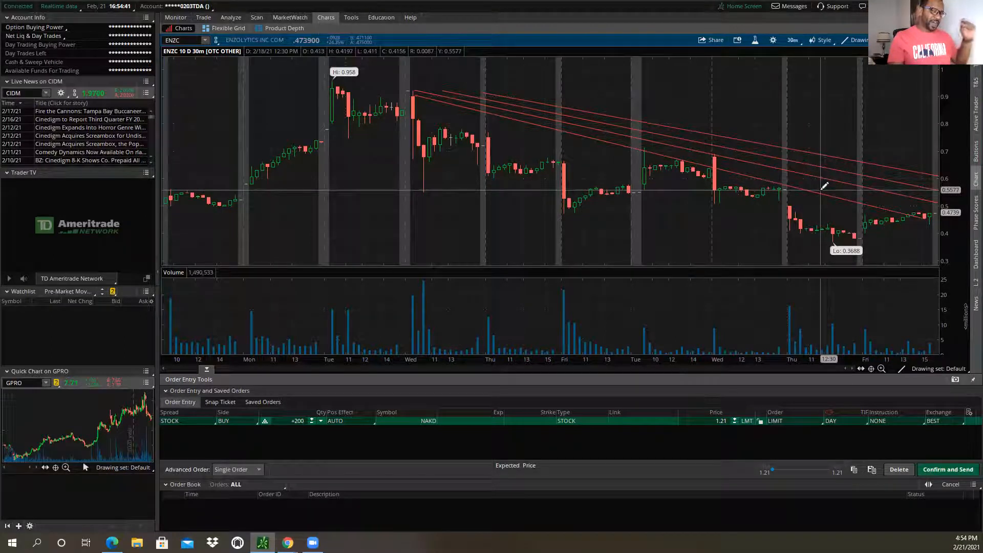
pyautogui.moveTo(825, 186)
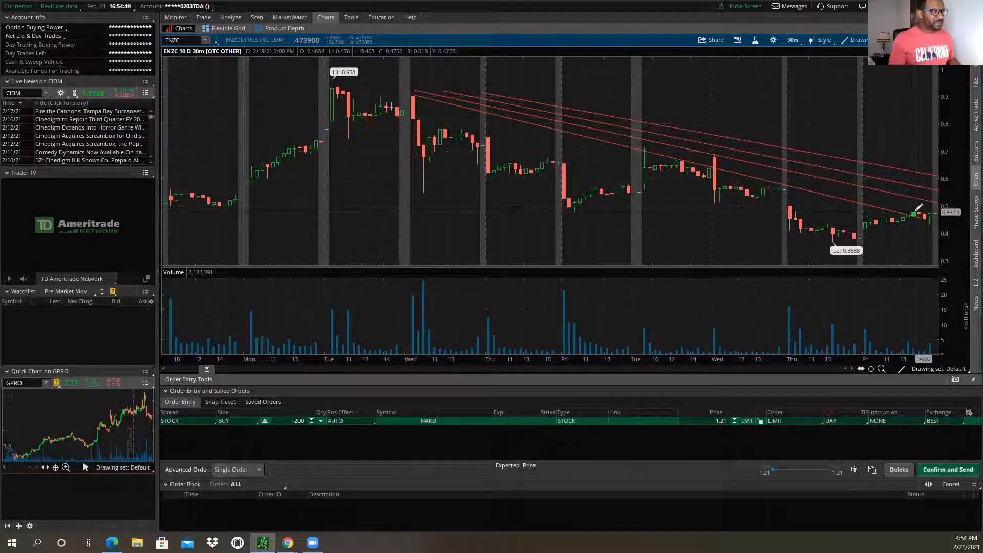
pyautogui.moveTo(916, 209)
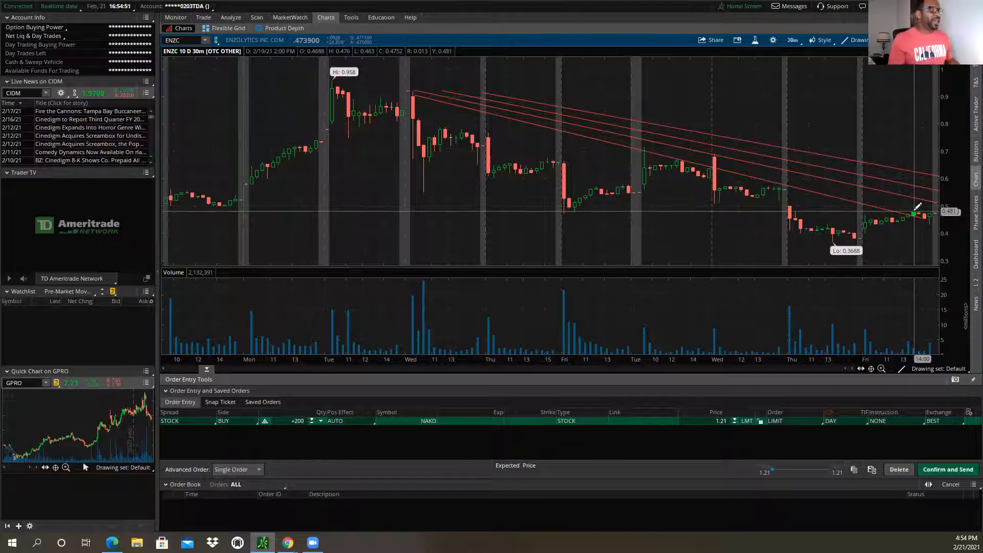
pyautogui.moveTo(916, 213)
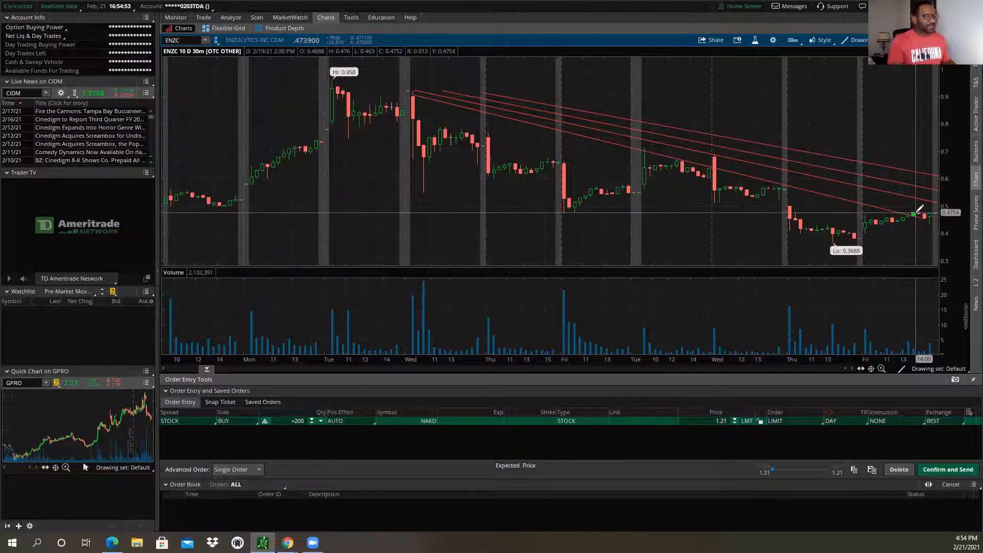
pyautogui.moveTo(916, 210)
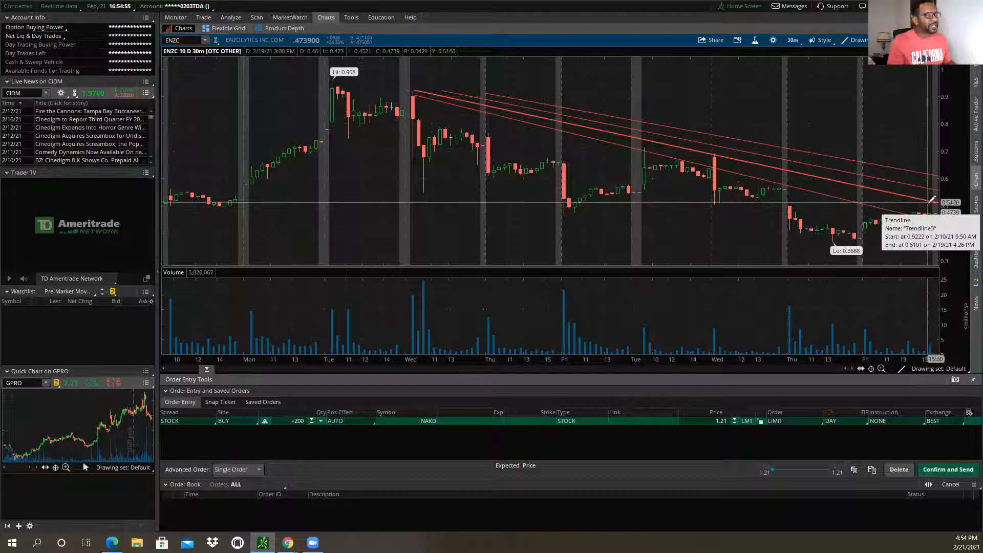
pyautogui.moveTo(934, 204)
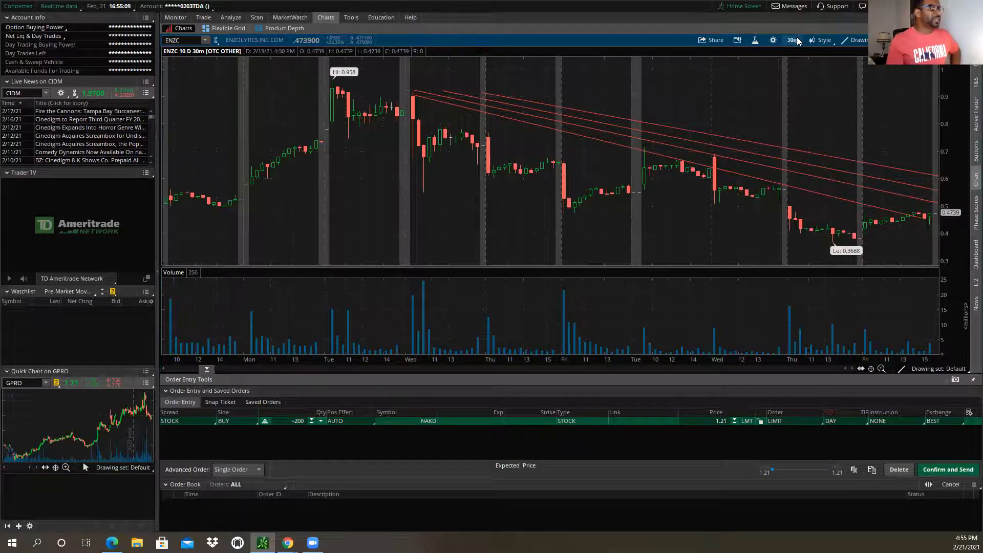
pyautogui.click(791, 40)
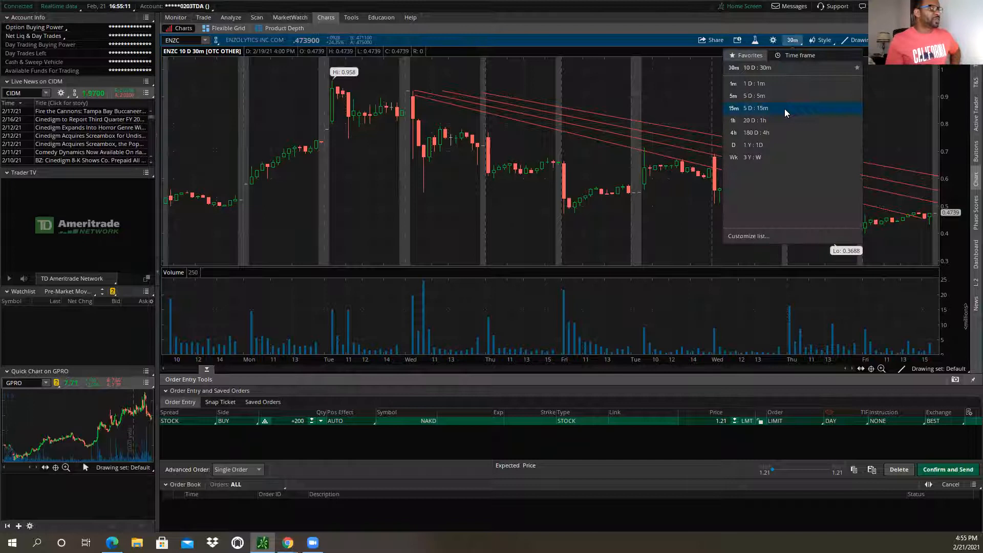
# Show ENZC on the 5 D : 15m timeframe.
pyautogui.click(753, 108)
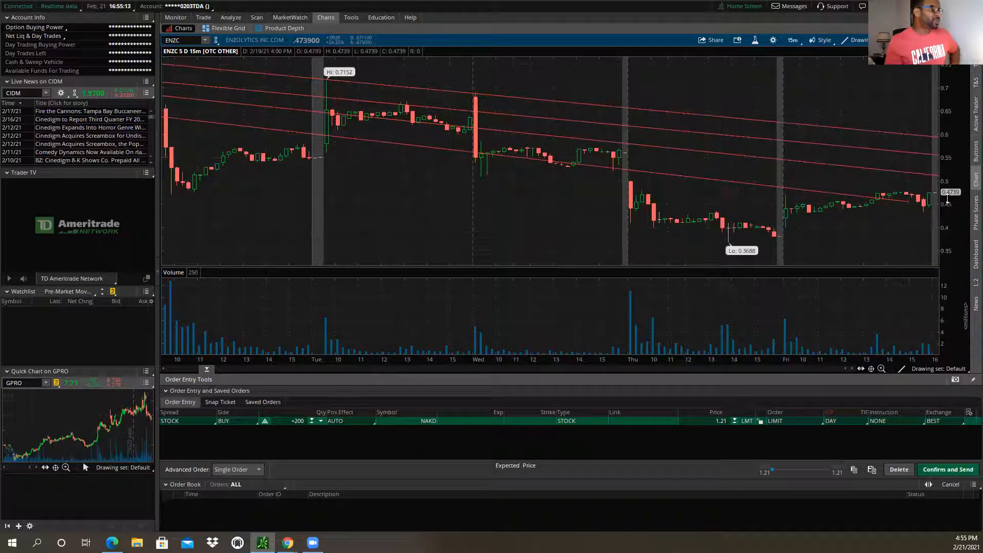
pyautogui.moveTo(921, 191)
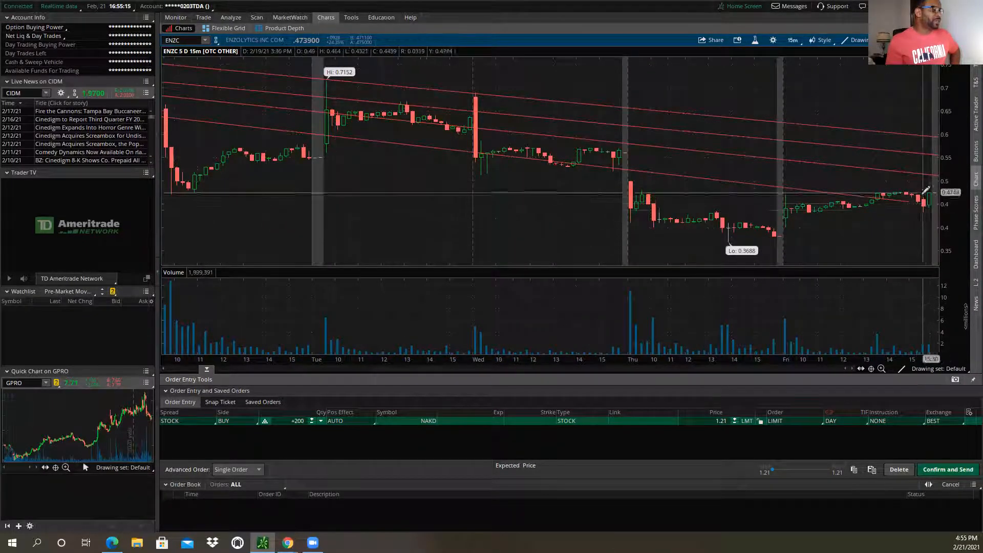
pyautogui.moveTo(922, 335)
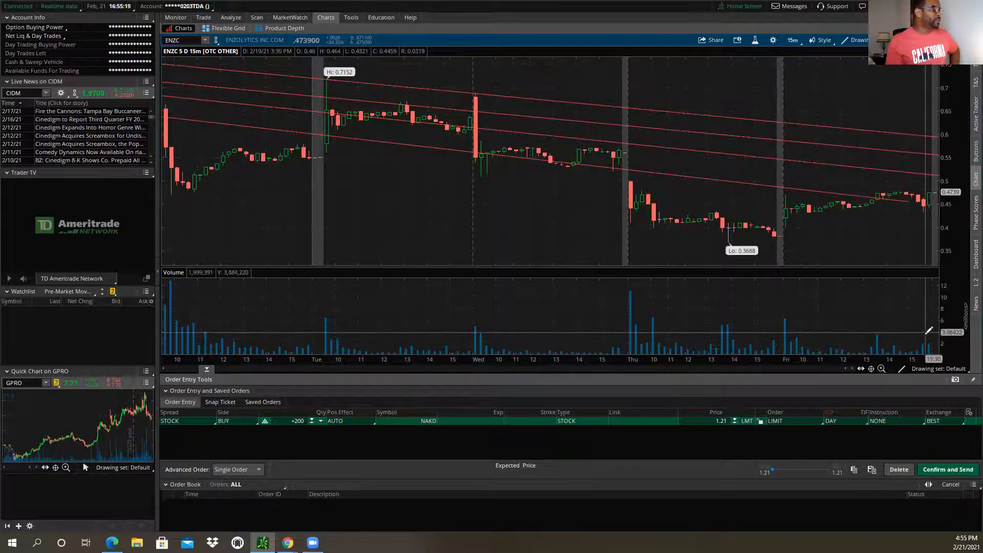
pyautogui.moveTo(885, 185)
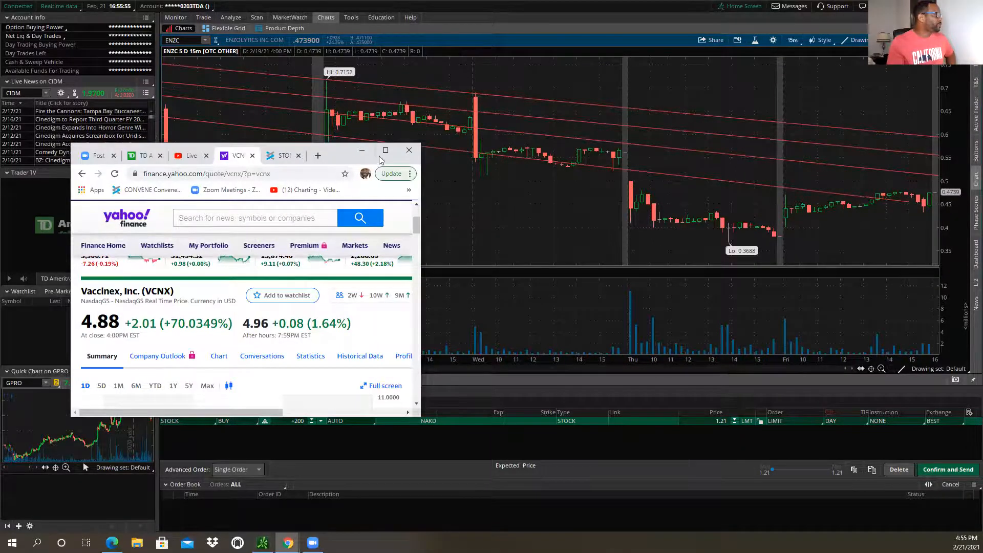
# Maximize Chrome, look up ENZC on Yahoo Finance and show its 5D chart.
pyautogui.click(385, 150)
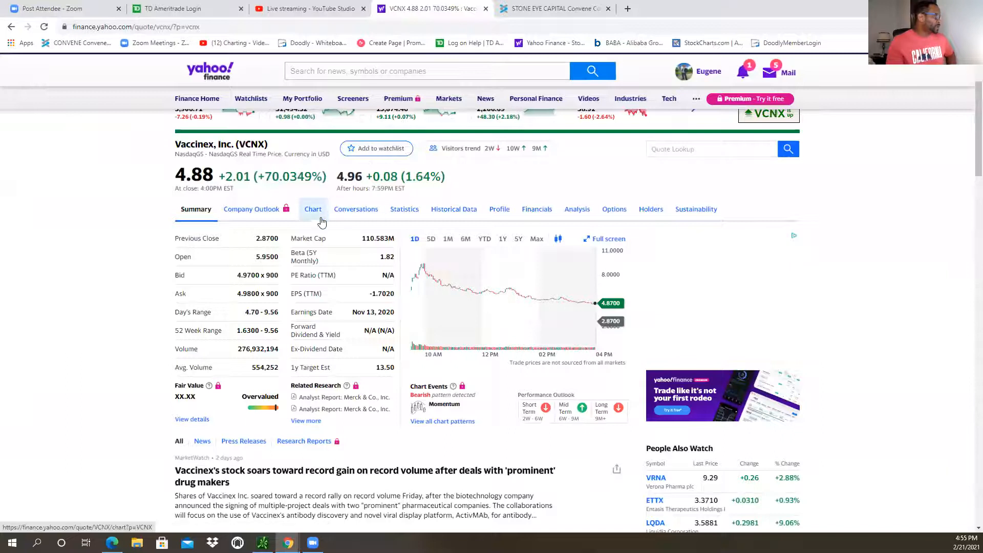
pyautogui.click(712, 149)
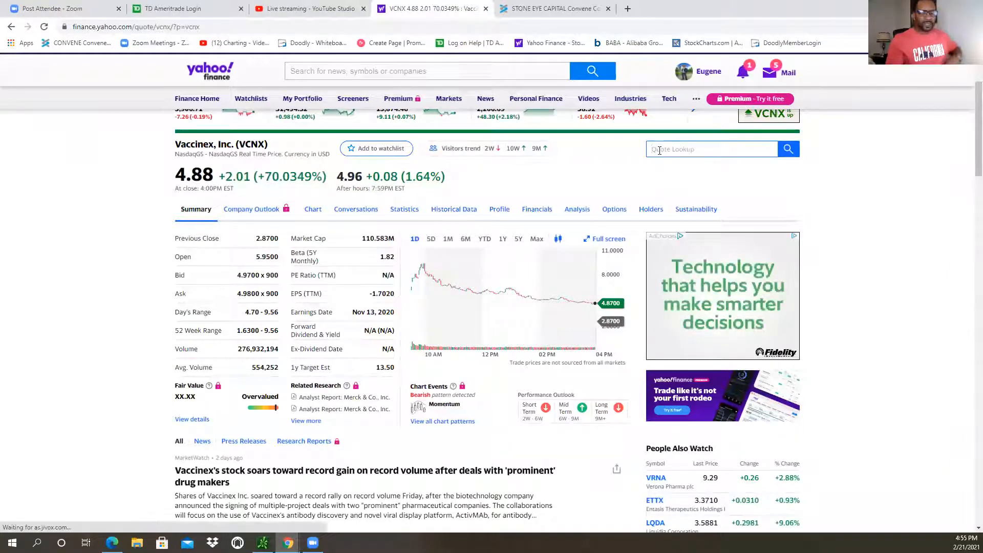
pyautogui.write('enzc')
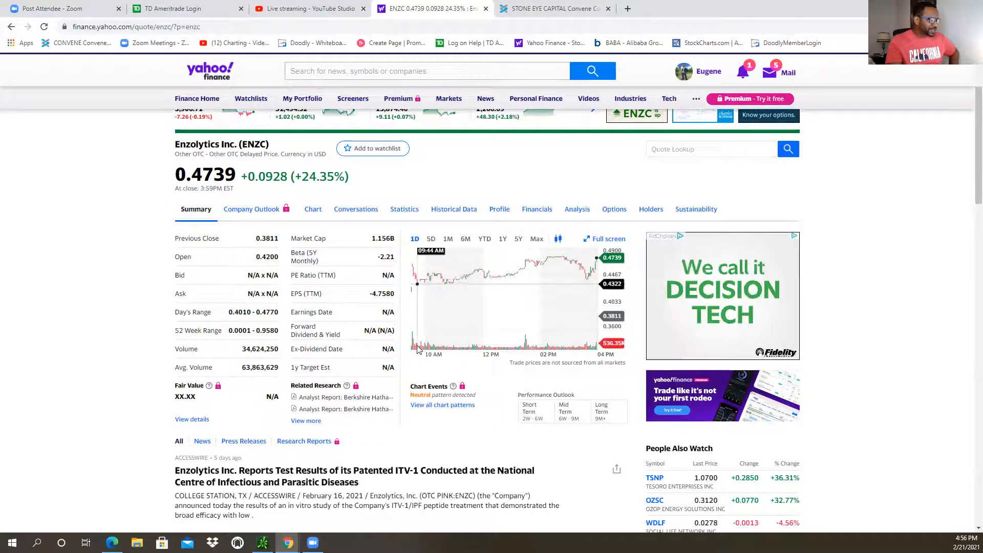
pyautogui.moveTo(431, 276)
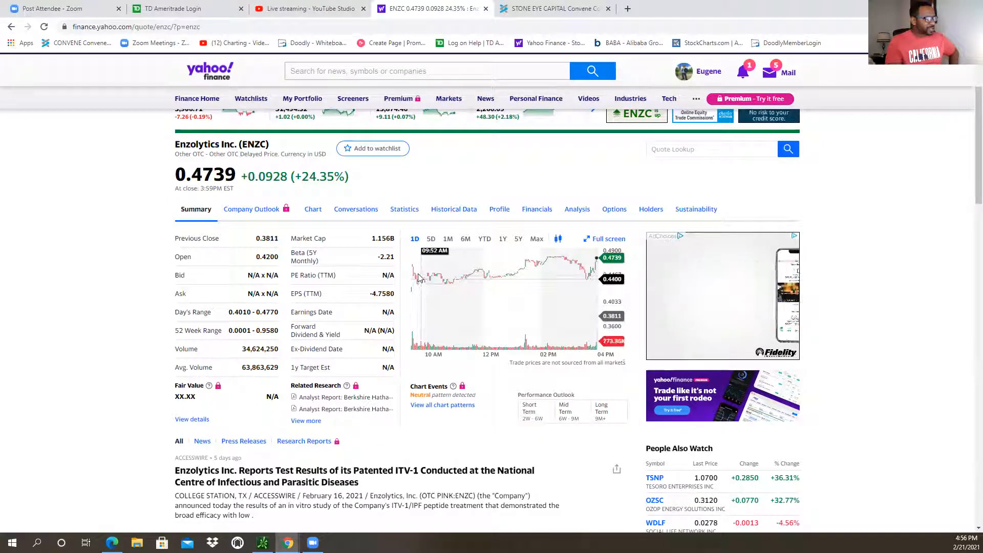
pyautogui.moveTo(544, 255)
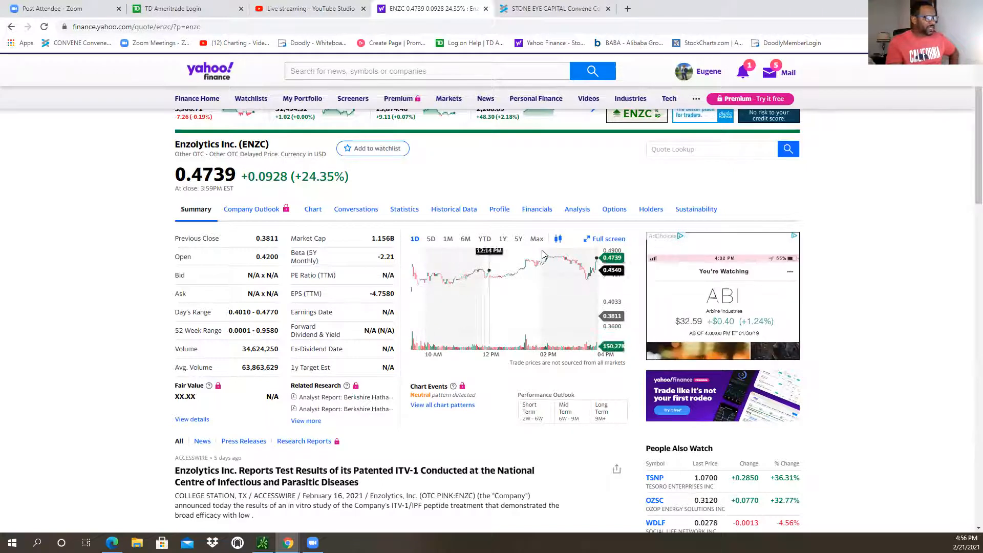
pyautogui.moveTo(511, 279)
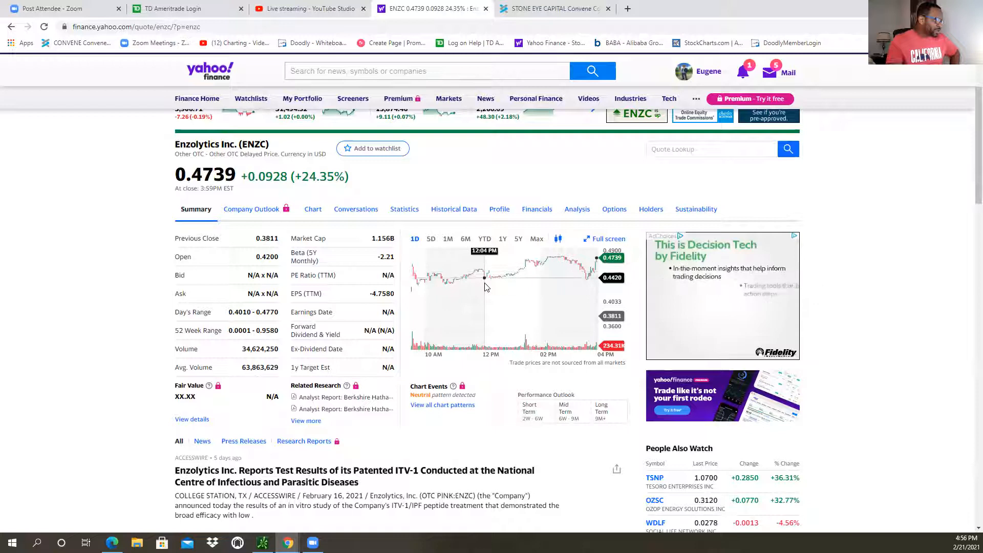
pyautogui.moveTo(488, 273)
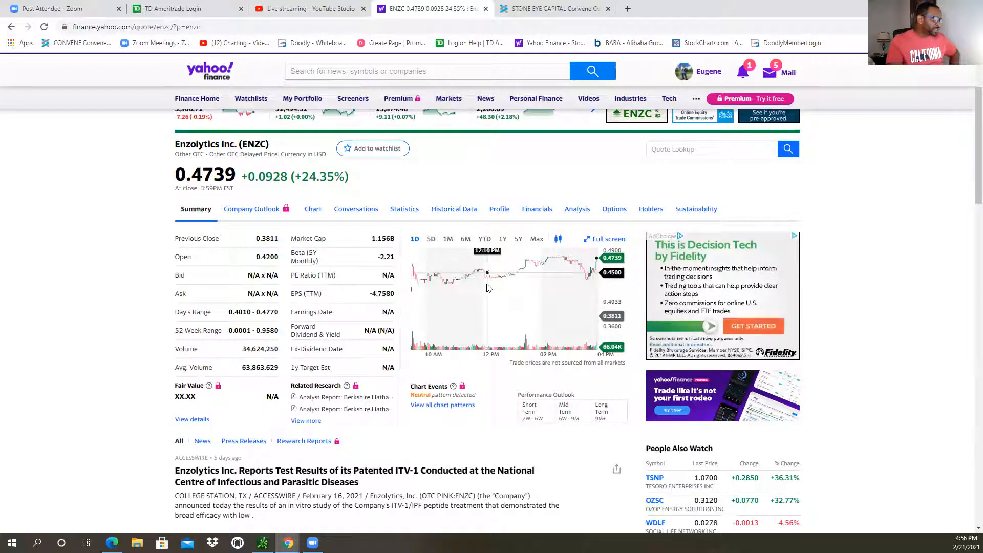
pyautogui.moveTo(482, 311)
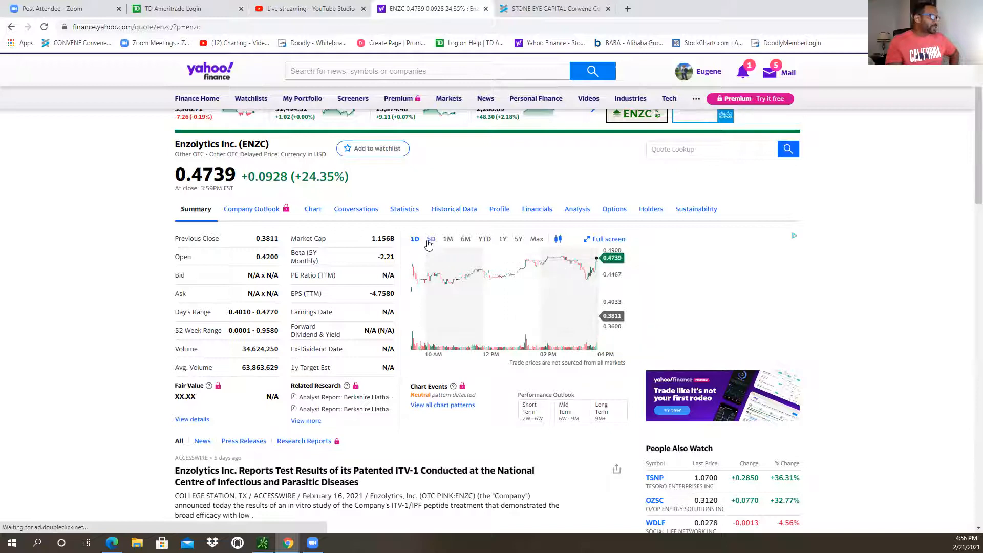
pyautogui.click(431, 238)
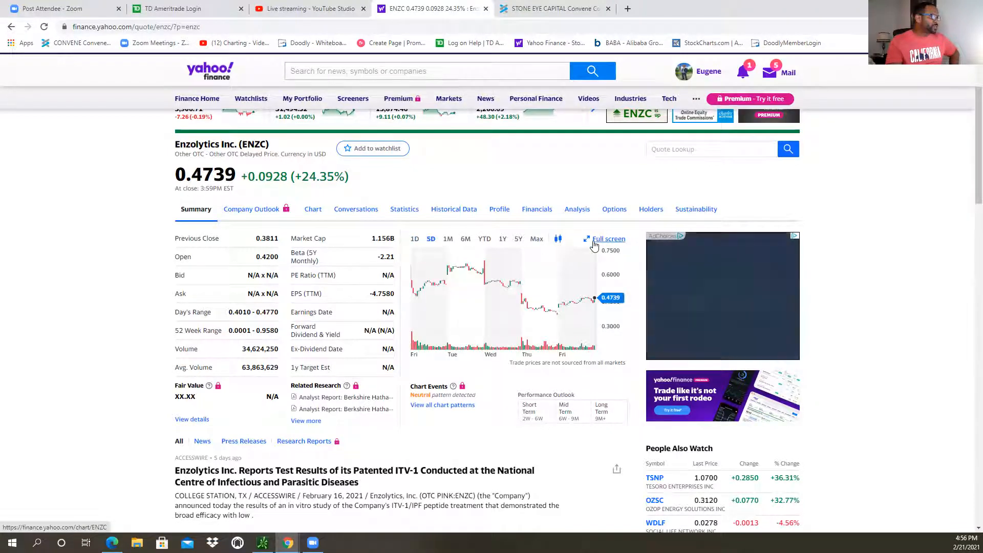
# Open ENZC's full interactive chart and change the interval to 4H candles.
pyautogui.click(609, 239)
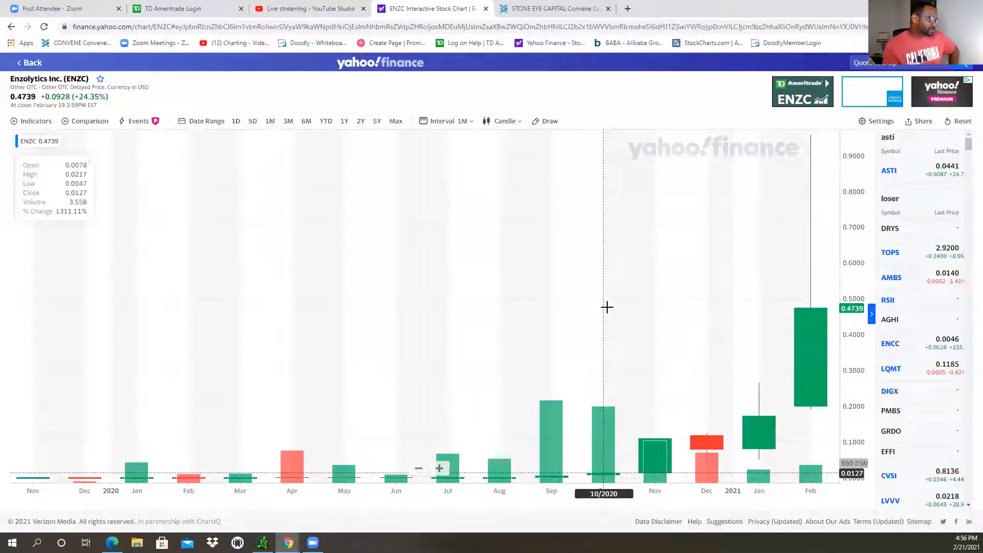
pyautogui.moveTo(593, 356)
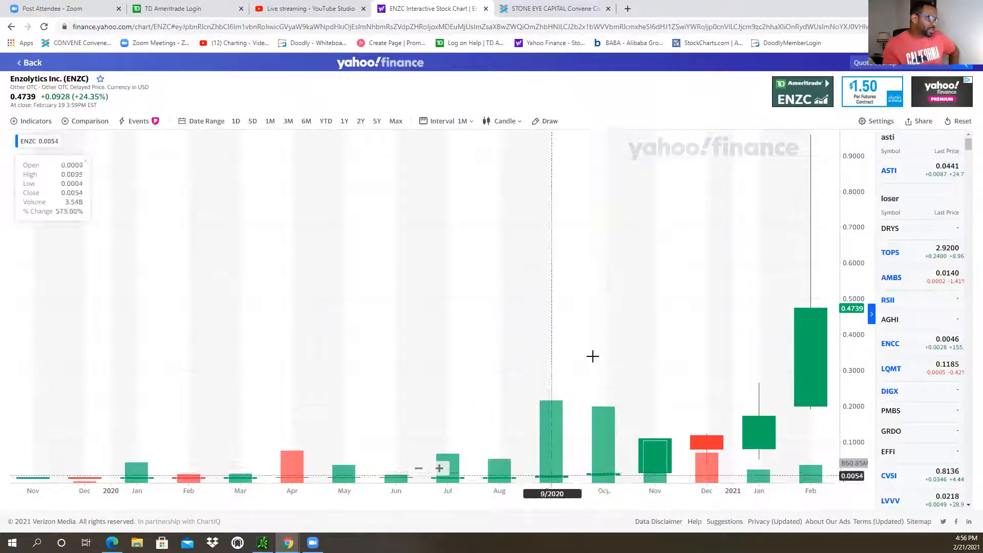
pyautogui.moveTo(602, 445)
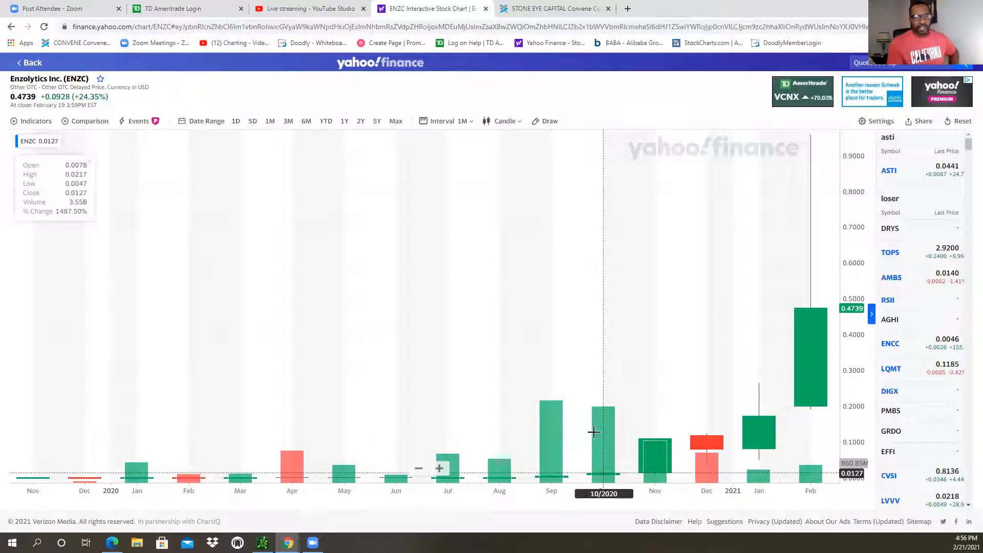
pyautogui.moveTo(688, 448)
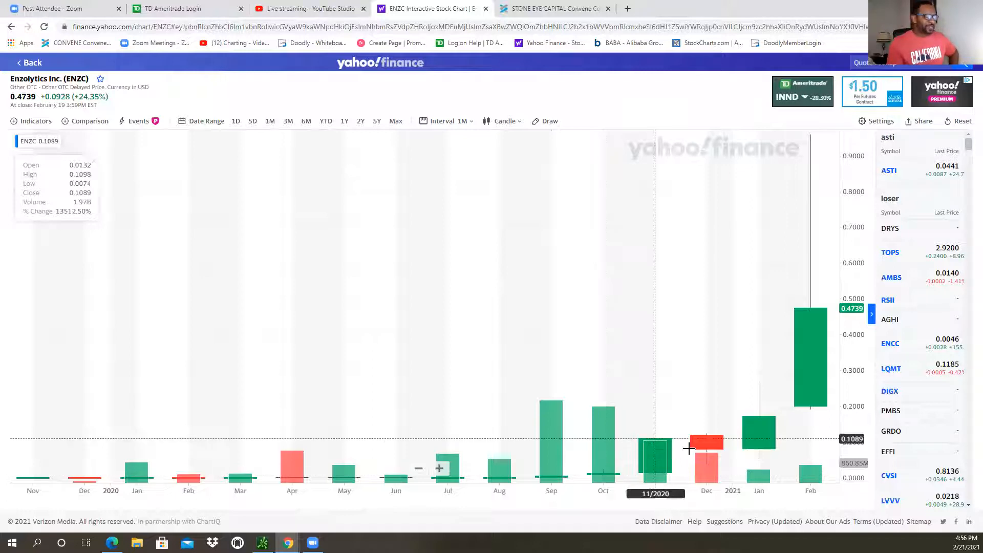
pyautogui.moveTo(752, 425)
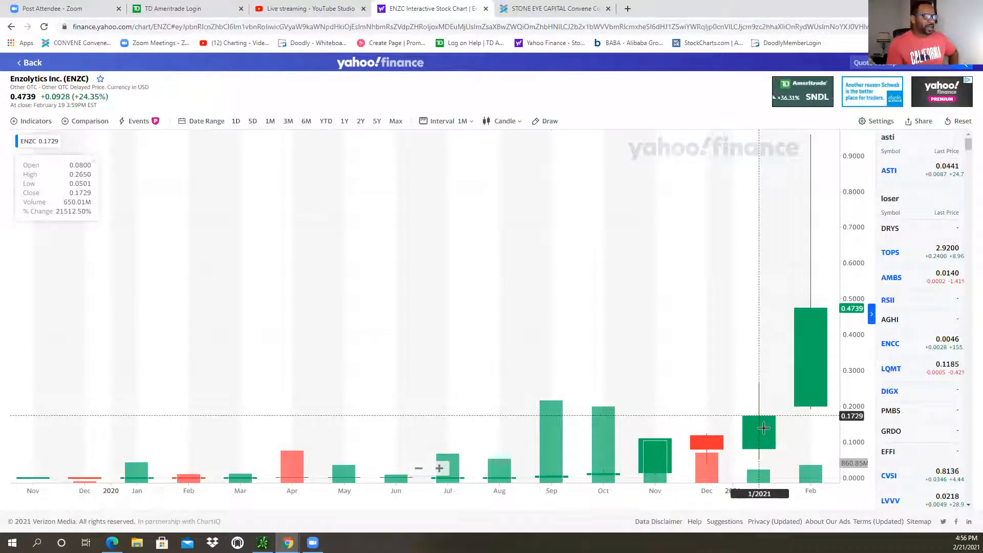
pyautogui.moveTo(780, 327)
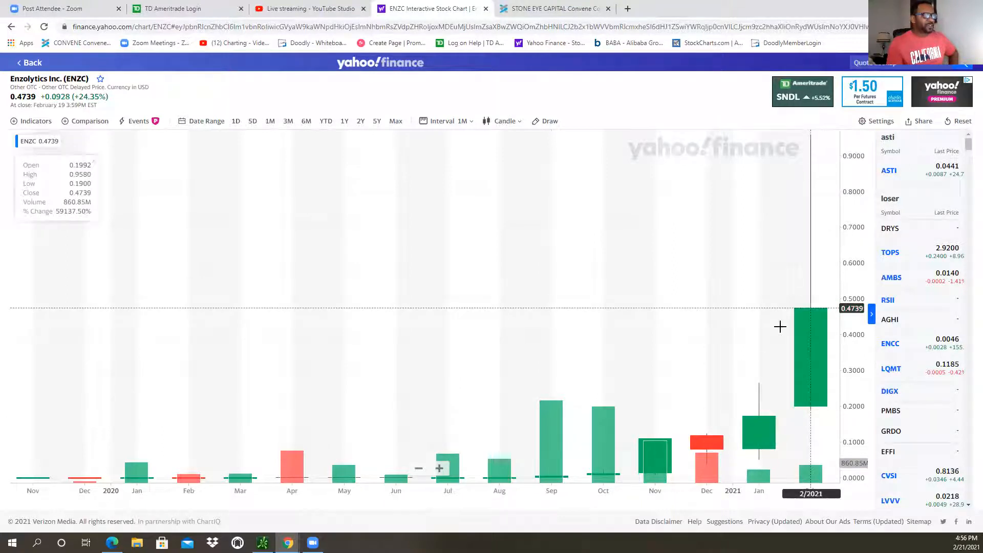
pyautogui.moveTo(603, 469)
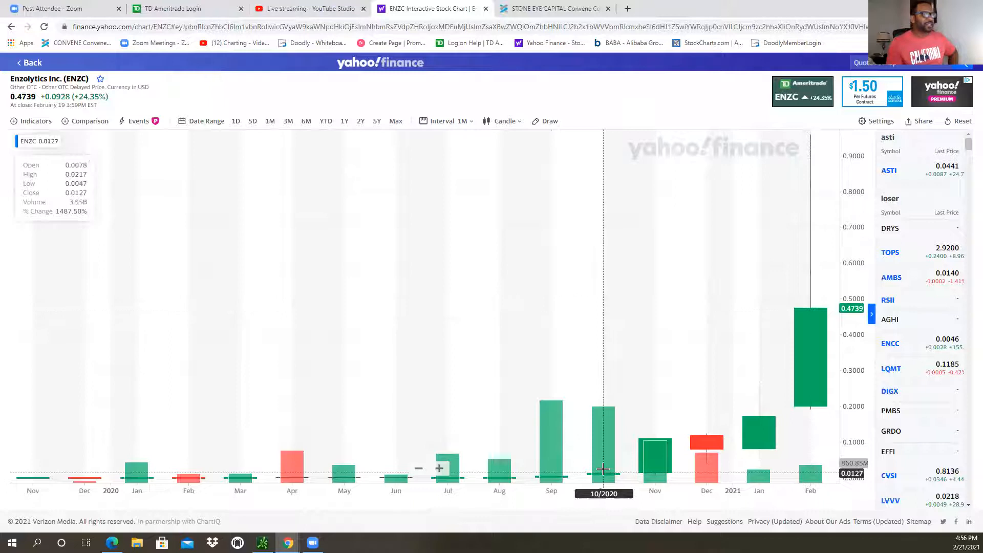
pyautogui.moveTo(809, 151)
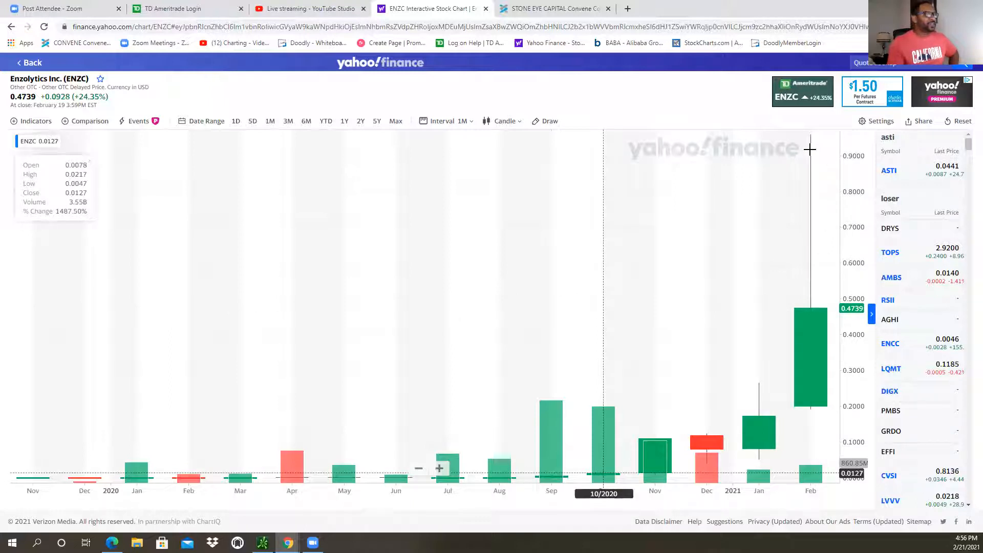
pyautogui.moveTo(818, 166)
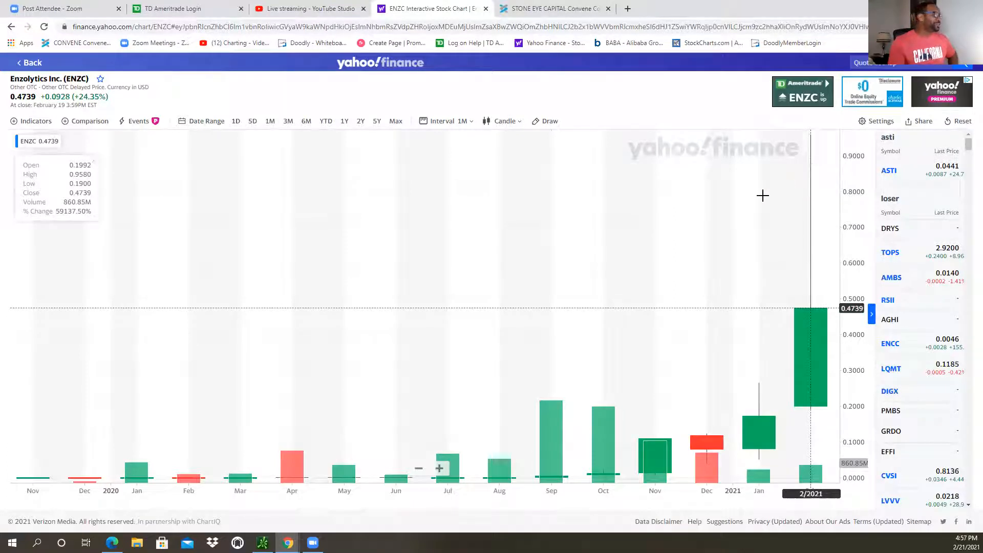
pyautogui.moveTo(558, 433)
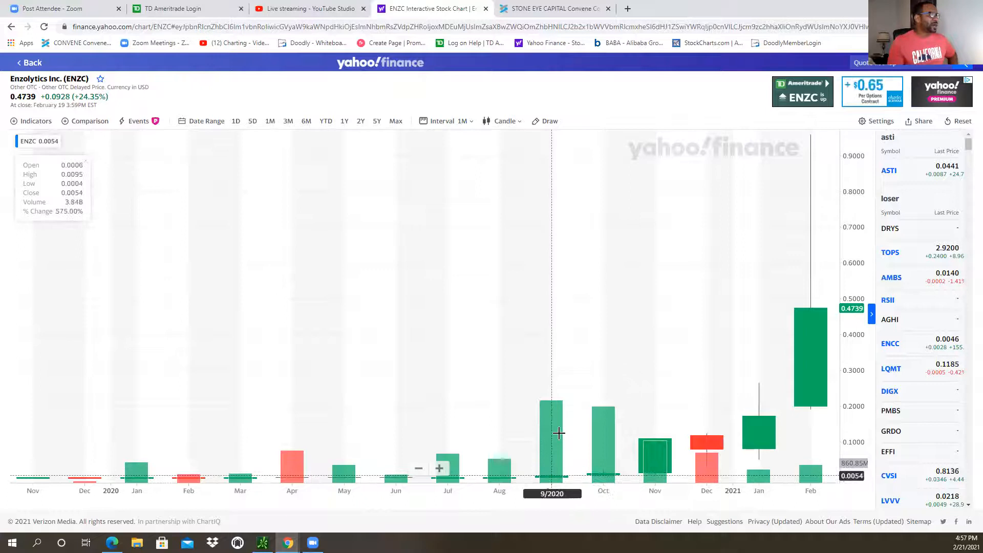
pyautogui.moveTo(477, 404)
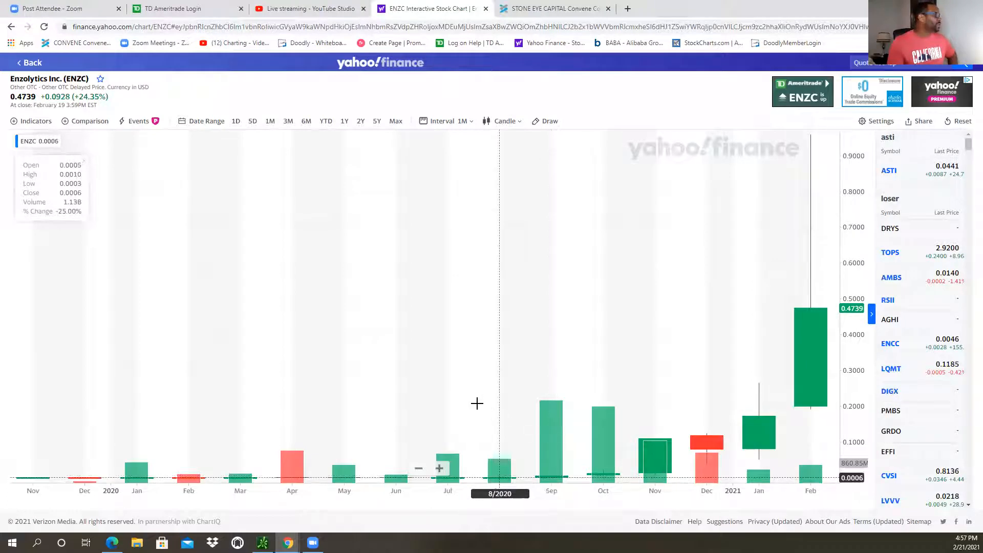
pyautogui.moveTo(194, 95)
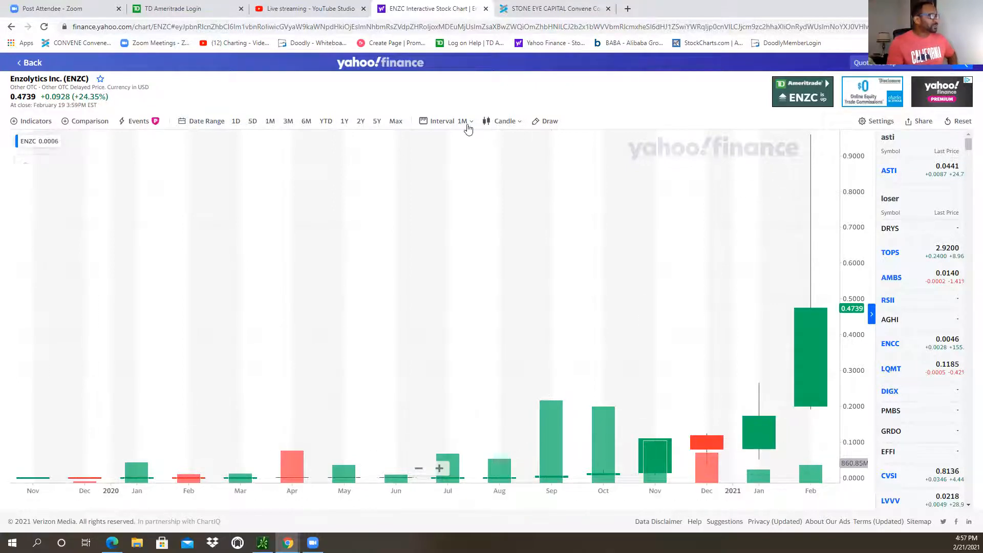
pyautogui.click(446, 121)
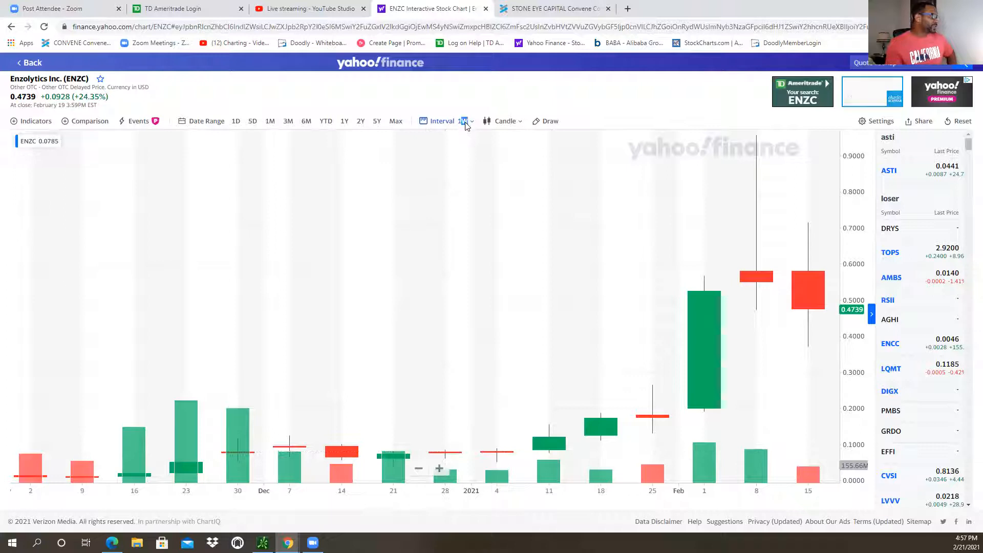
pyautogui.click(442, 121)
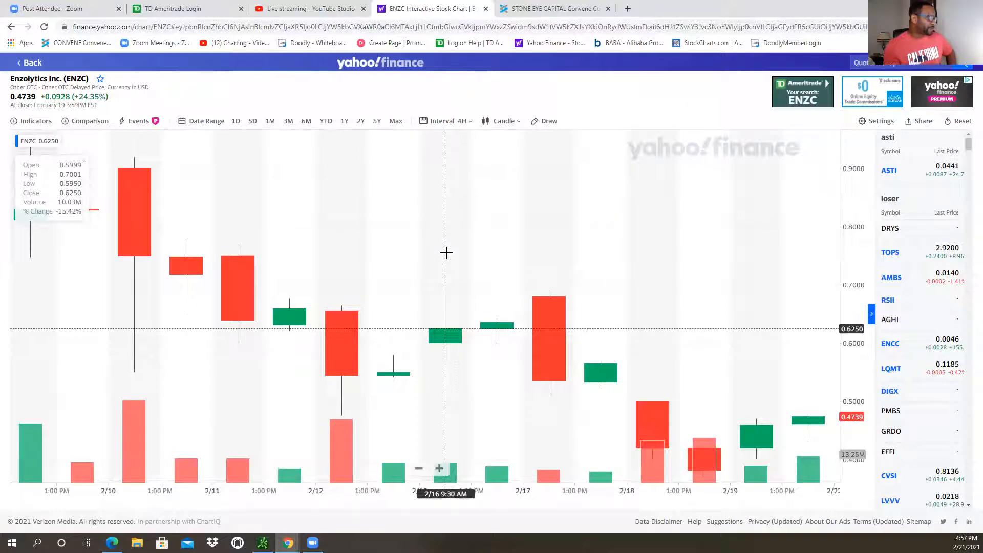
pyautogui.moveTo(649, 254)
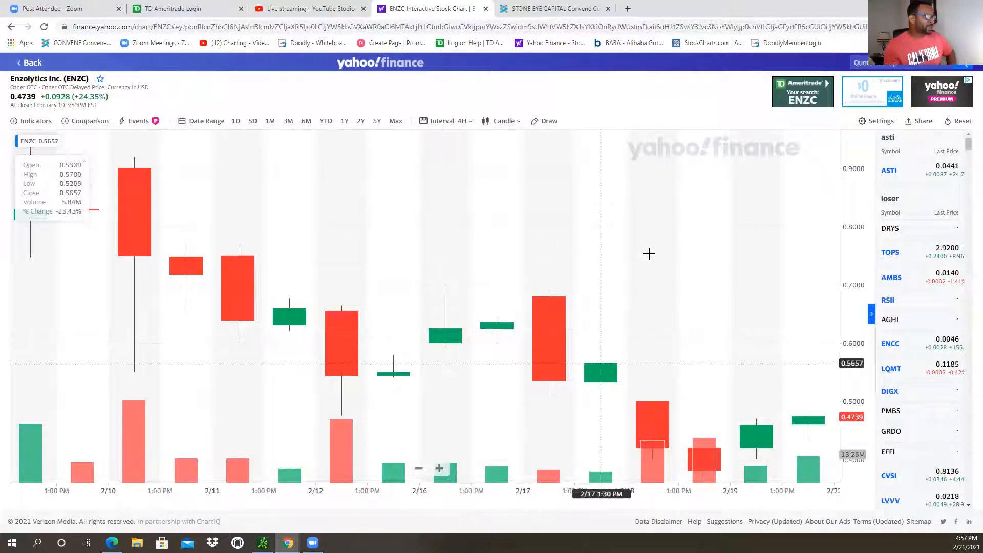
pyautogui.moveTo(354, 66)
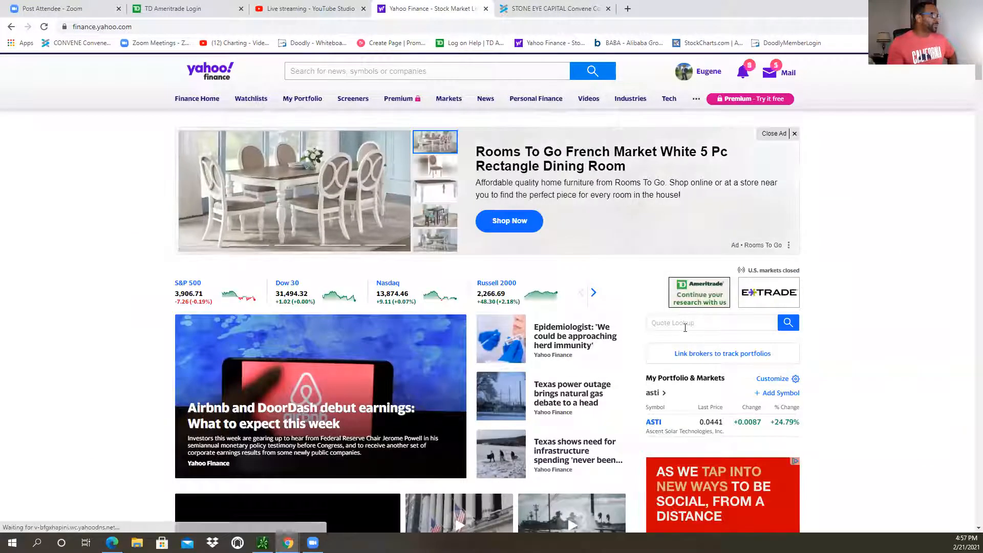
# Look up 'en' and open the Enzolytics (ENZC) quote page.
pyautogui.click(712, 323)
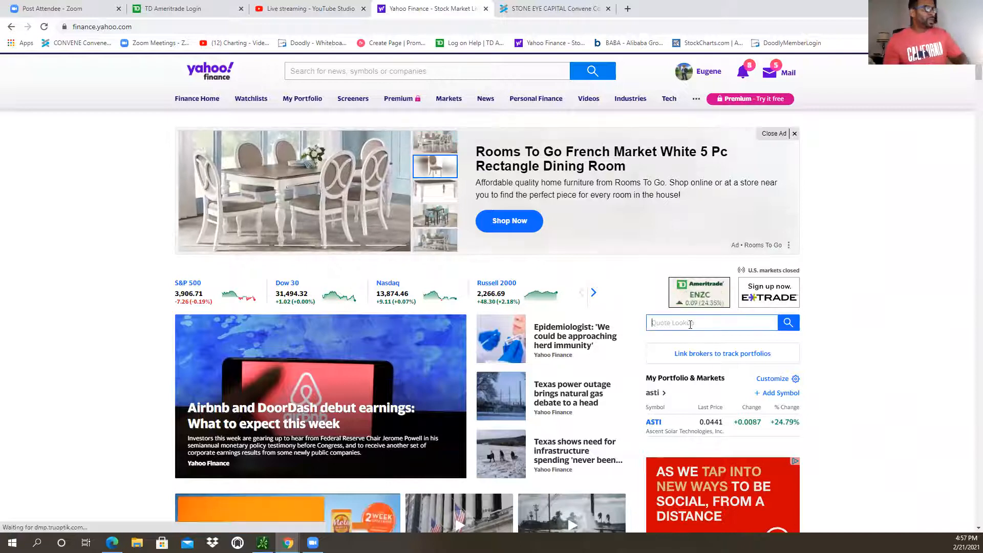
pyautogui.write('en')
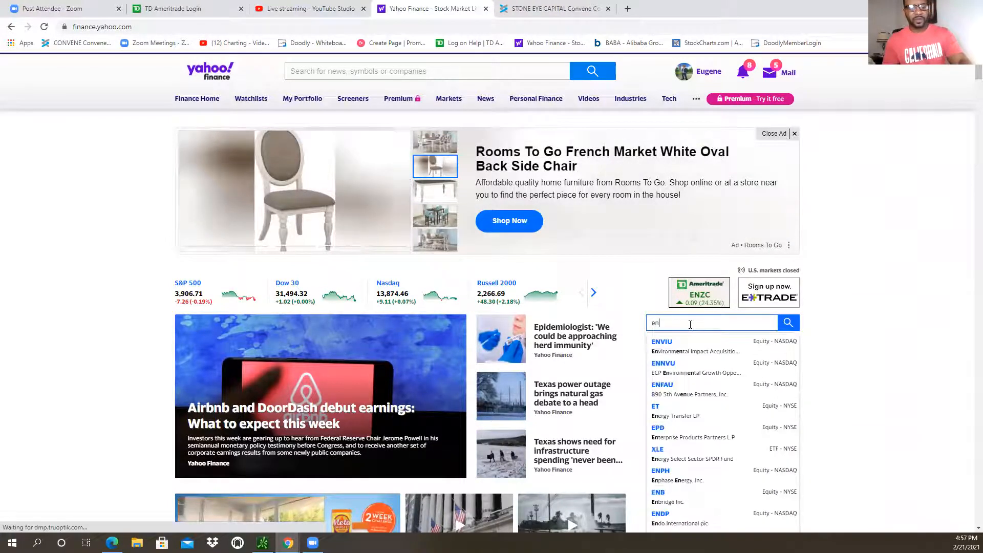
pyautogui.click(699, 294)
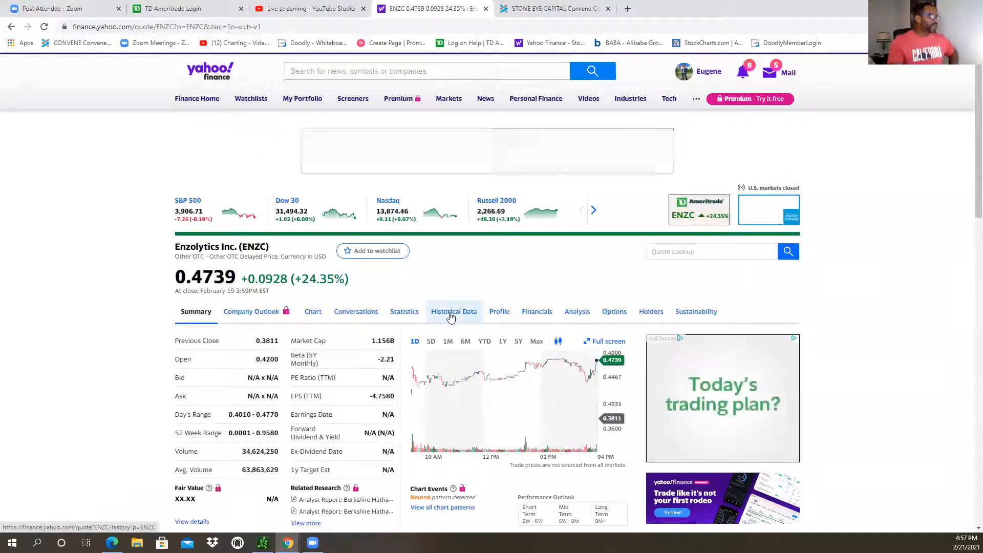
# Scroll through ENZC's historical price table, then view its key statistics.
pyautogui.click(453, 311)
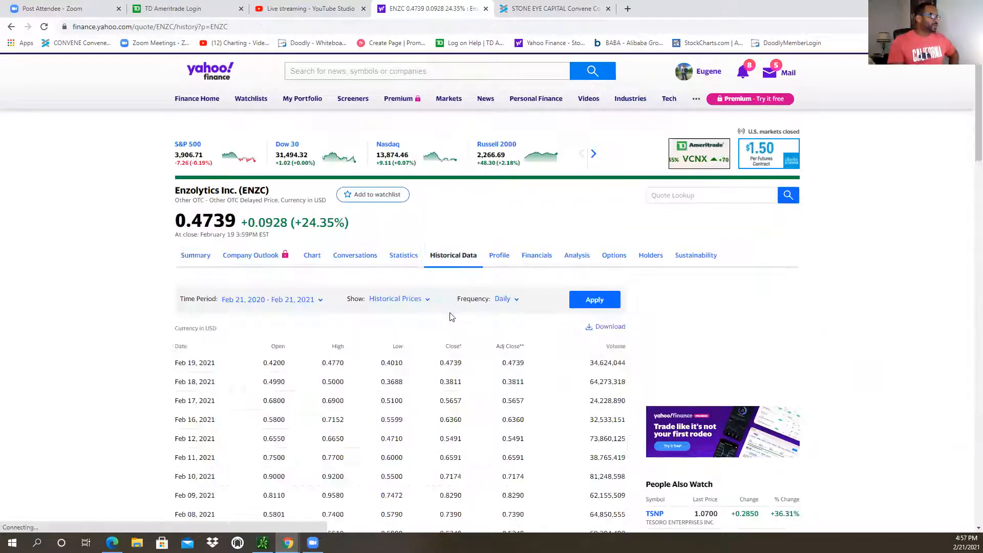
pyautogui.scroll(-3)
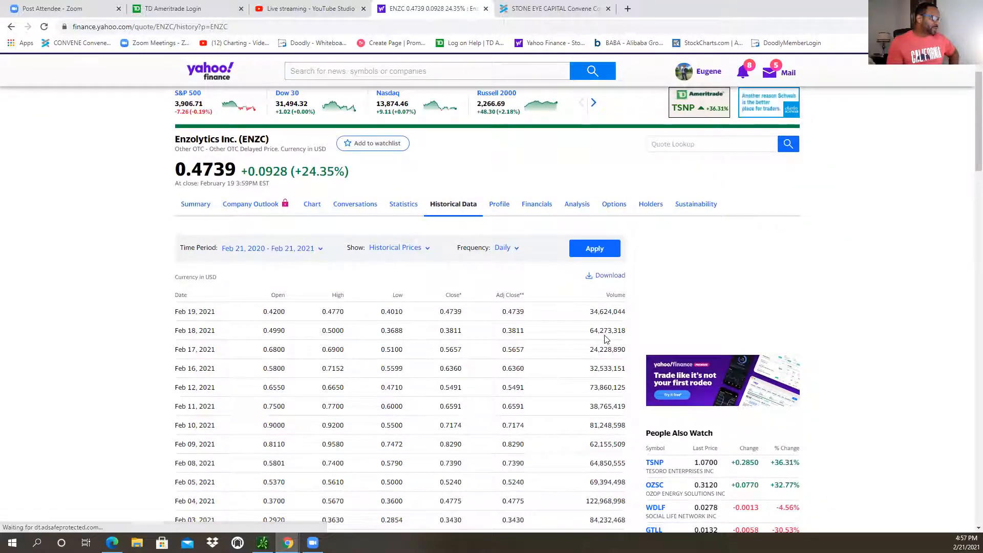
pyautogui.scroll(-3)
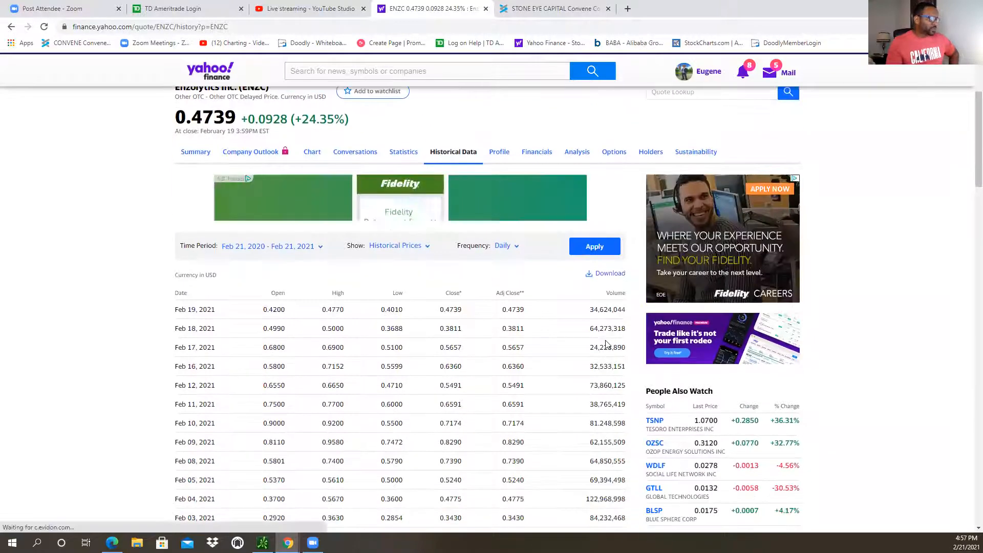
pyautogui.scroll(-3)
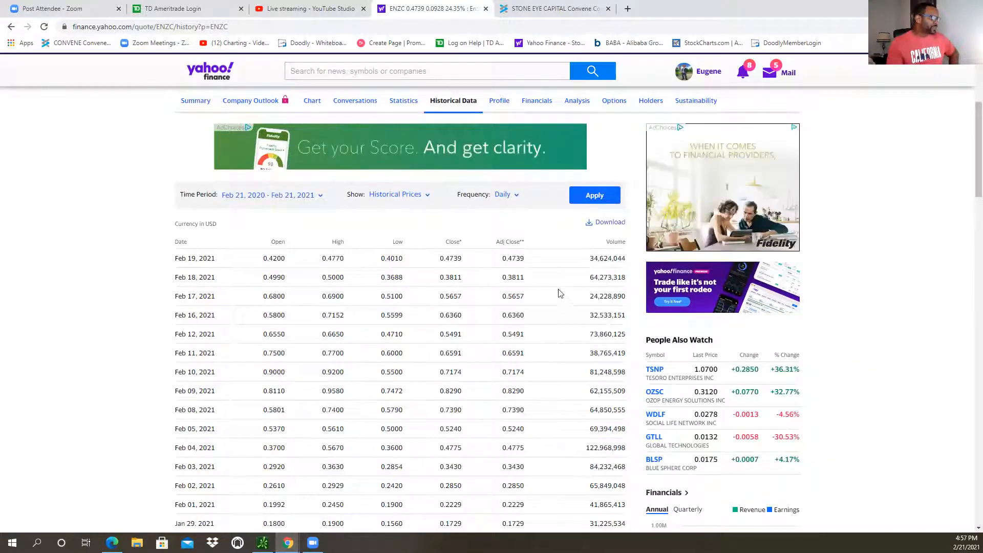
pyautogui.scroll(3)
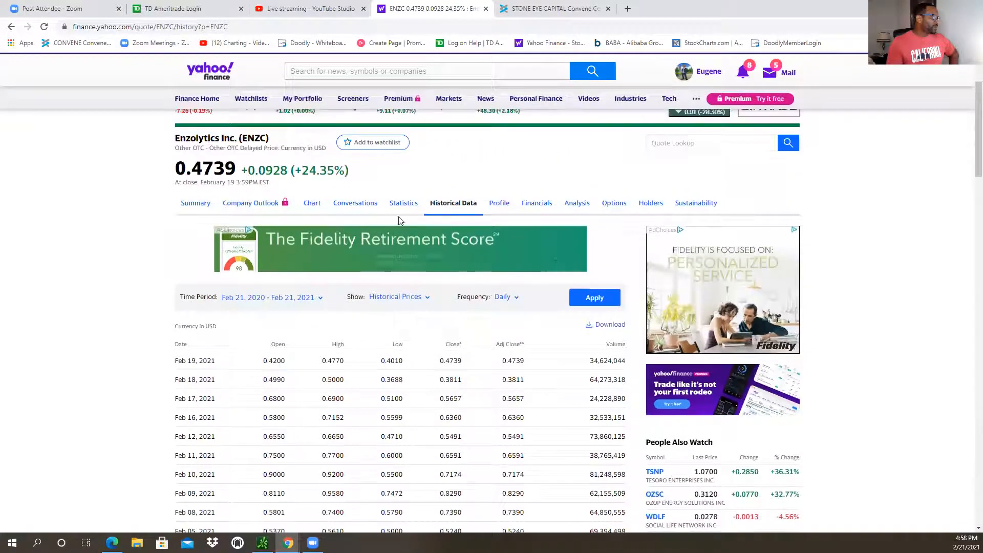
pyautogui.click(403, 209)
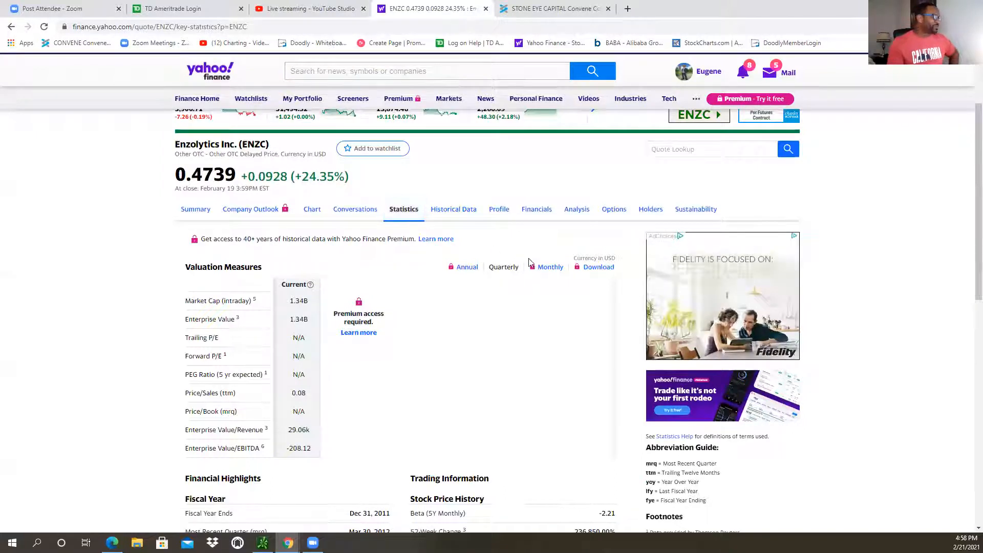
pyautogui.scroll(-3)
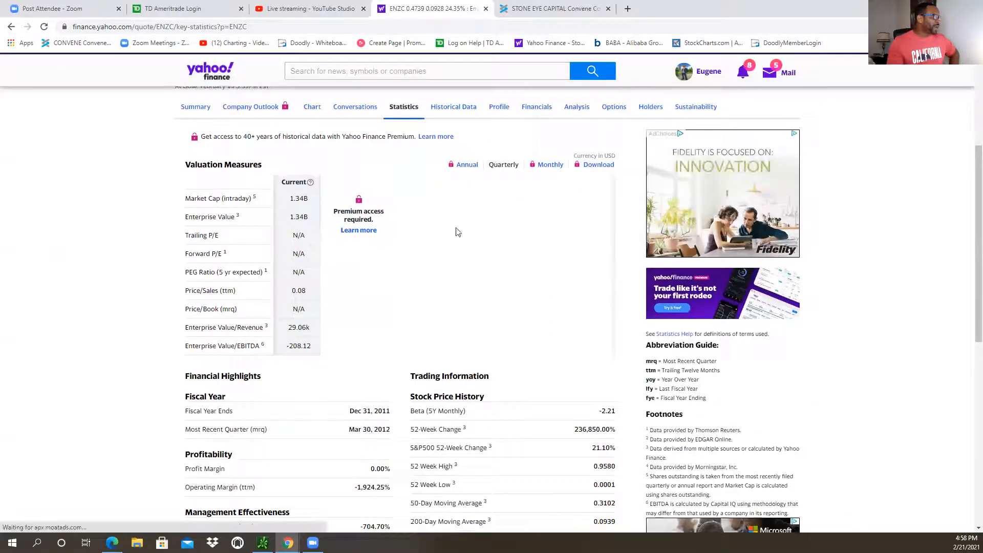
pyautogui.scroll(-3)
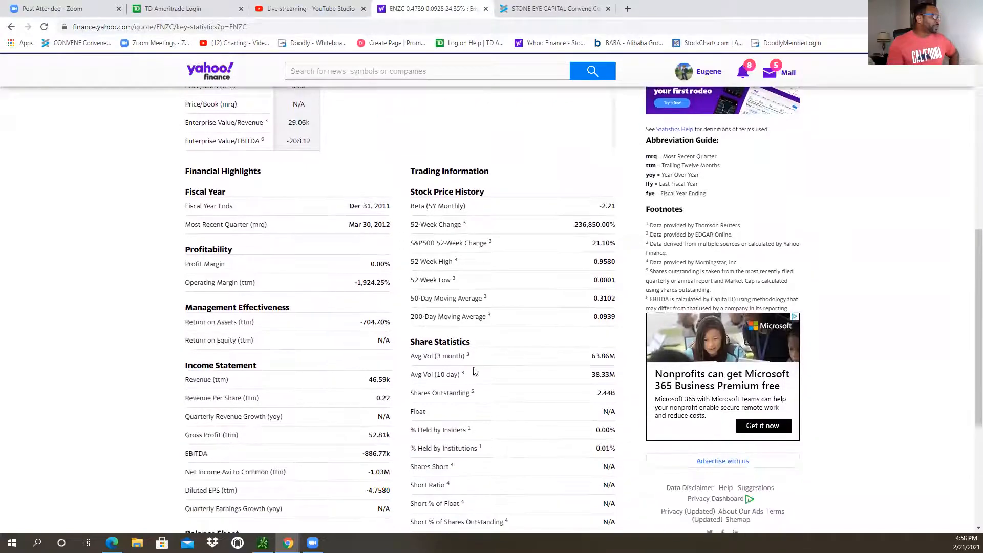
pyautogui.moveTo(572, 398)
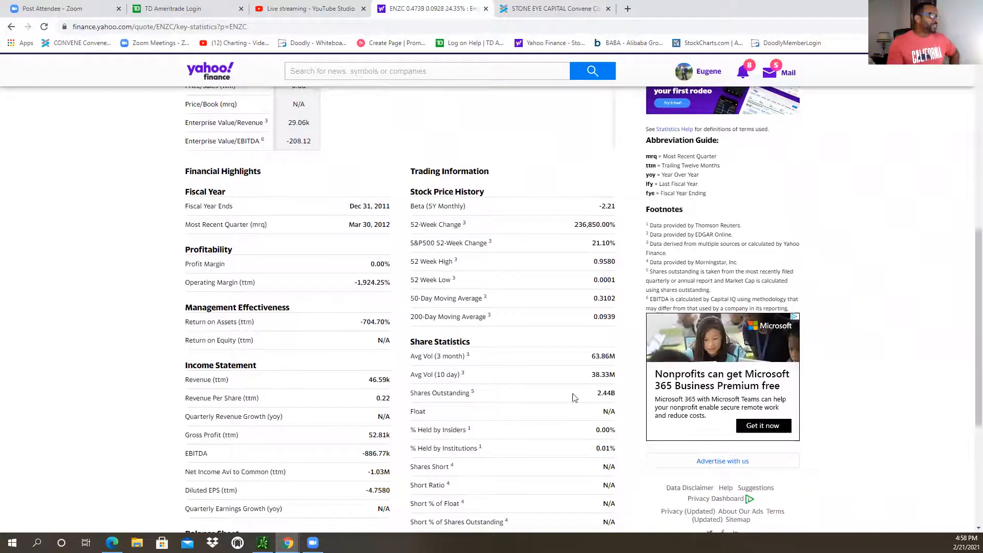
pyautogui.moveTo(584, 308)
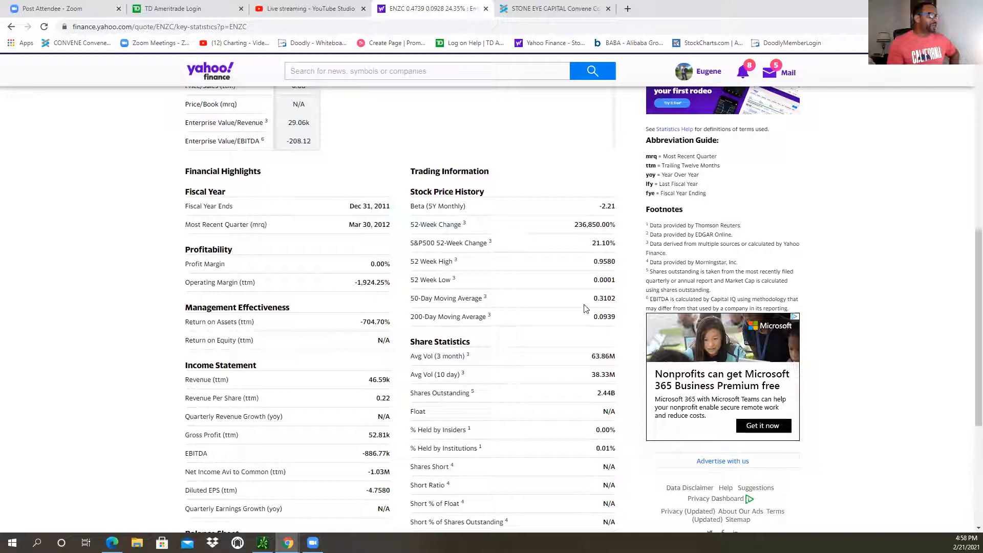
pyautogui.moveTo(537, 350)
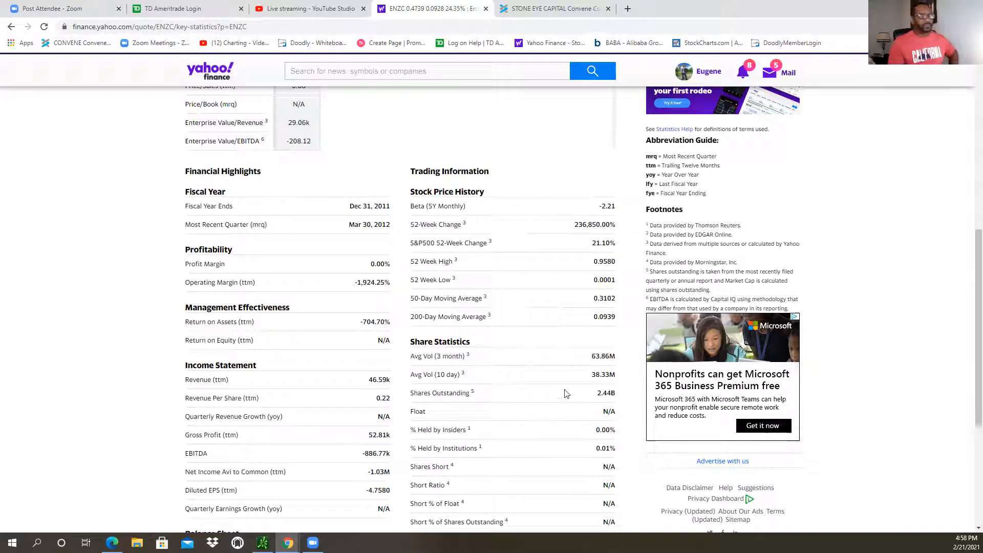
pyautogui.moveTo(615, 340)
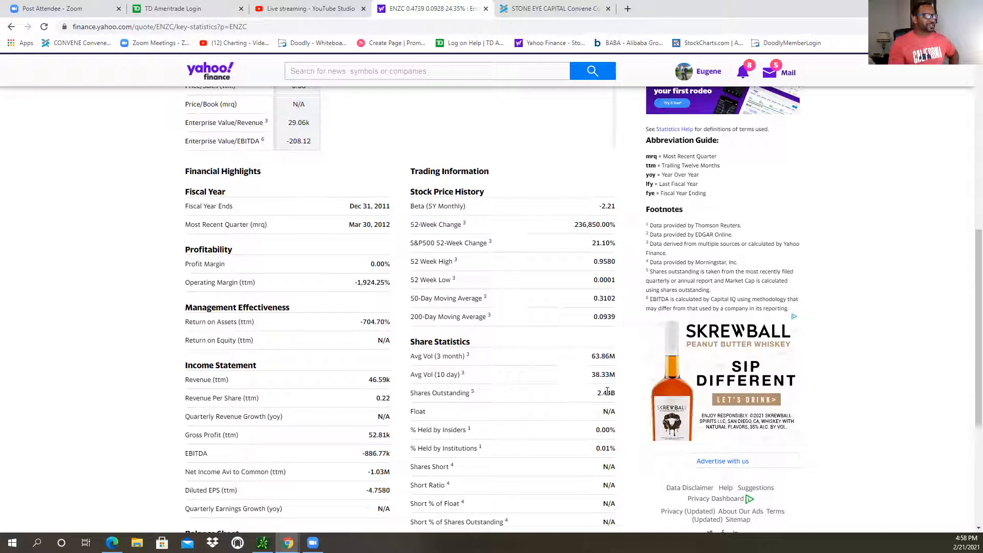
pyautogui.moveTo(580, 414)
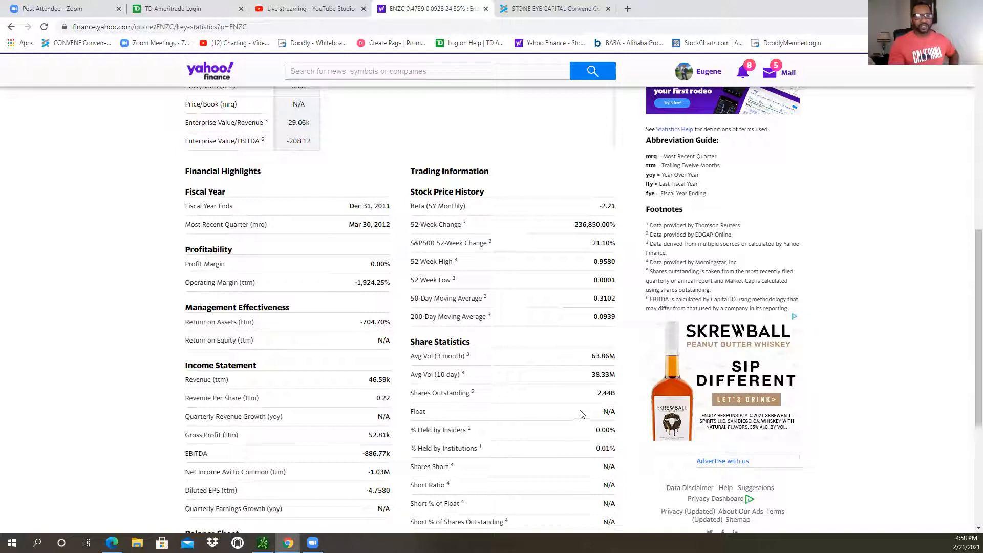
pyautogui.moveTo(586, 401)
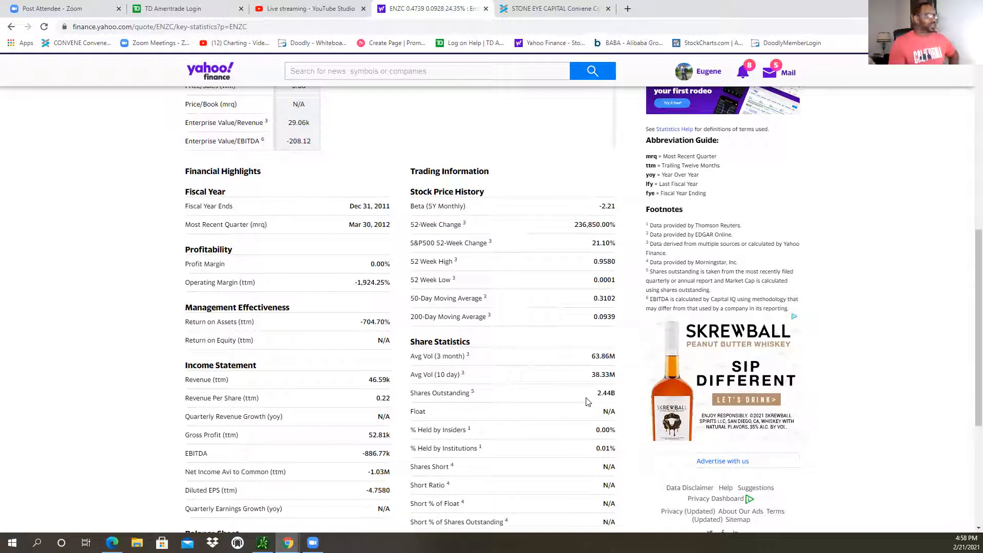
pyautogui.moveTo(555, 467)
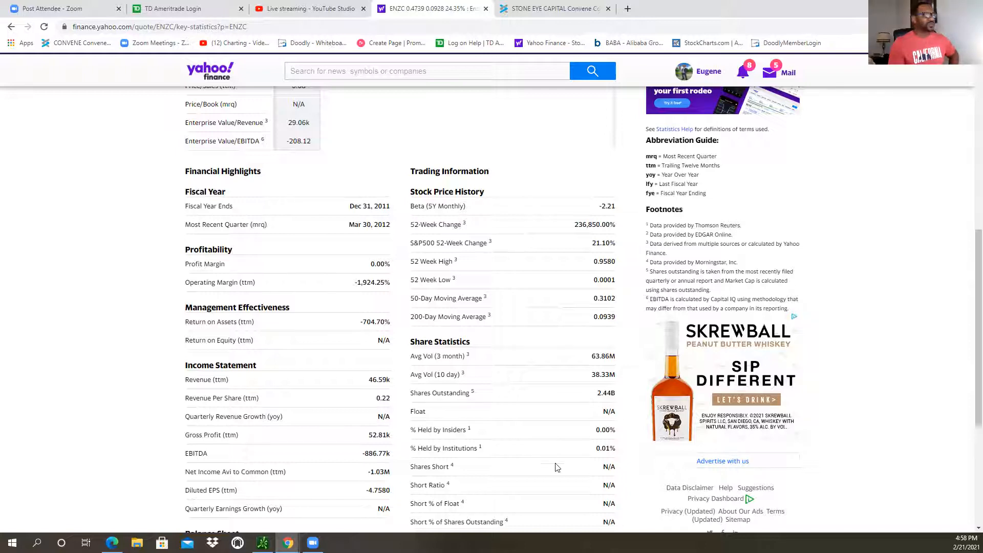
pyautogui.moveTo(624, 433)
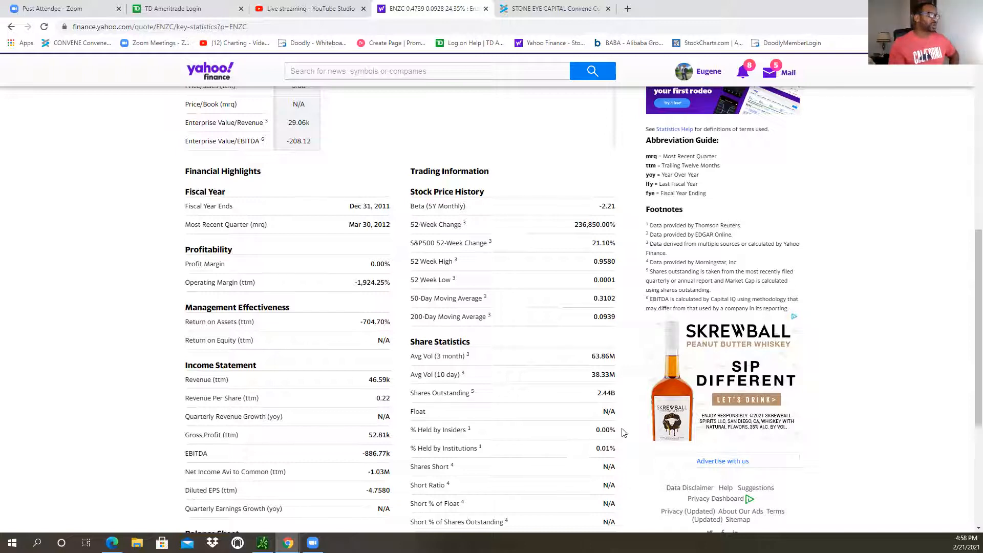
pyautogui.moveTo(607, 401)
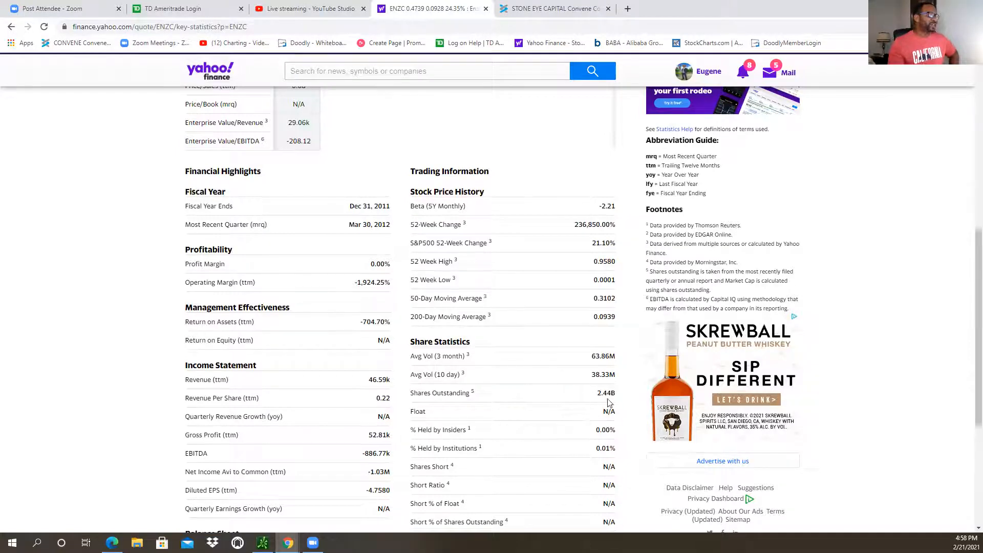
pyautogui.moveTo(561, 399)
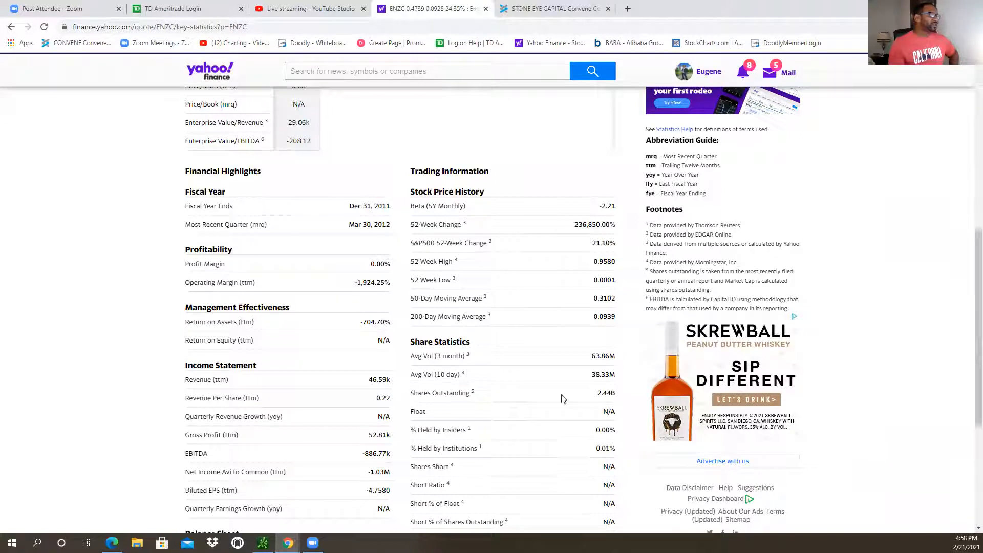
pyautogui.moveTo(543, 464)
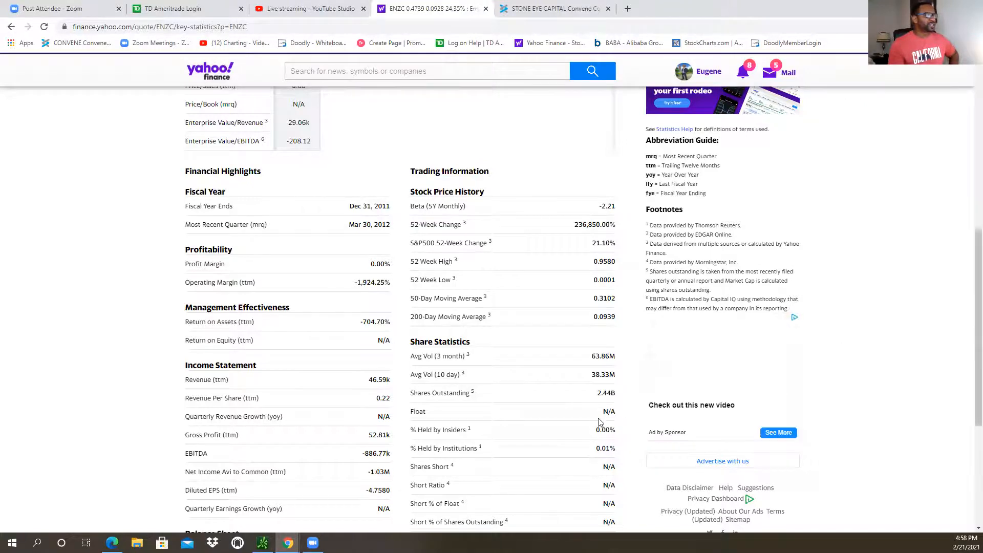
pyautogui.scroll(3)
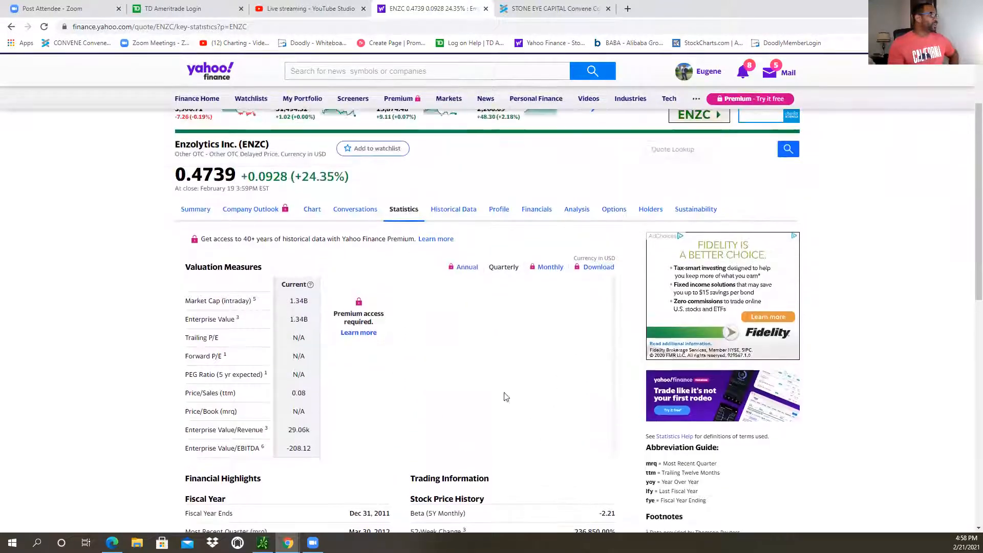
# Go back to ENZC's Yahoo Finance Summary and scroll through its recent news stories.
pyautogui.click(196, 209)
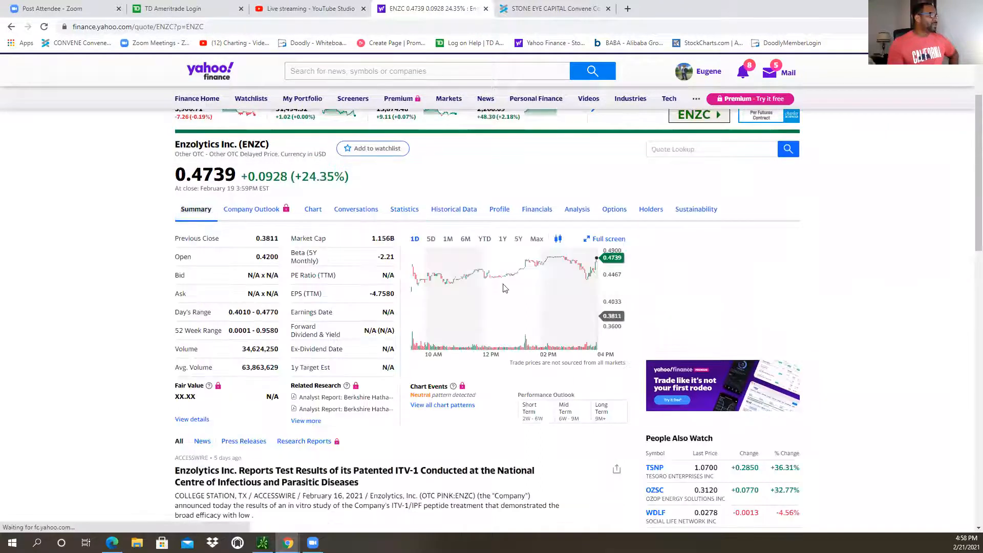
pyautogui.scroll(-3)
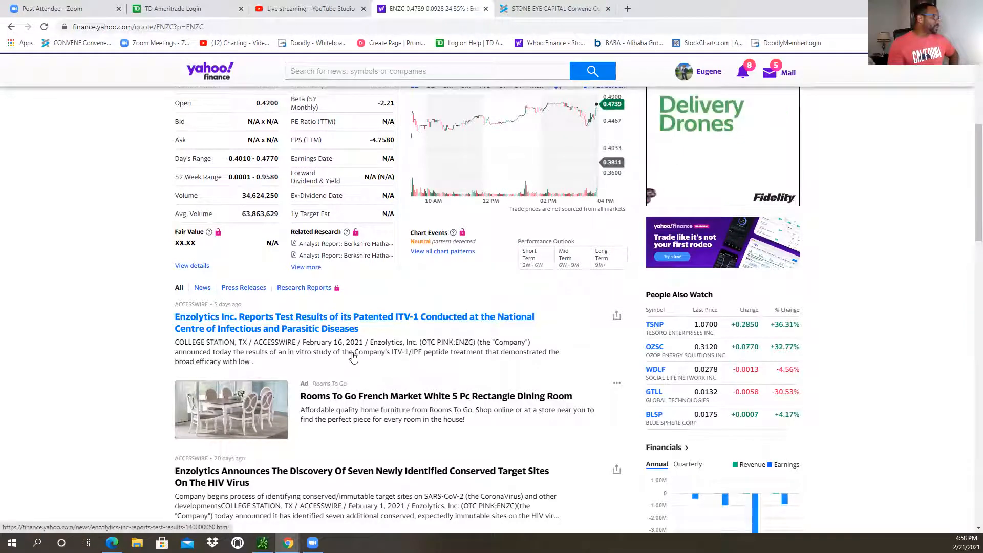
pyautogui.scroll(-3)
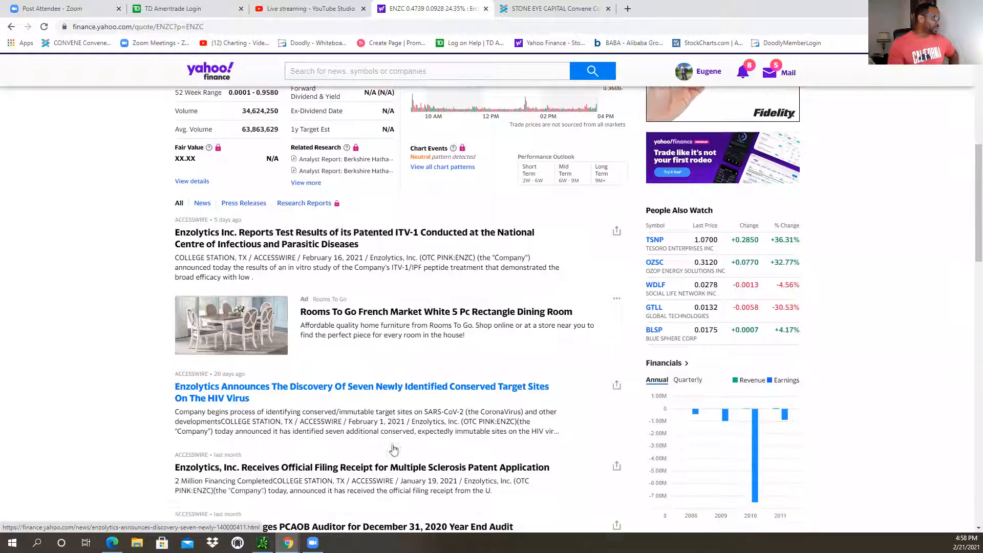
pyautogui.scroll(3)
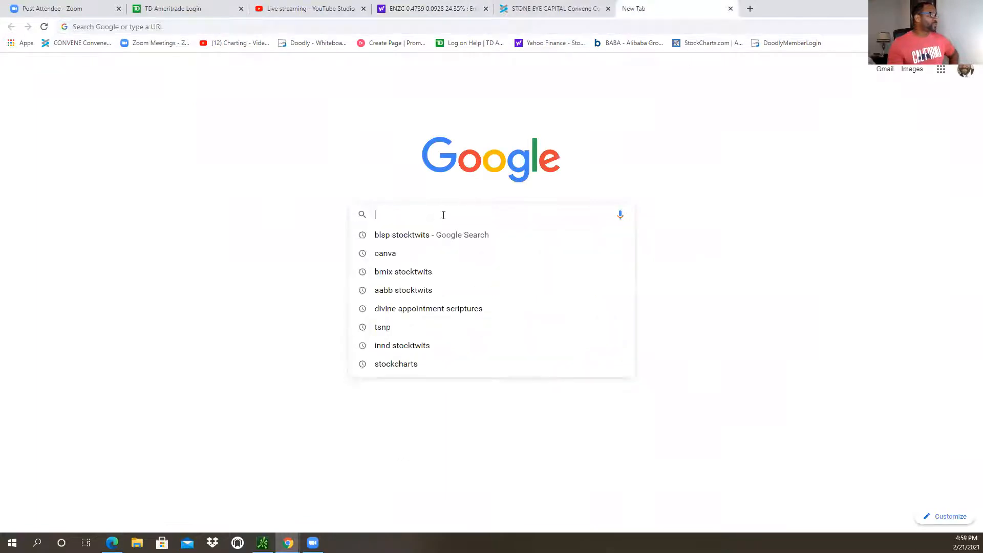
# Search Google for 'stockcharts.com', correcting a mistyped letter along the way.
pyautogui.write('s')
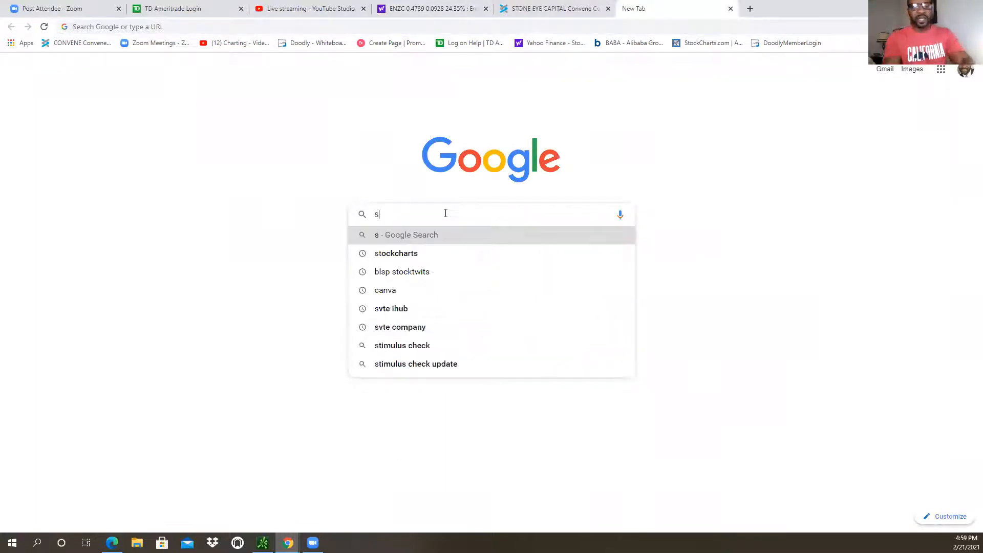
pyautogui.write('tockca')
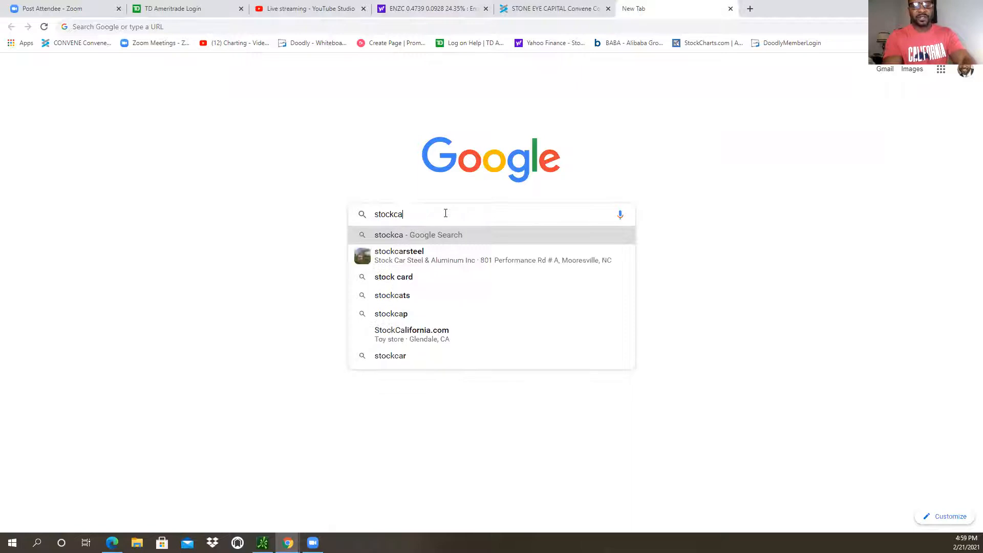
pyautogui.press('Backspace')
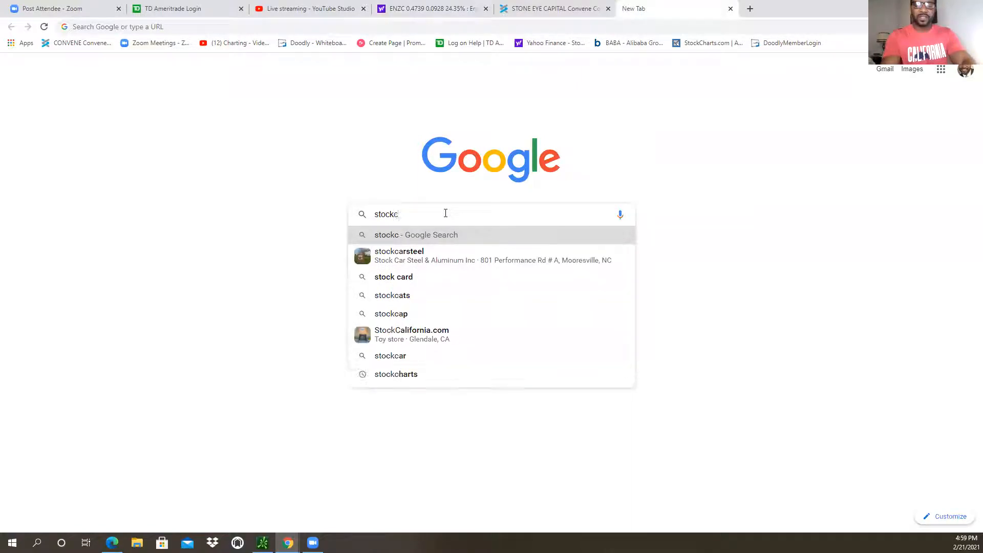
pyautogui.write('harts')
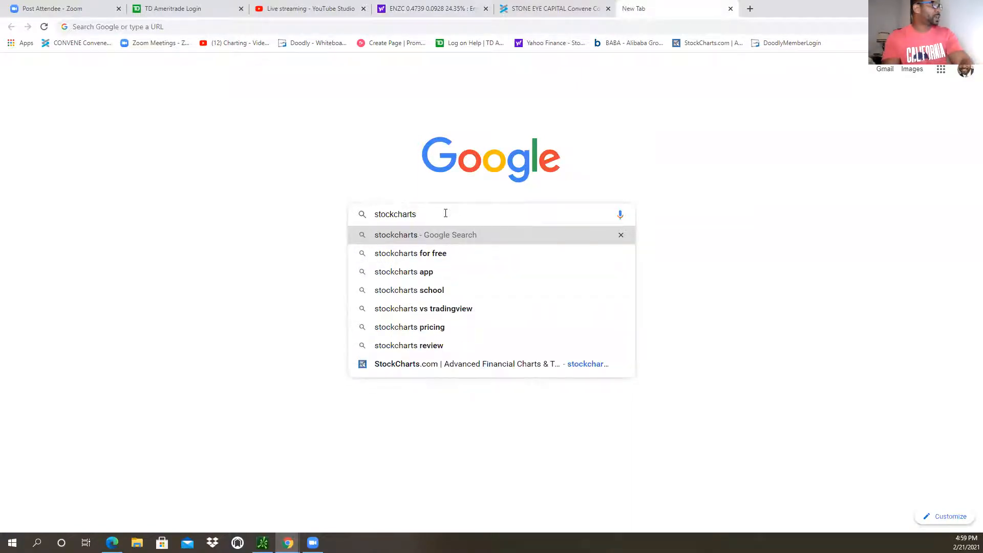
pyautogui.write('.com')
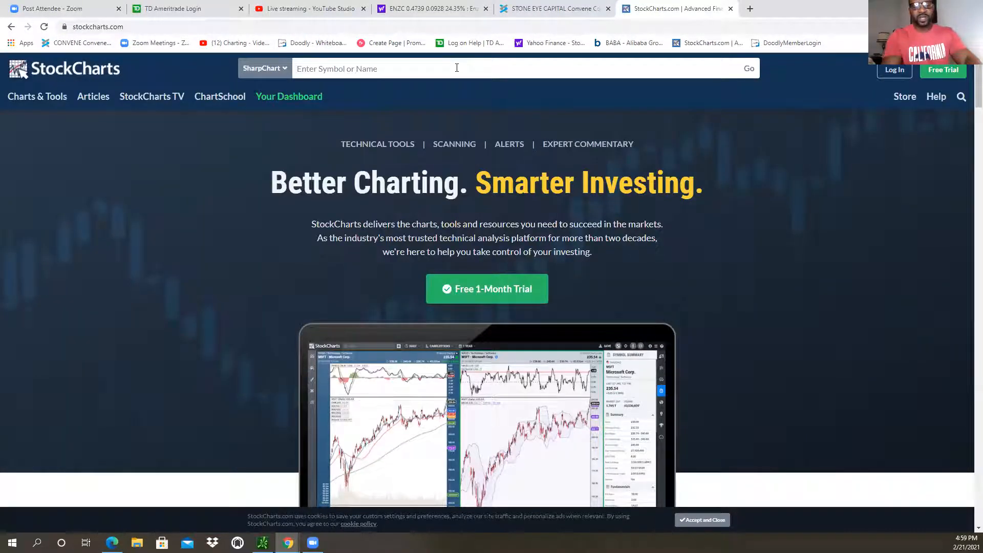
# Load ENZC's daily SharpChart and scroll down to its attributes, overlays and indicators panels.
pyautogui.write('enzc')
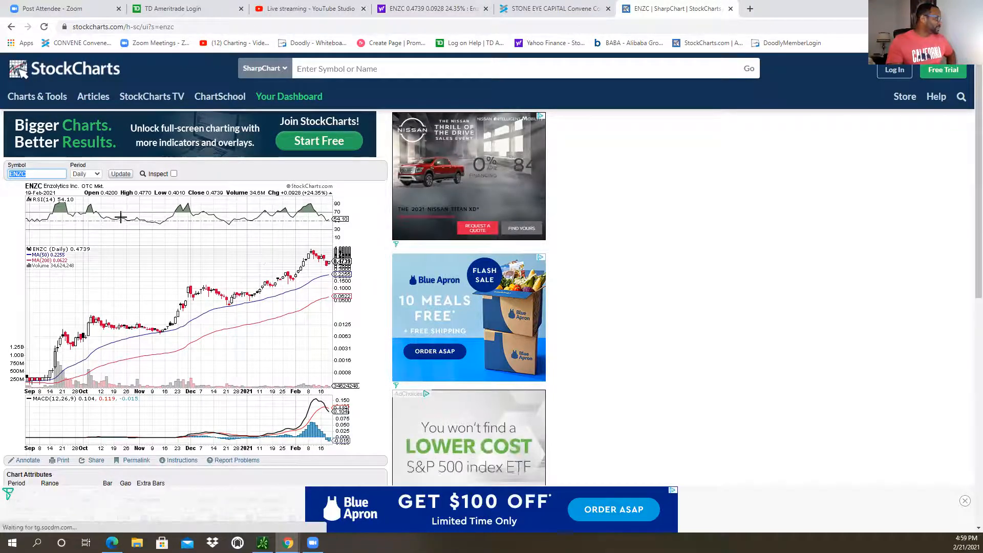
pyautogui.moveTo(329, 230)
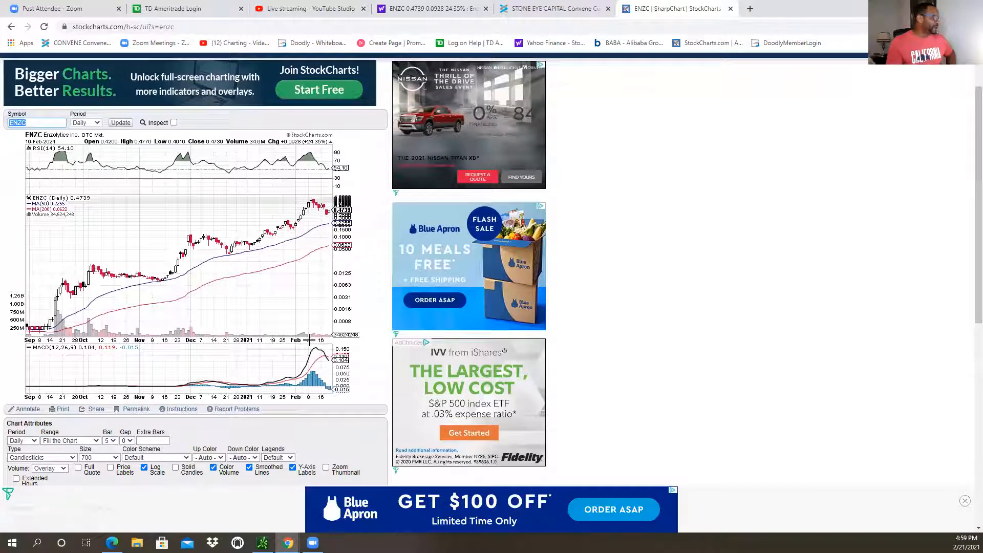
pyautogui.scroll(-3)
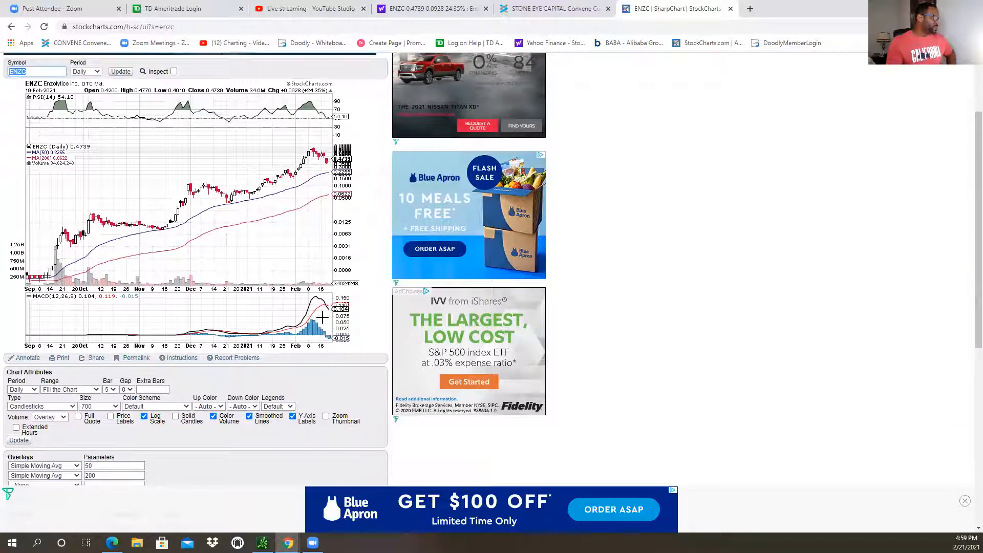
pyautogui.moveTo(329, 320)
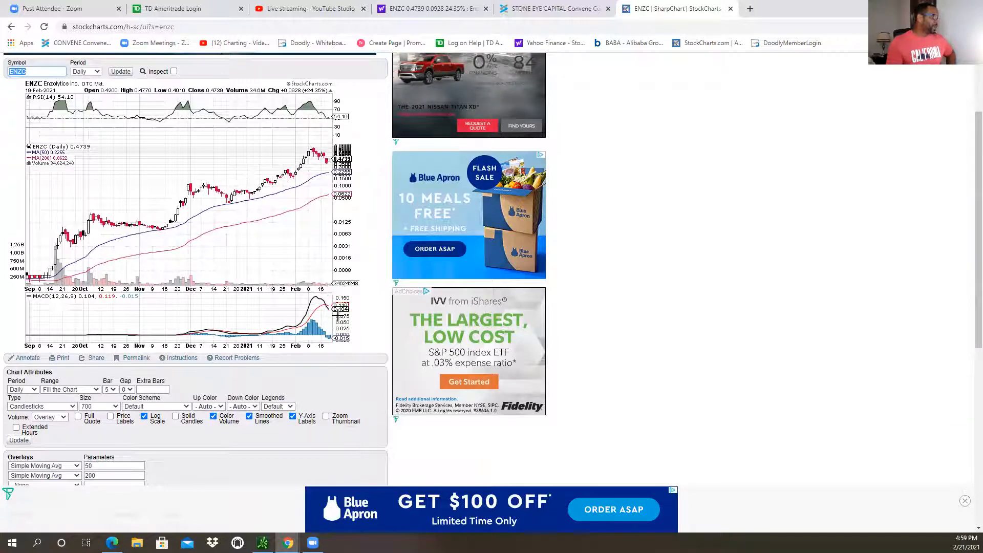
pyautogui.moveTo(320, 299)
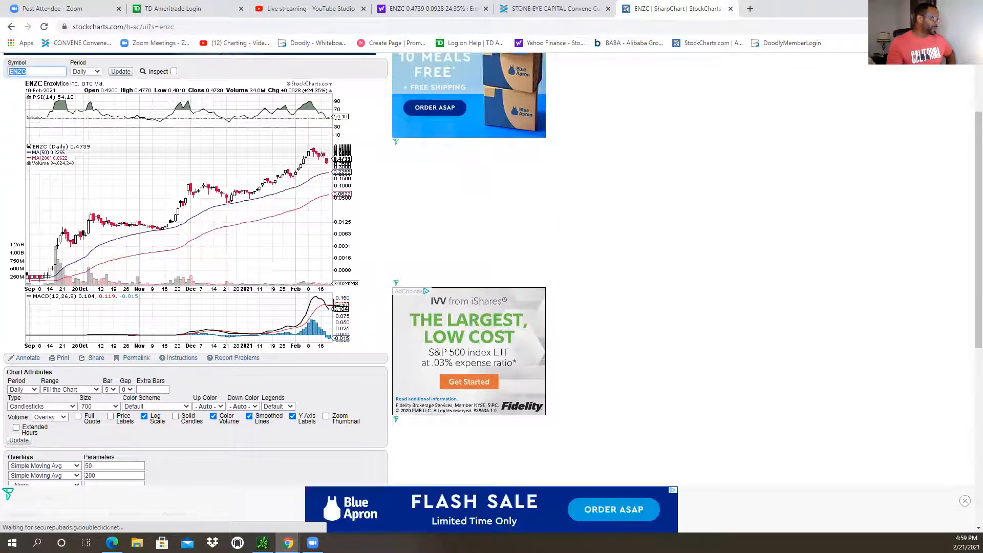
pyautogui.scroll(-3)
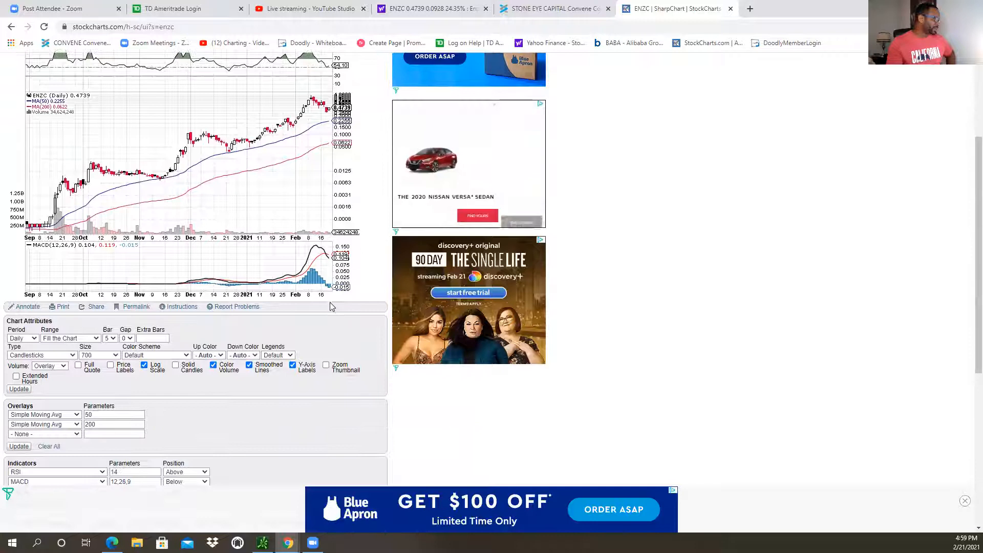
pyautogui.scroll(-3)
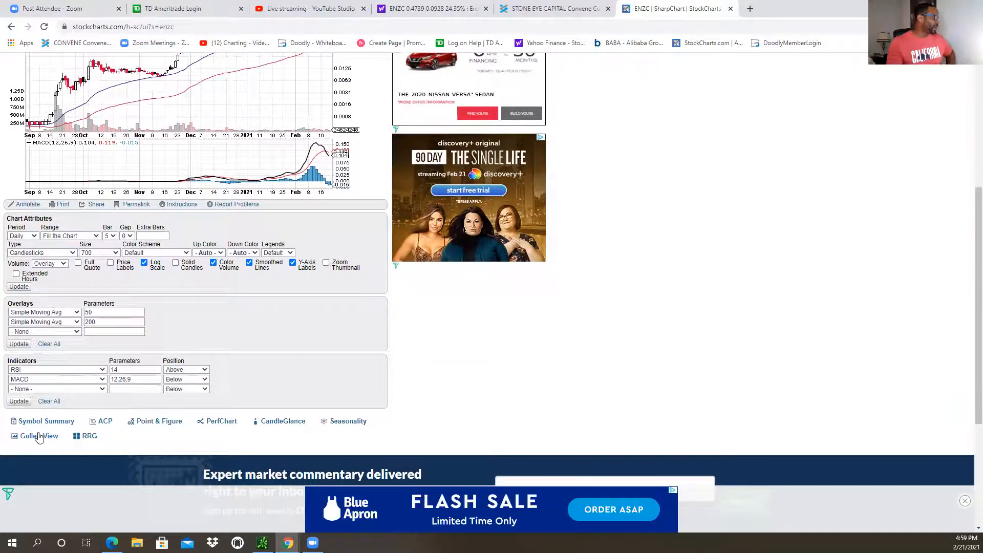
# Open ENZC's GalleryView and scroll through its Daily View and Weekly View charts.
pyautogui.click(41, 436)
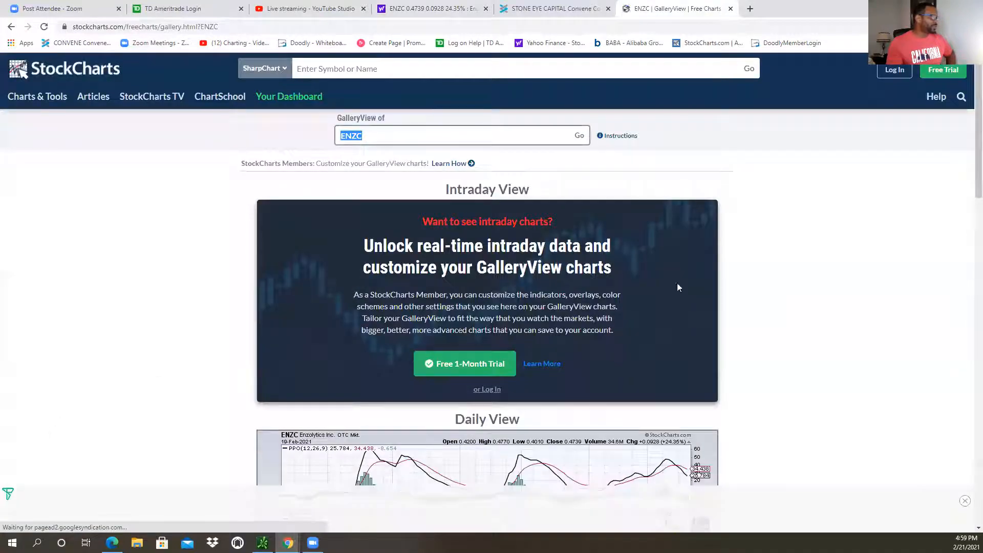
pyautogui.scroll(-3)
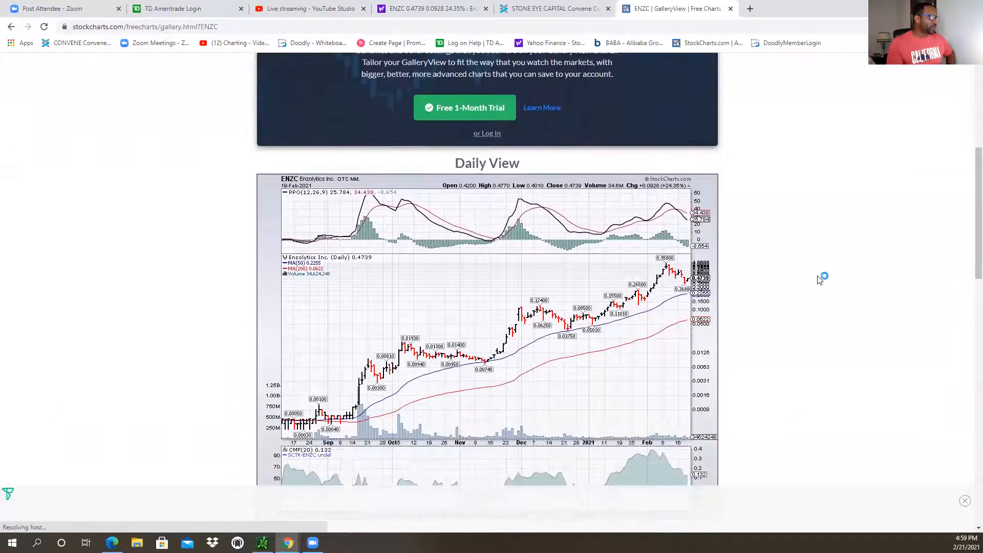
pyautogui.scroll(-3)
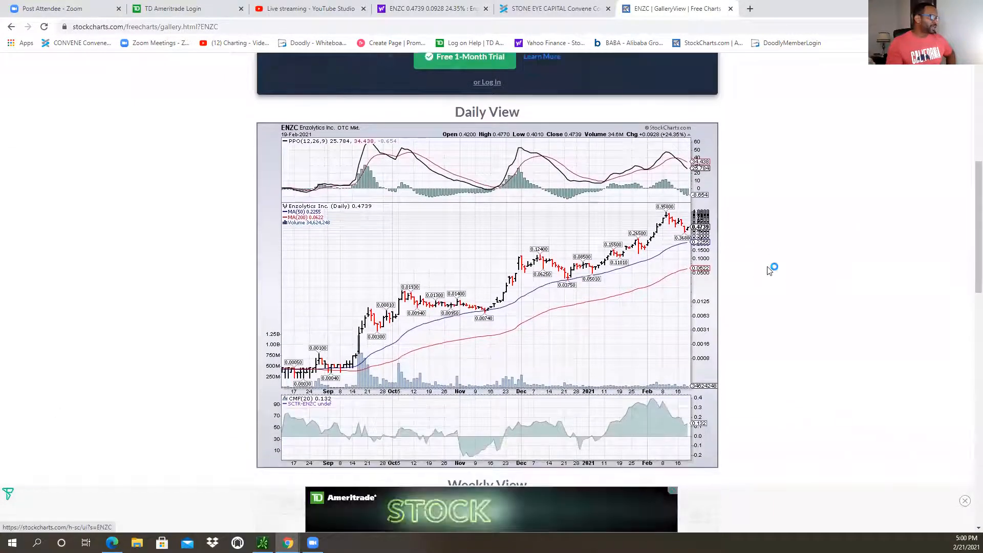
pyautogui.scroll(-3)
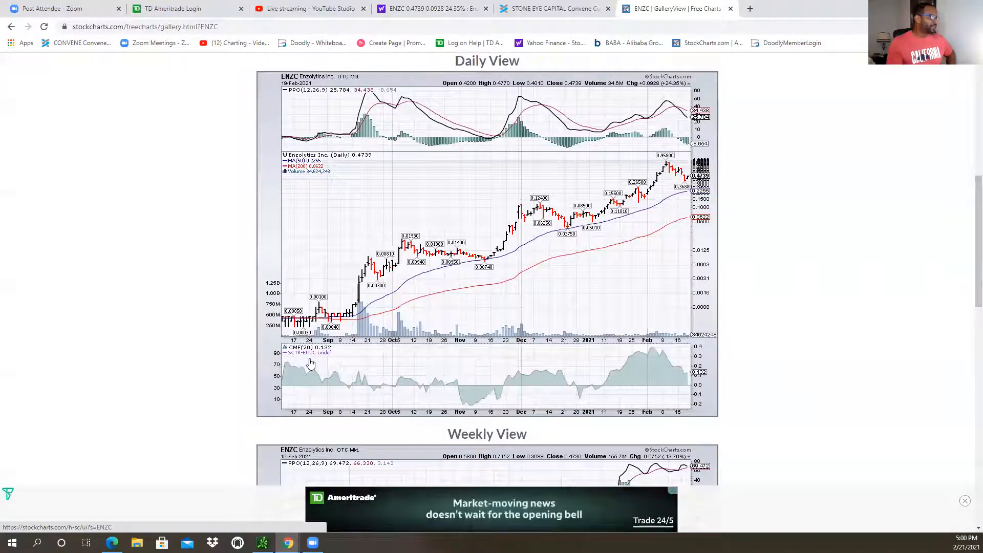
pyautogui.moveTo(743, 313)
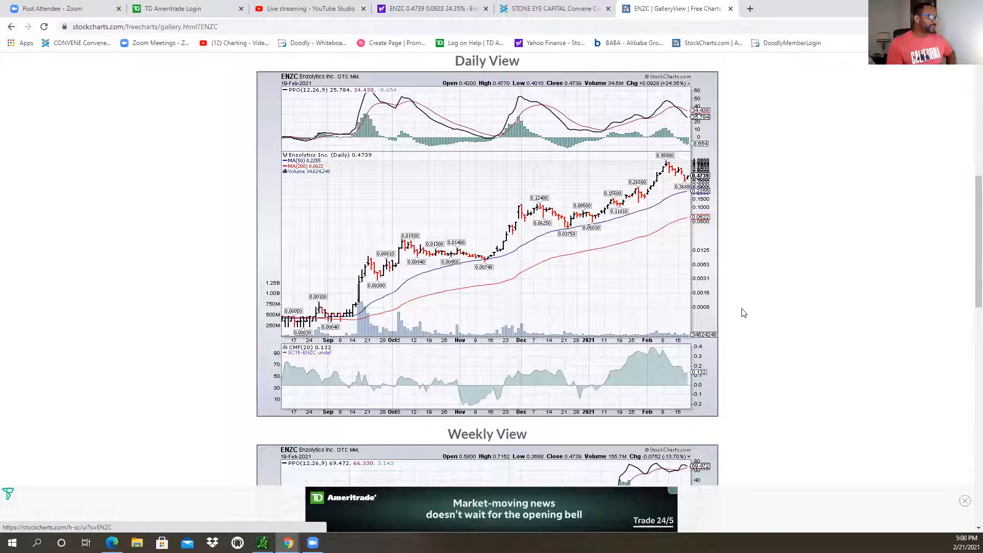
pyautogui.scroll(-3)
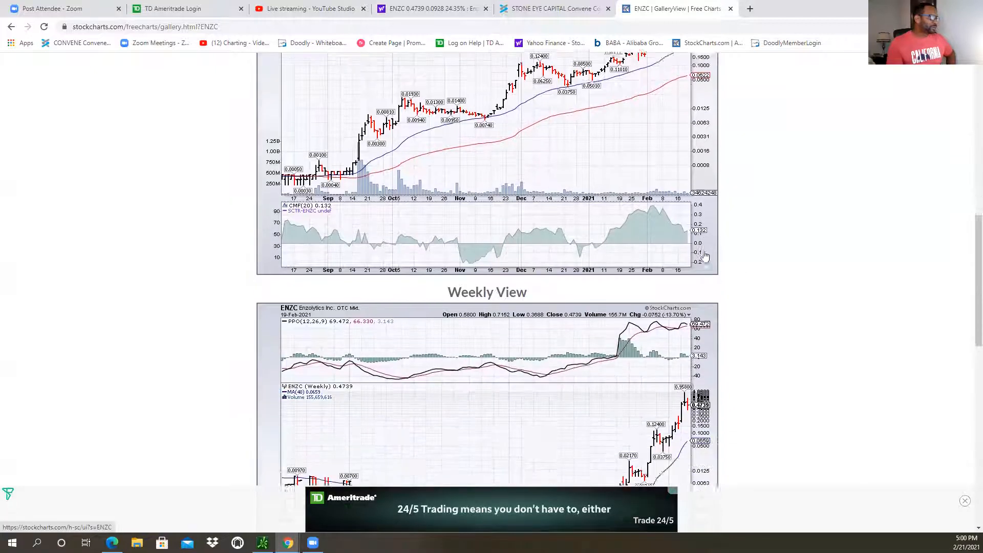
pyautogui.scroll(-3)
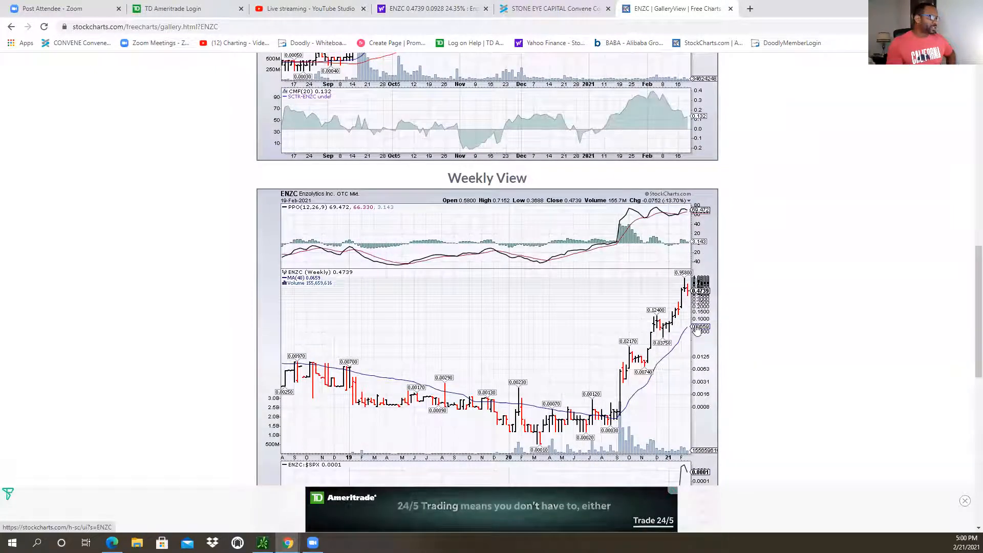
pyautogui.scroll(-3)
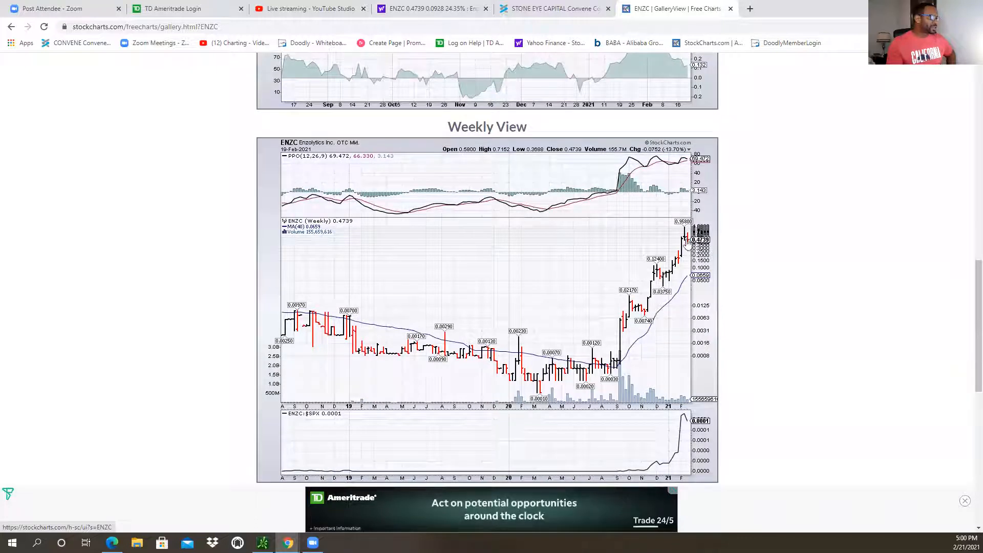
pyautogui.moveTo(721, 293)
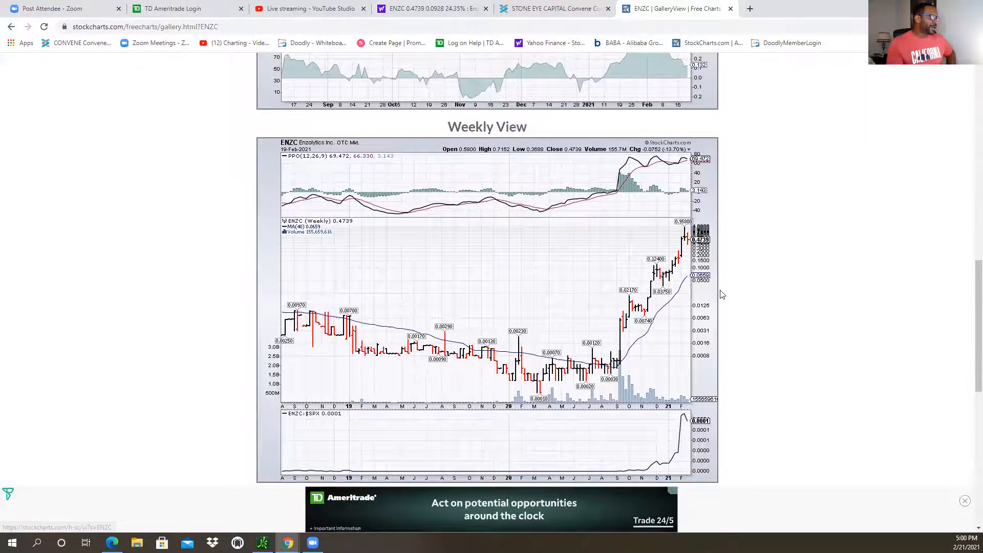
pyautogui.scroll(3)
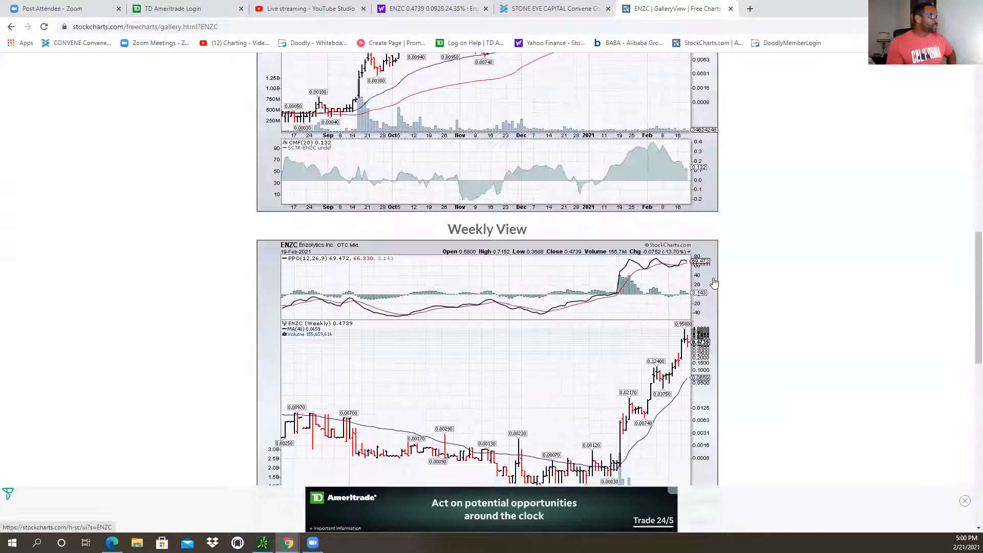
pyautogui.scroll(3)
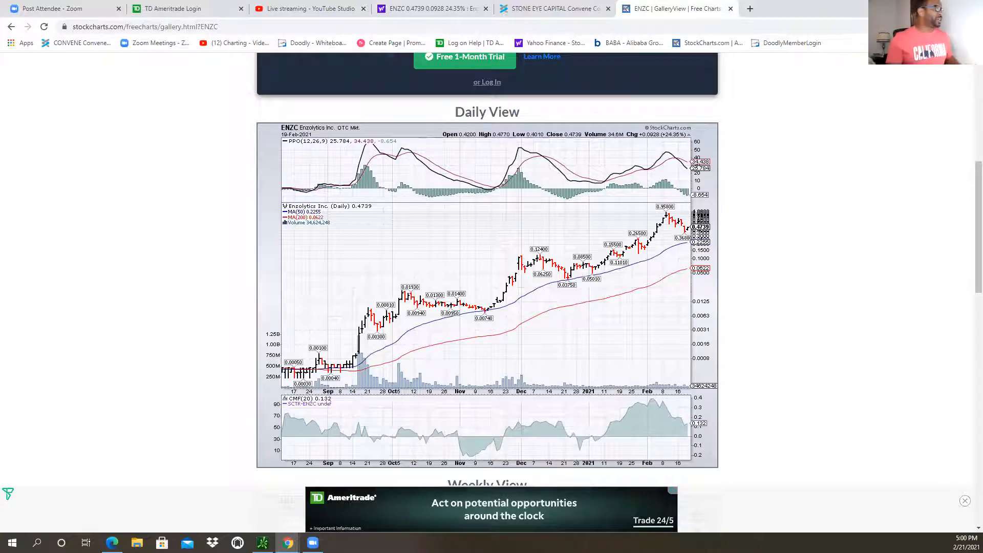
pyautogui.click(964, 501)
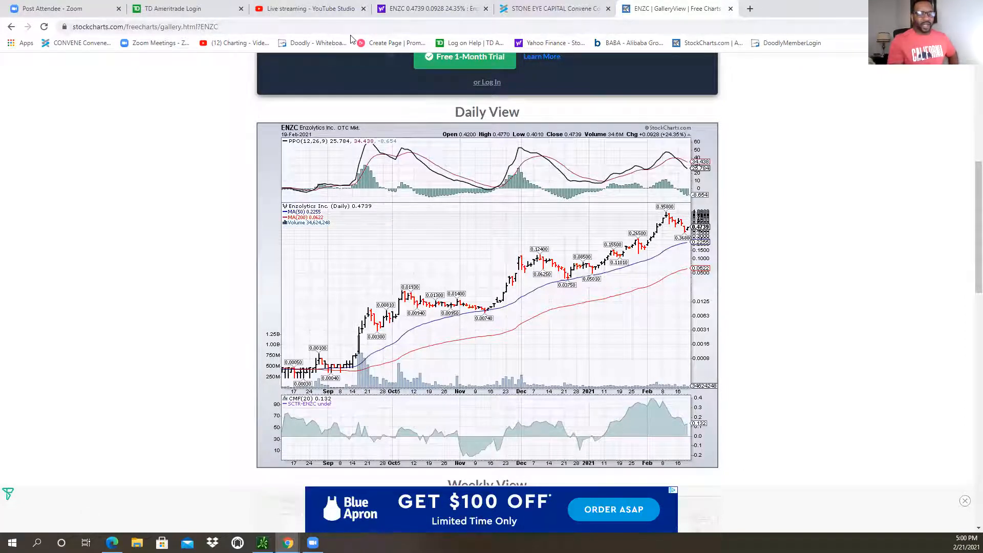
pyautogui.moveTo(375, 56)
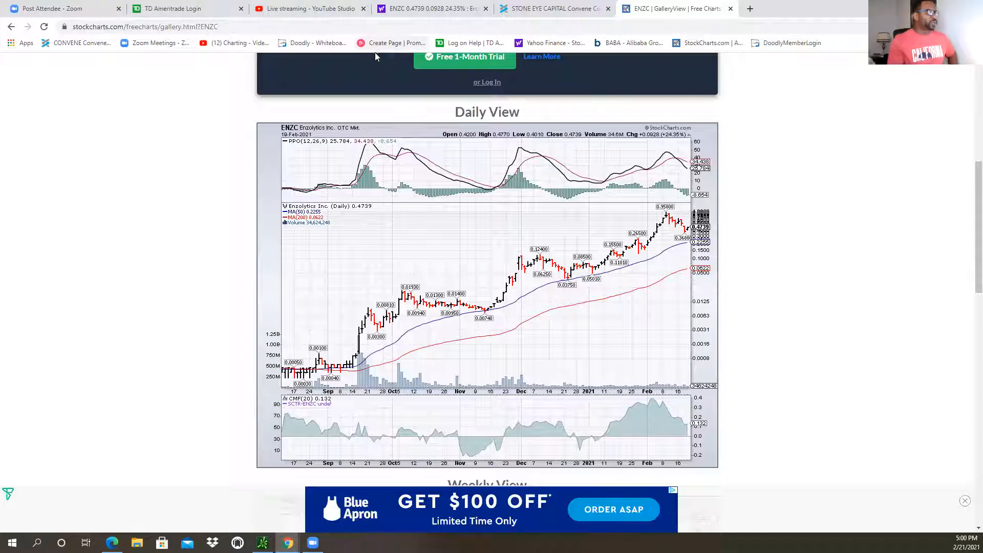
pyautogui.moveTo(401, 81)
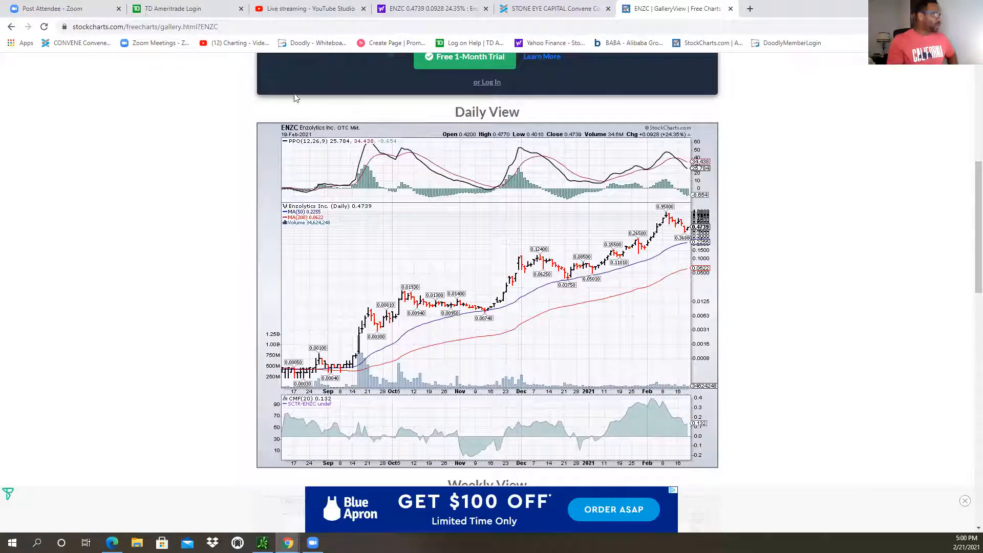
pyautogui.moveTo(383, 58)
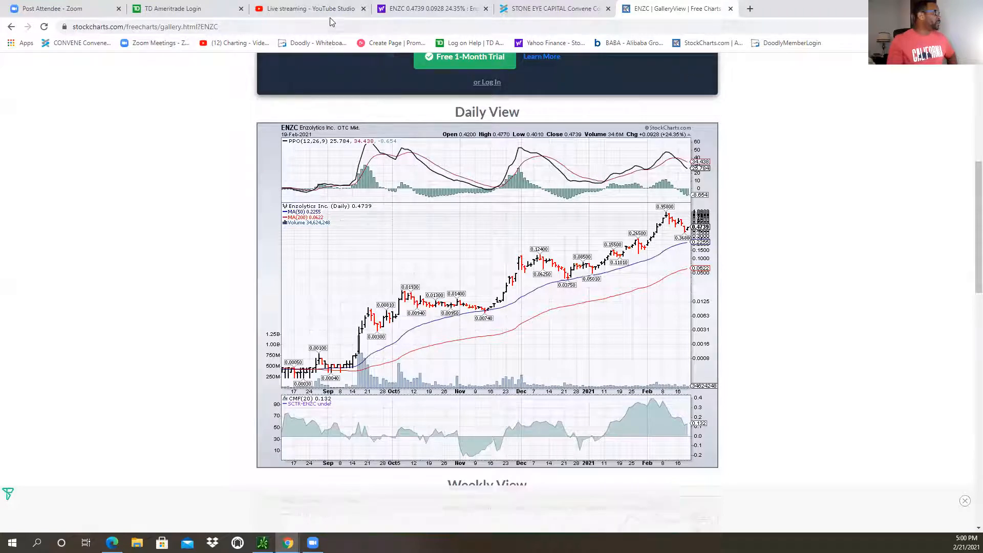
# Switch back to thinkorswim and set the FORW chart to 3 Y Weekly.
pyautogui.click(175, 8)
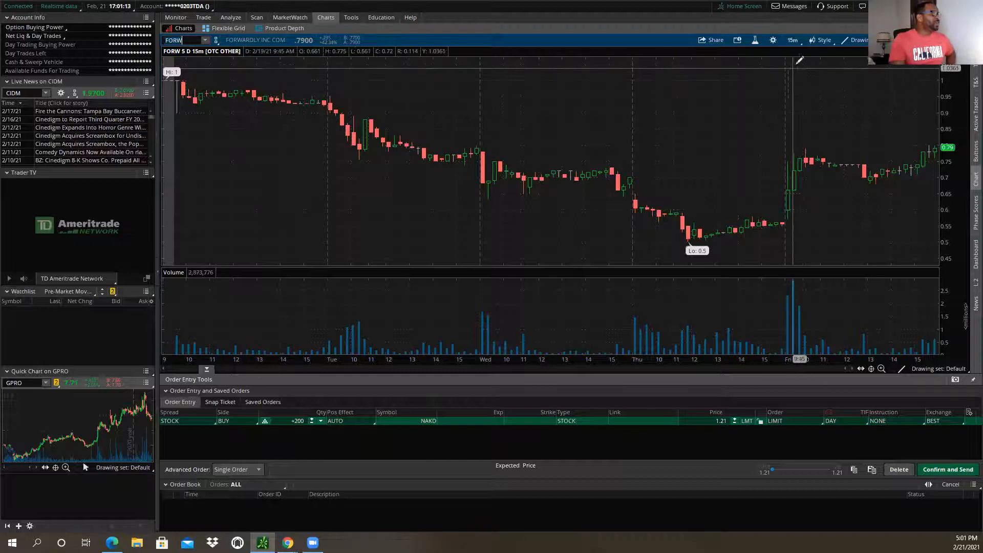
pyautogui.click(792, 40)
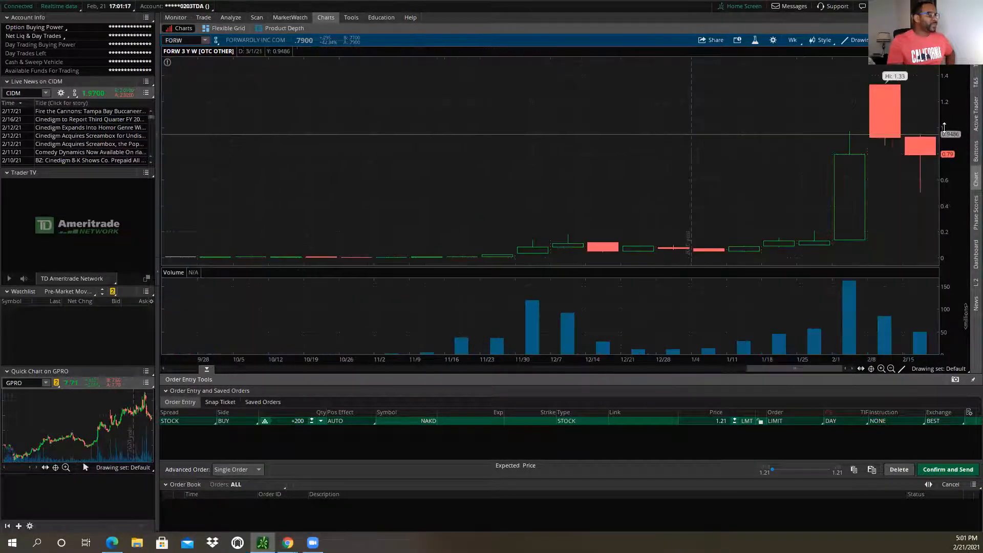
pyautogui.moveTo(885, 108)
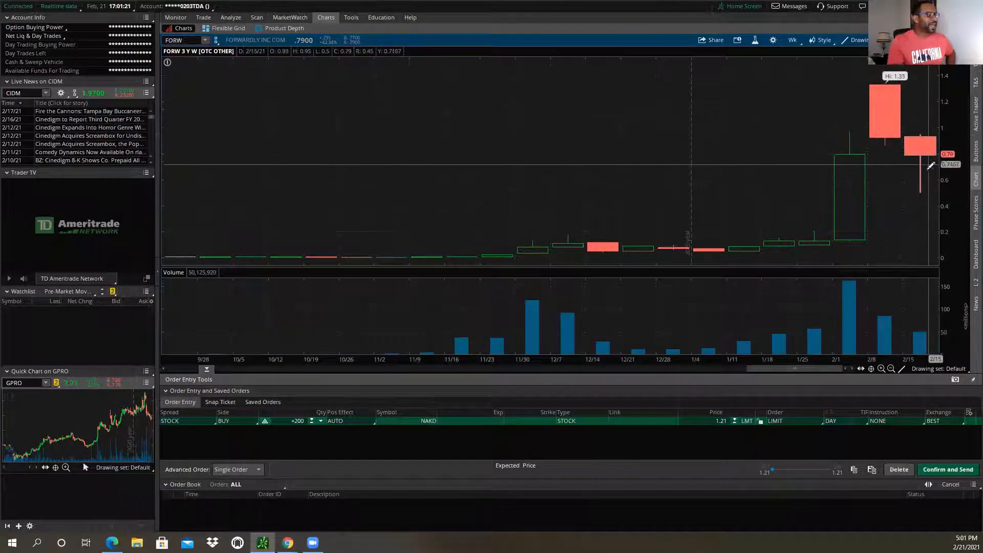
pyautogui.moveTo(934, 170)
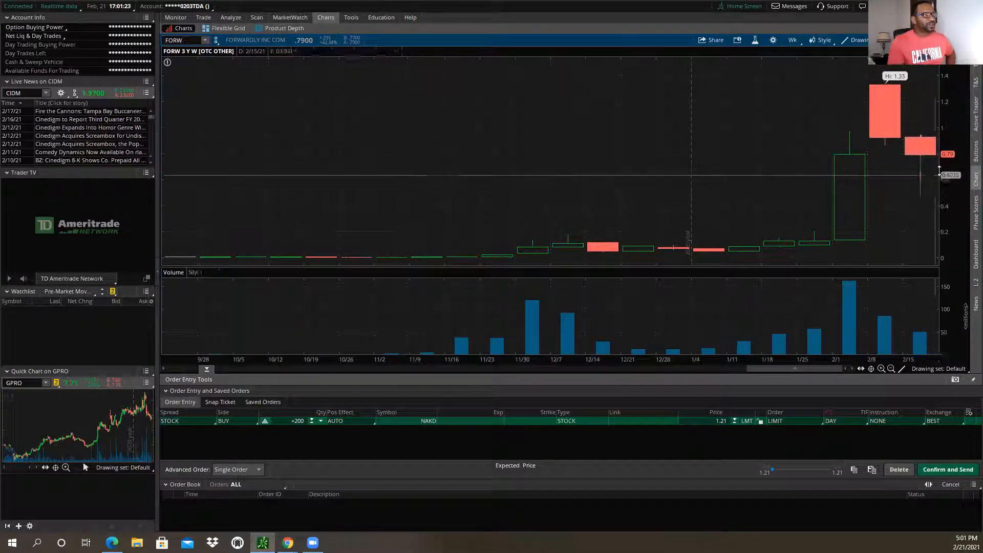
pyautogui.moveTo(918, 155)
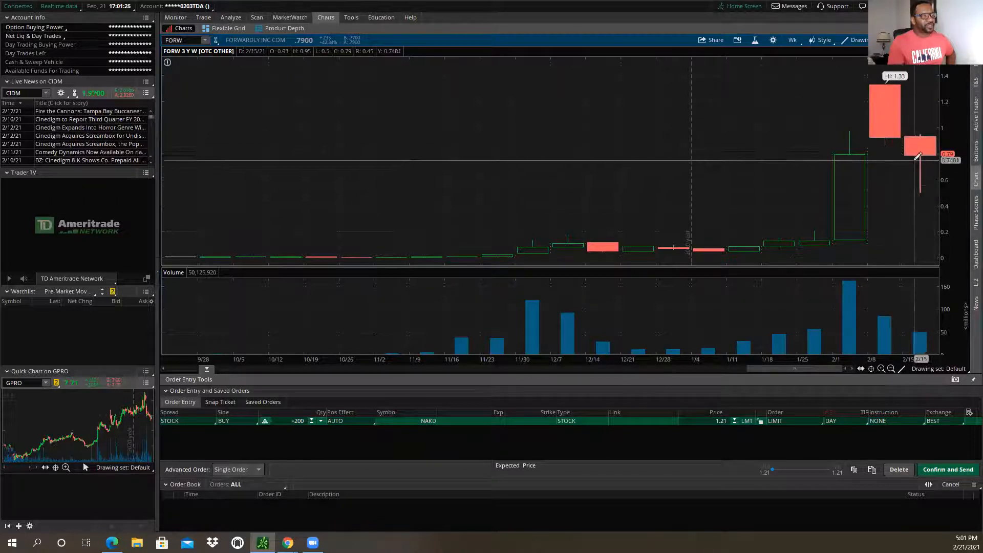
pyautogui.moveTo(922, 188)
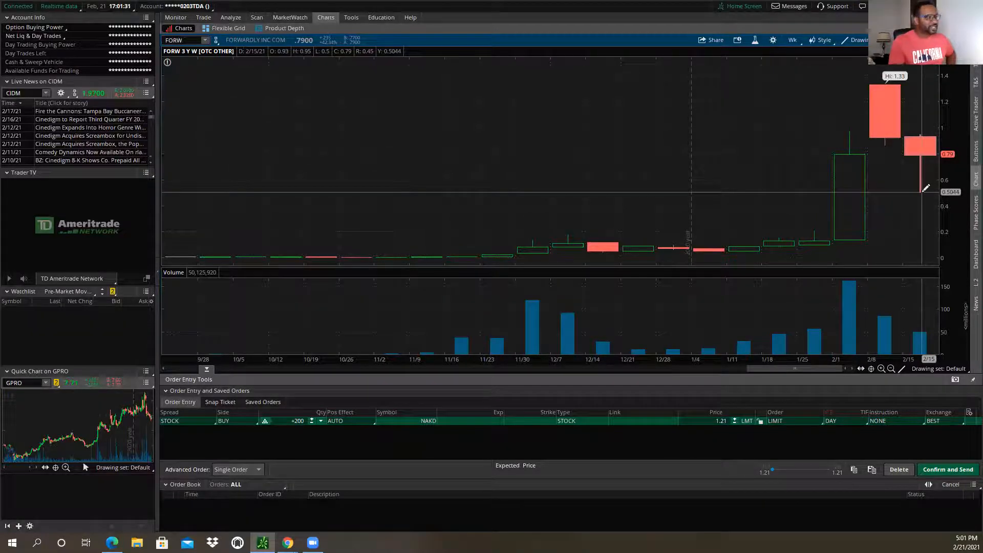
pyautogui.moveTo(921, 162)
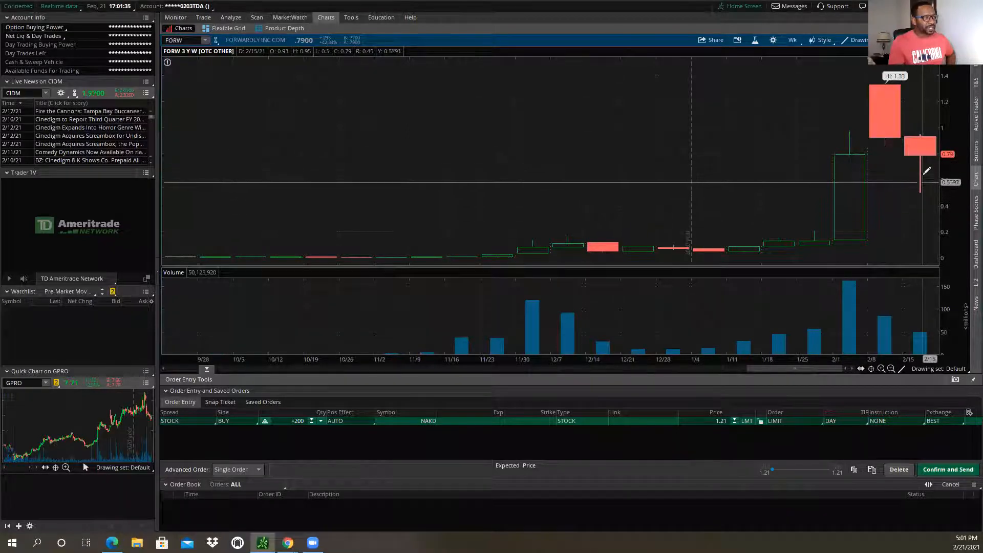
pyautogui.moveTo(902, 155)
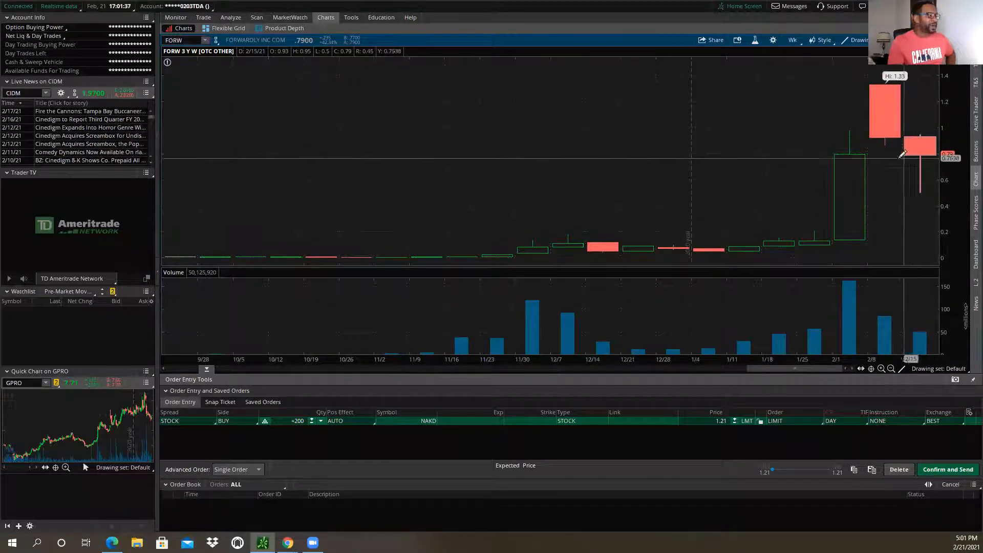
pyautogui.moveTo(816, 238)
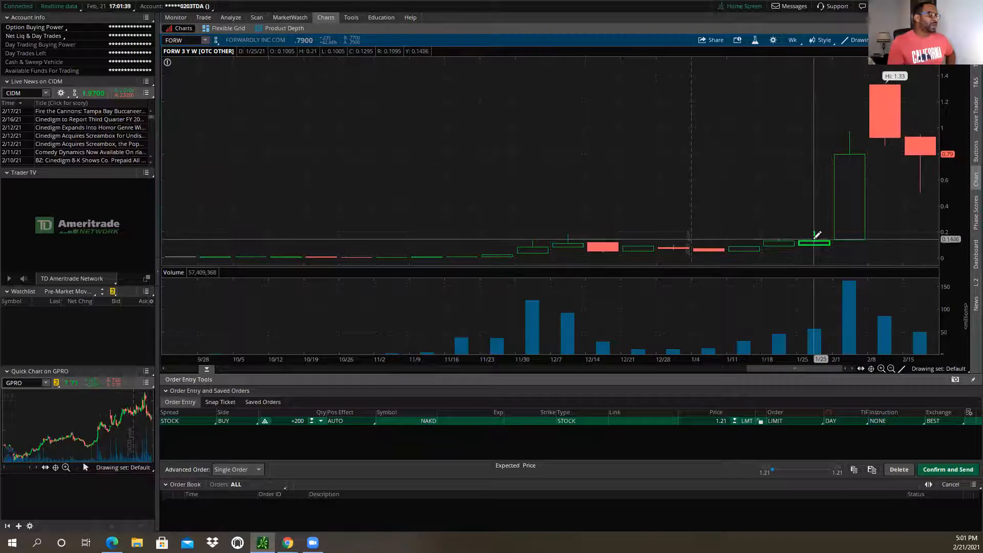
pyautogui.moveTo(815, 238)
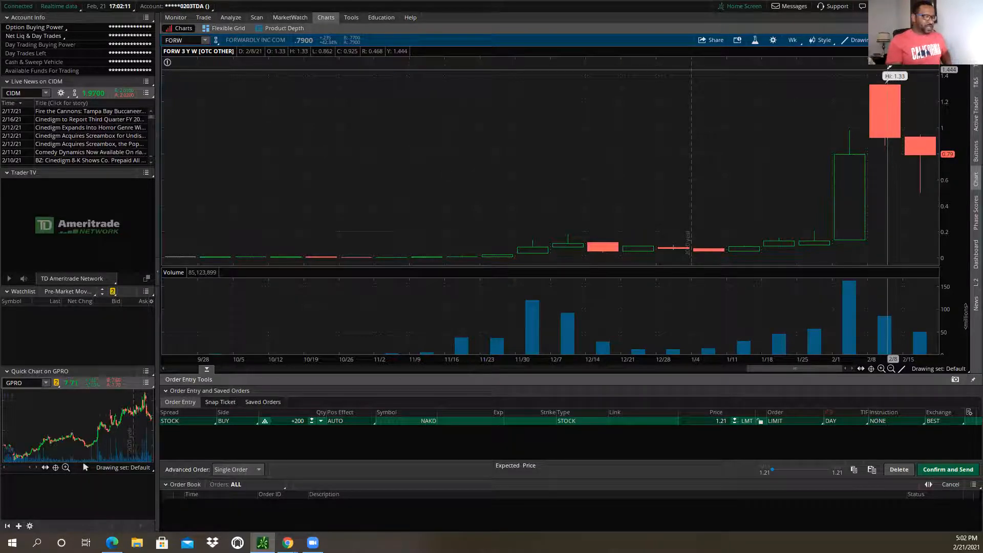
pyautogui.moveTo(928, 195)
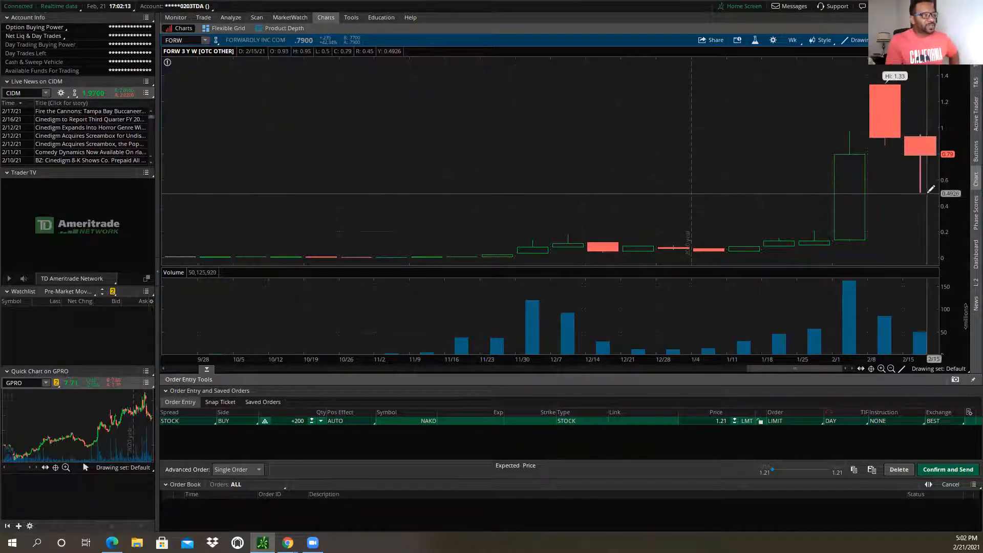
pyautogui.moveTo(928, 190)
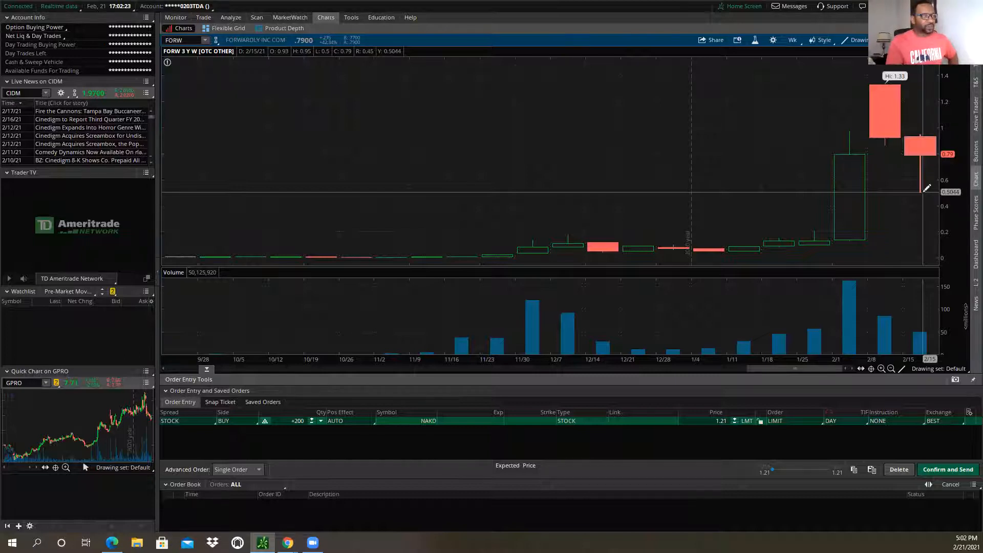
pyautogui.moveTo(928, 186)
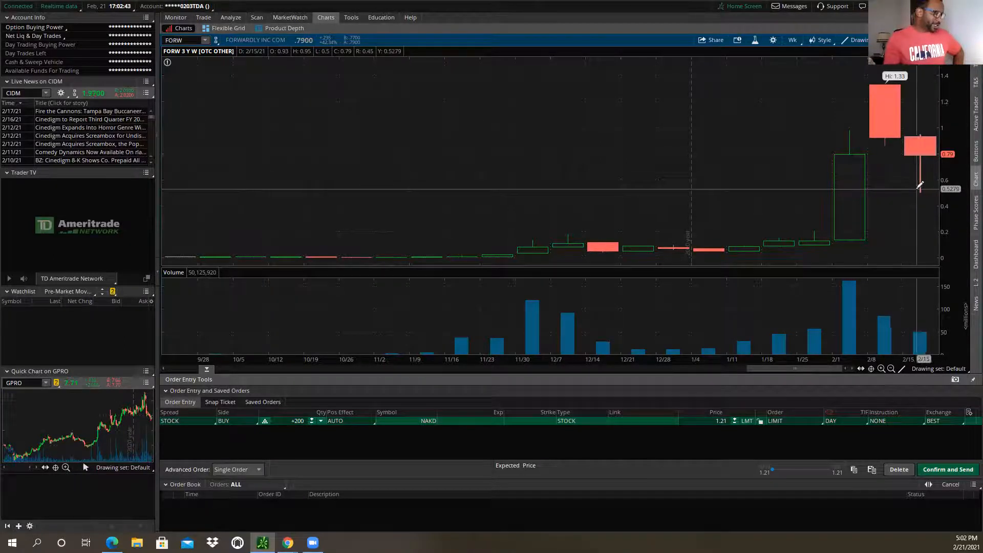
pyautogui.moveTo(914, 182)
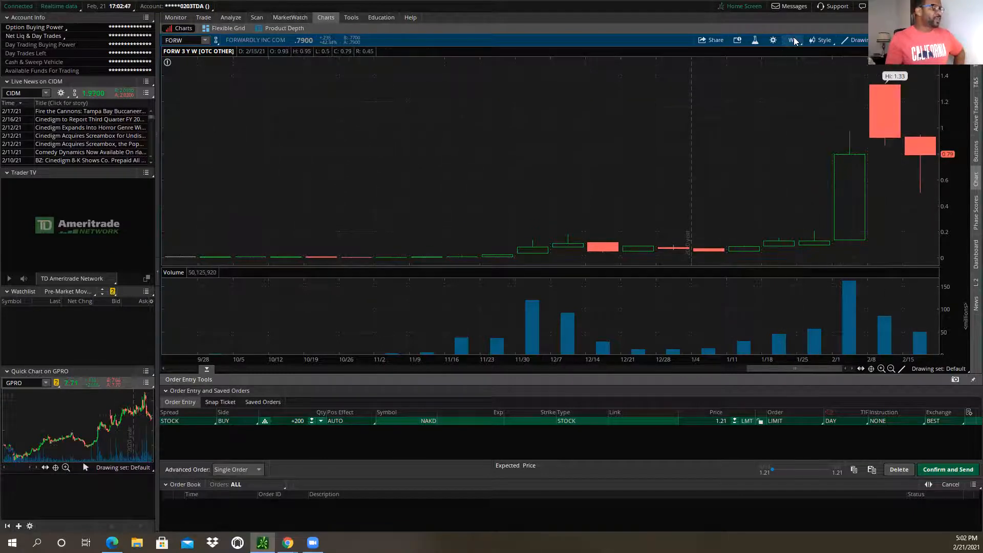
# Set the FORW chart's timeframe to 1 Y : 1D daily candles.
pyautogui.click(792, 40)
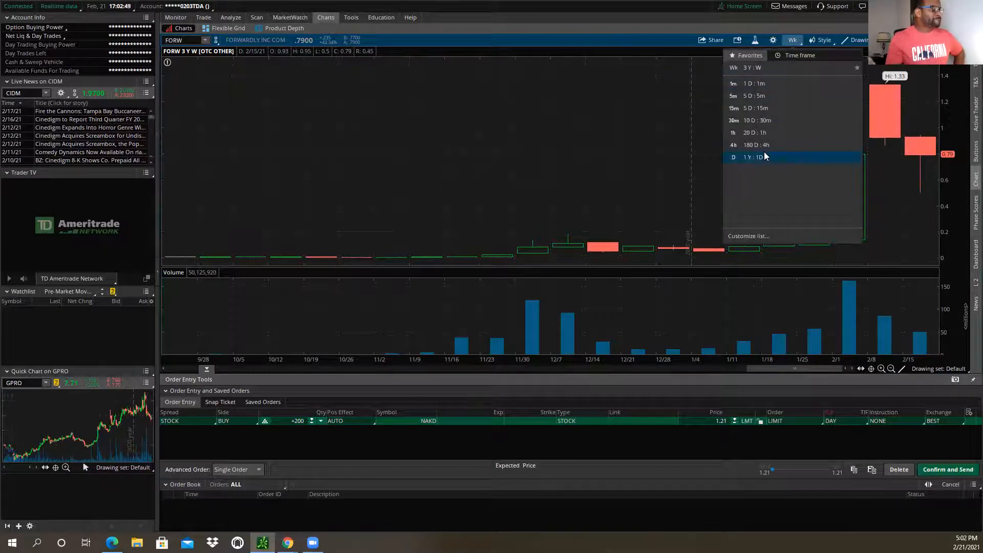
pyautogui.click(754, 157)
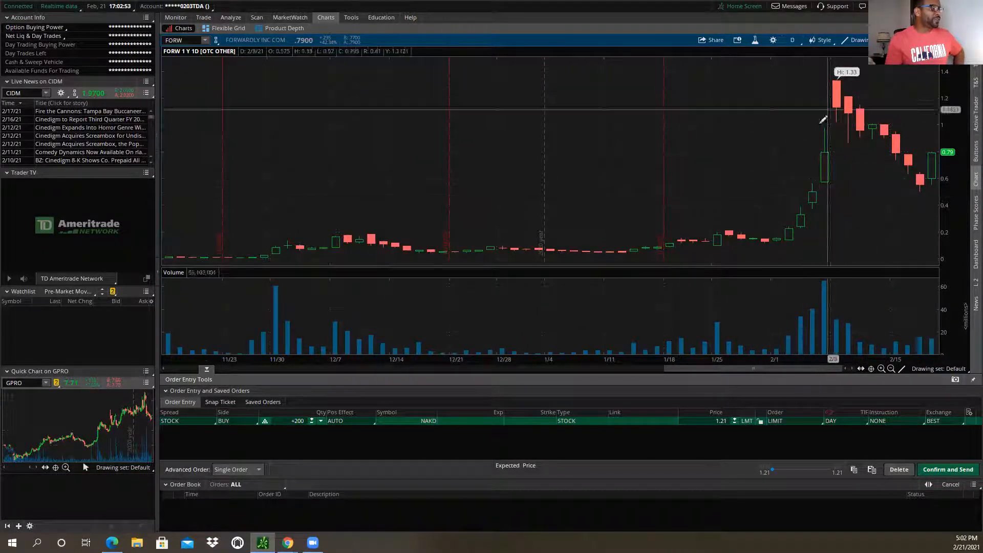
pyautogui.moveTo(887, 128)
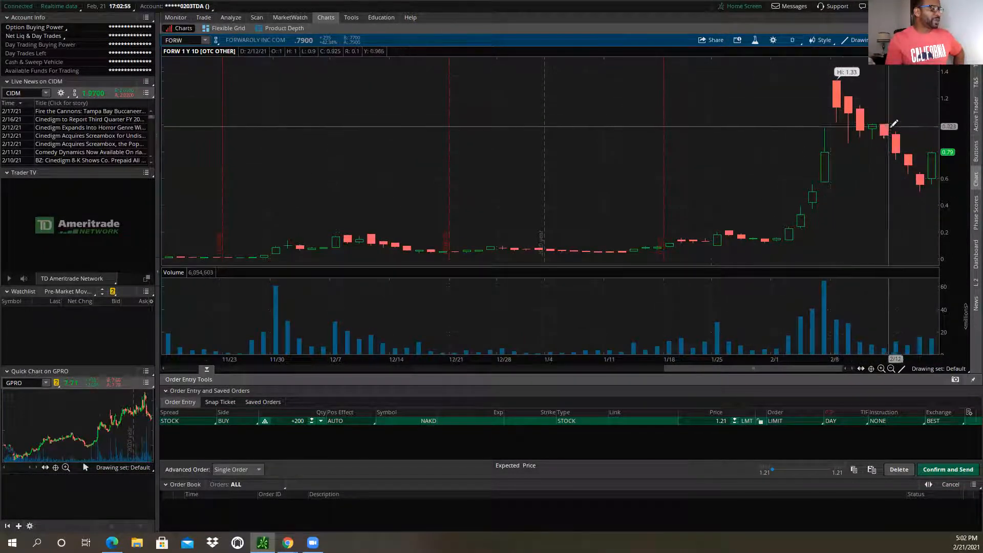
pyautogui.moveTo(922, 185)
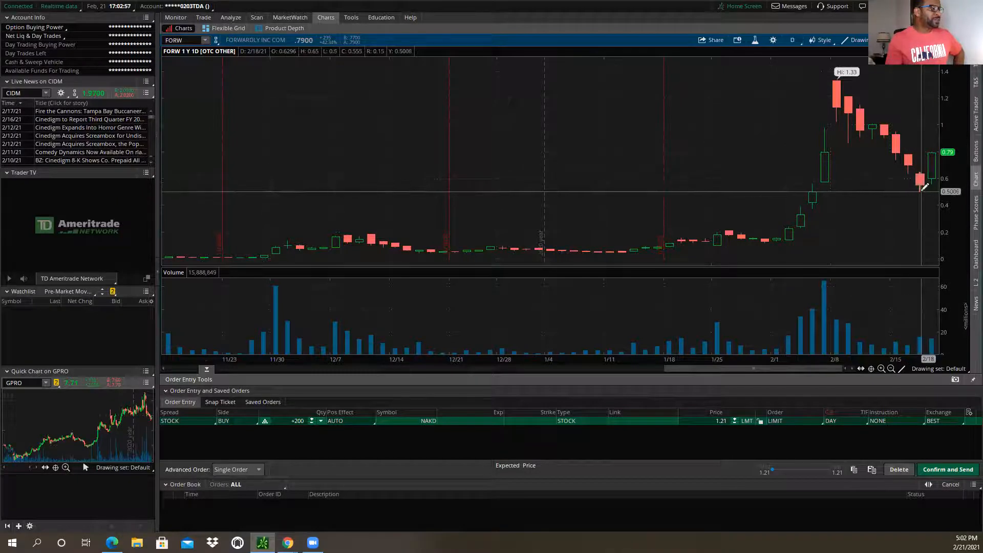
pyautogui.moveTo(844, 72)
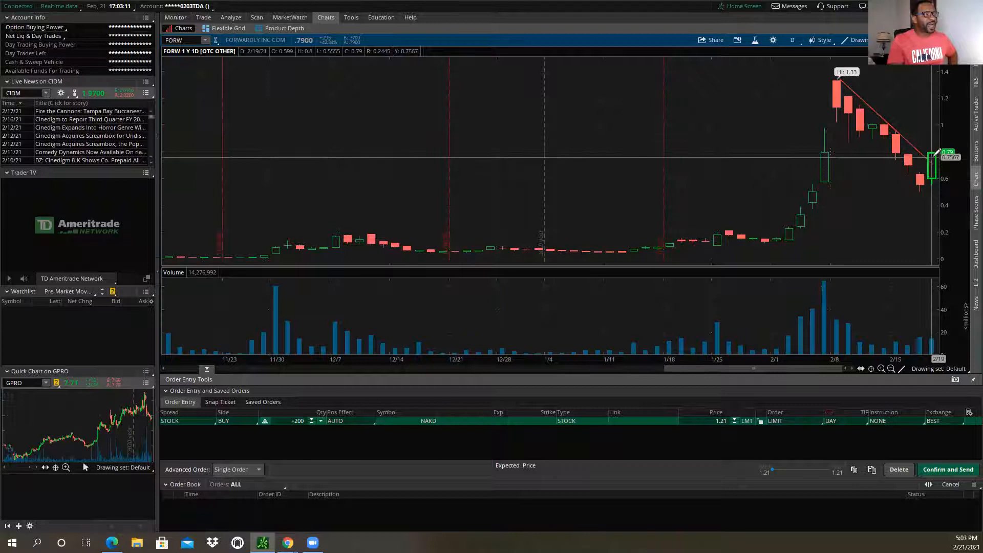
pyautogui.moveTo(934, 153)
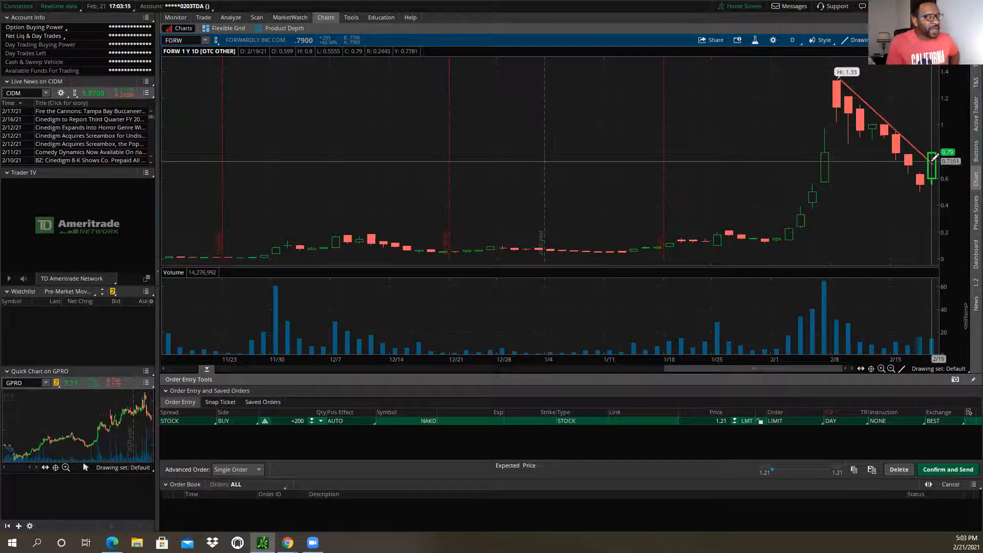
pyautogui.moveTo(934, 156)
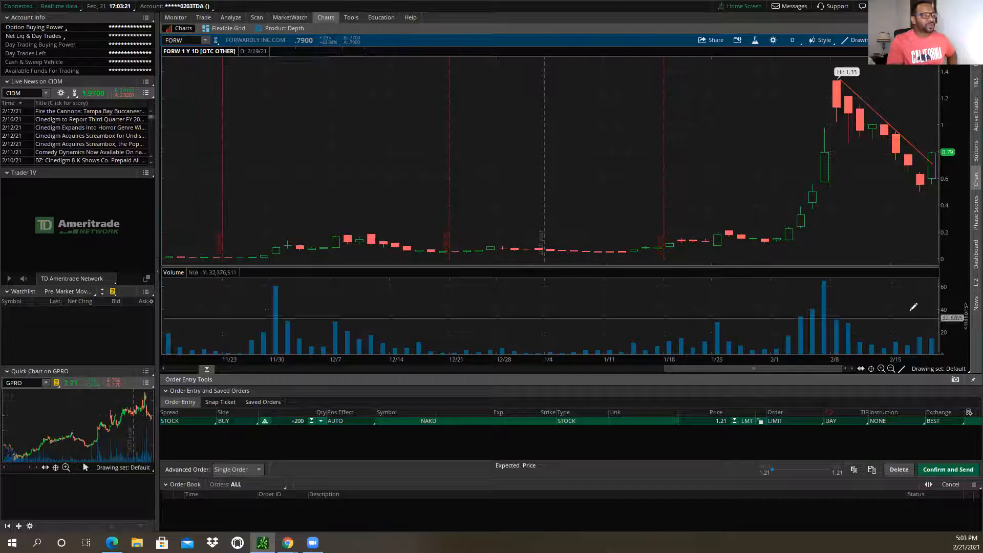
pyautogui.moveTo(934, 156)
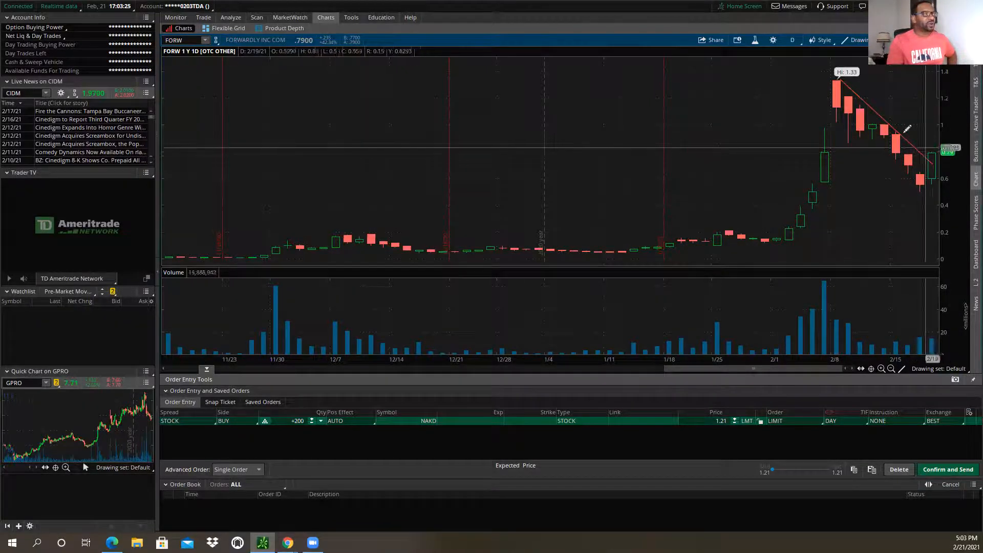
# Cycle FORW through the 20-day hourly and one-year daily timeframes, settling on 180 D : 4h.
pyautogui.click(792, 40)
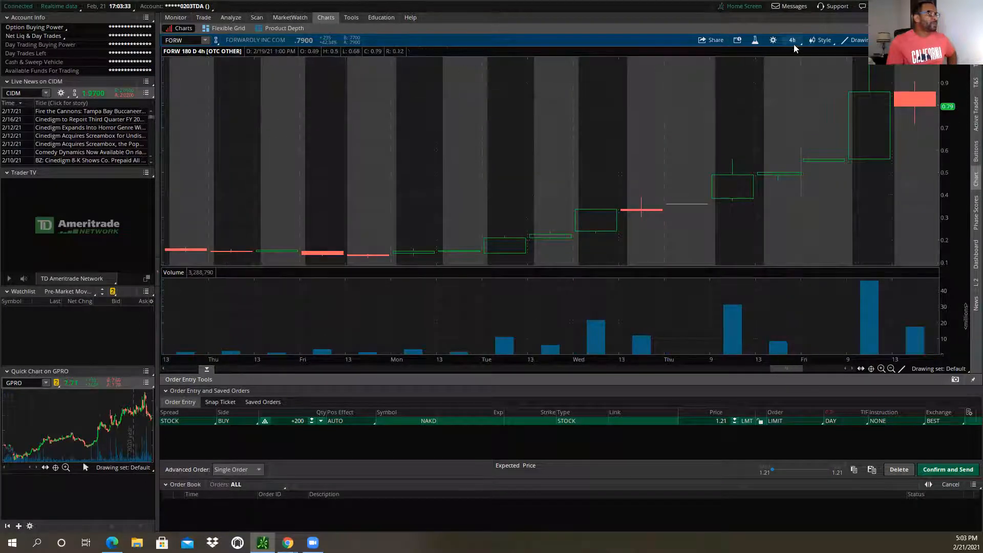
pyautogui.click(791, 40)
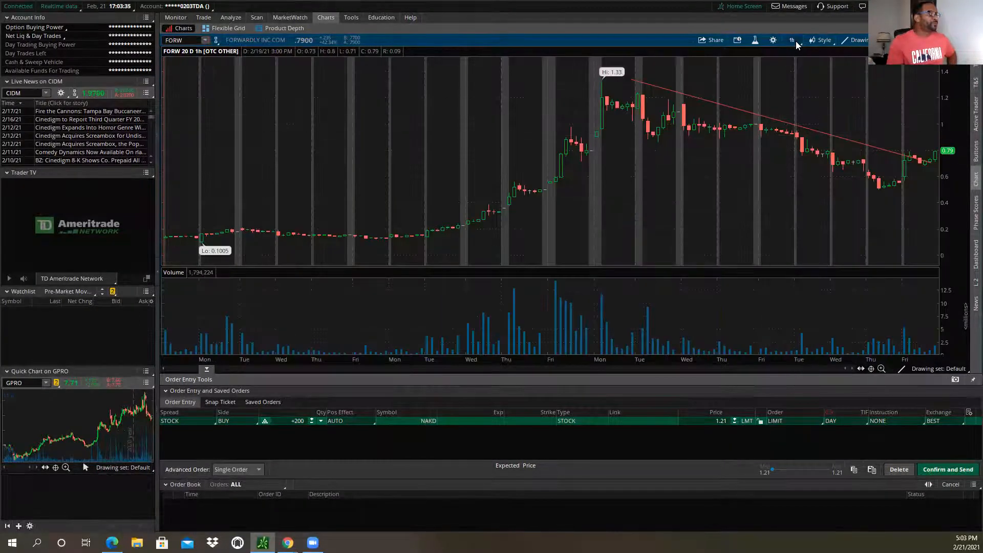
pyautogui.click(791, 39)
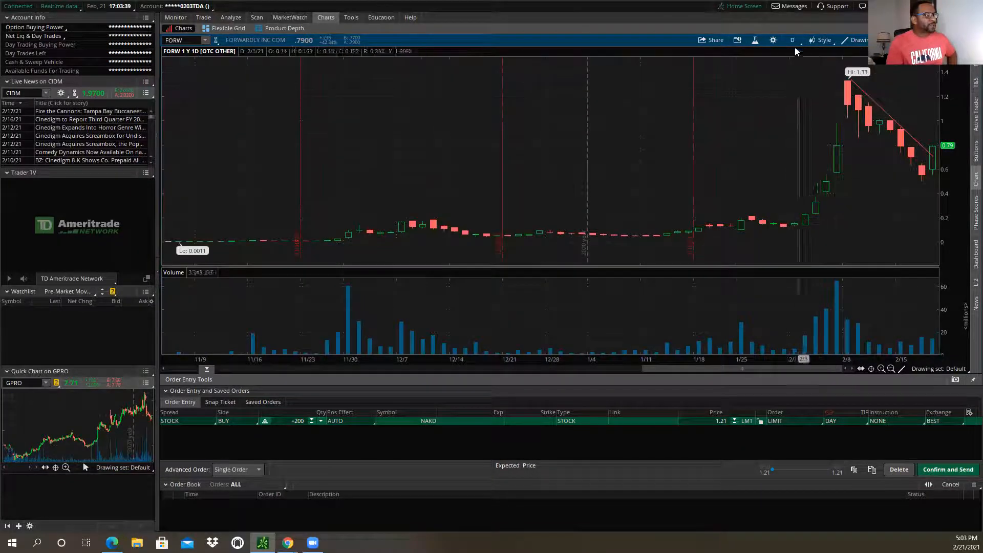
pyautogui.click(792, 40)
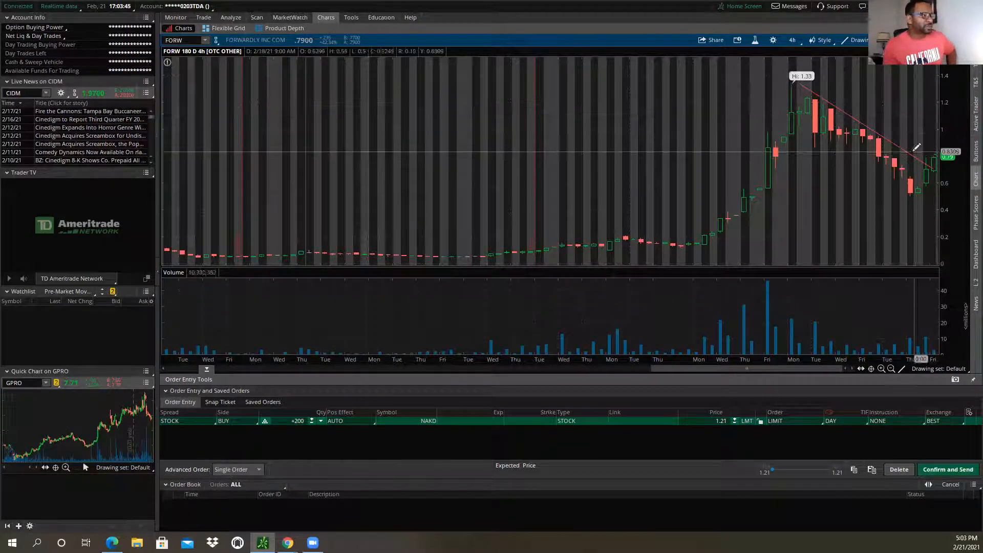
pyautogui.moveTo(915, 171)
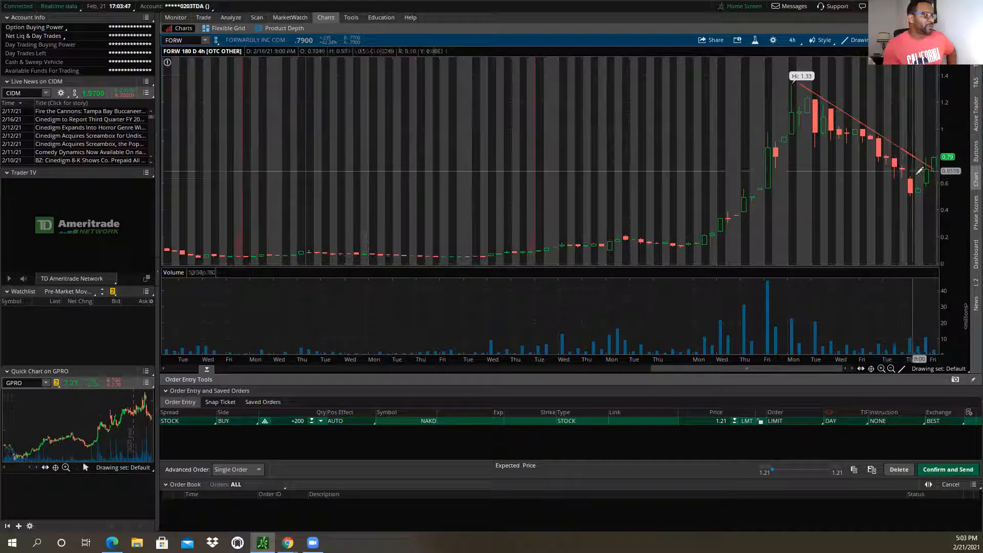
pyautogui.moveTo(878, 137)
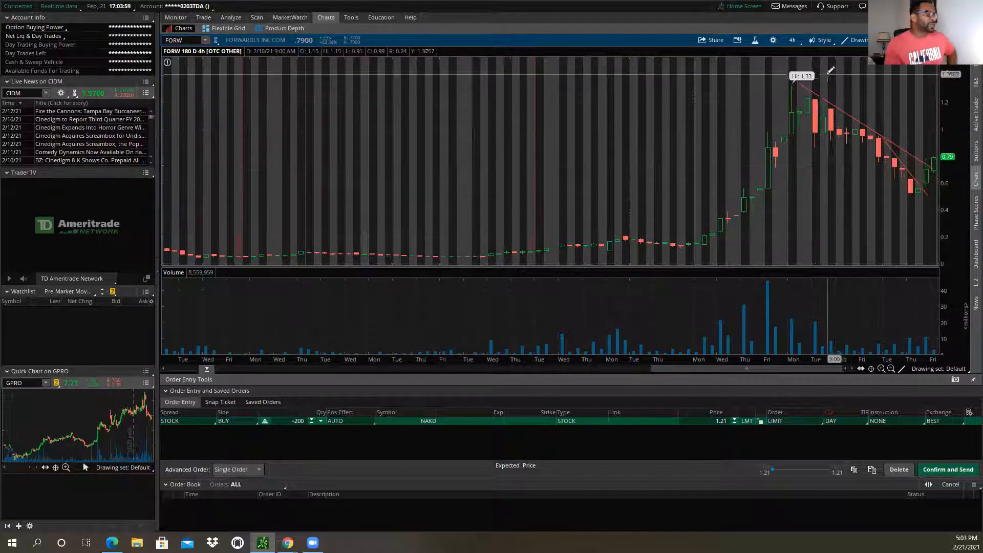
pyautogui.click(792, 40)
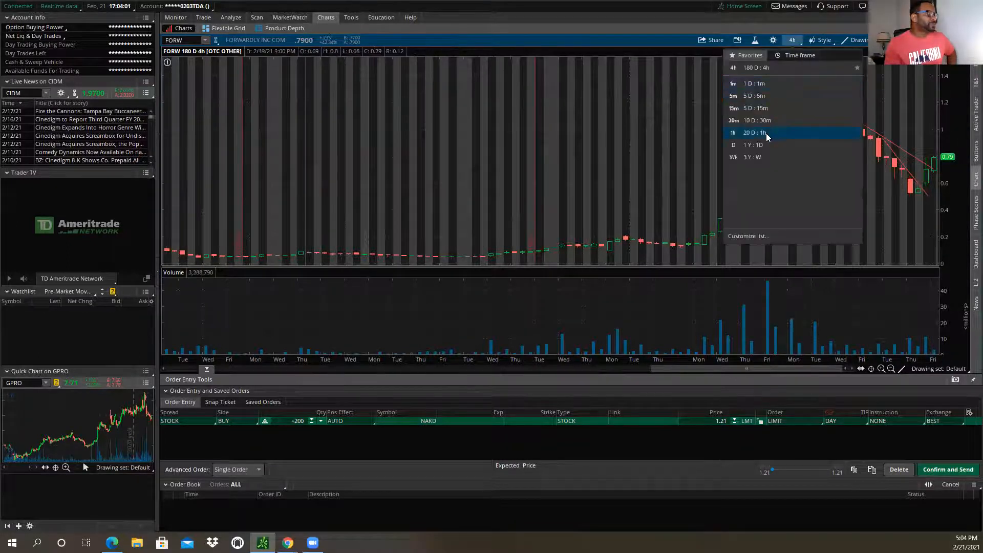
# Switch FORW to the 20 D : 1h hourly chart.
pyautogui.click(732, 133)
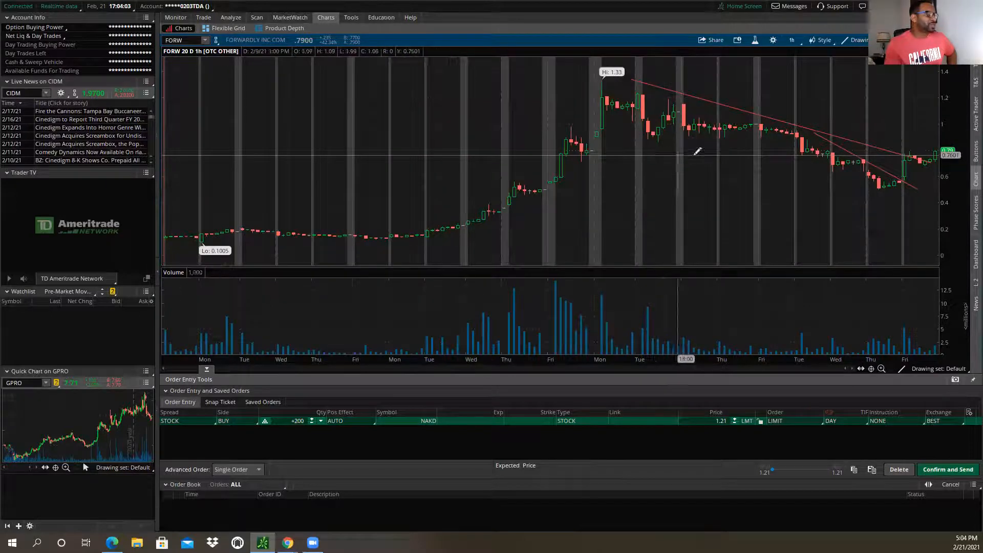
pyautogui.moveTo(726, 99)
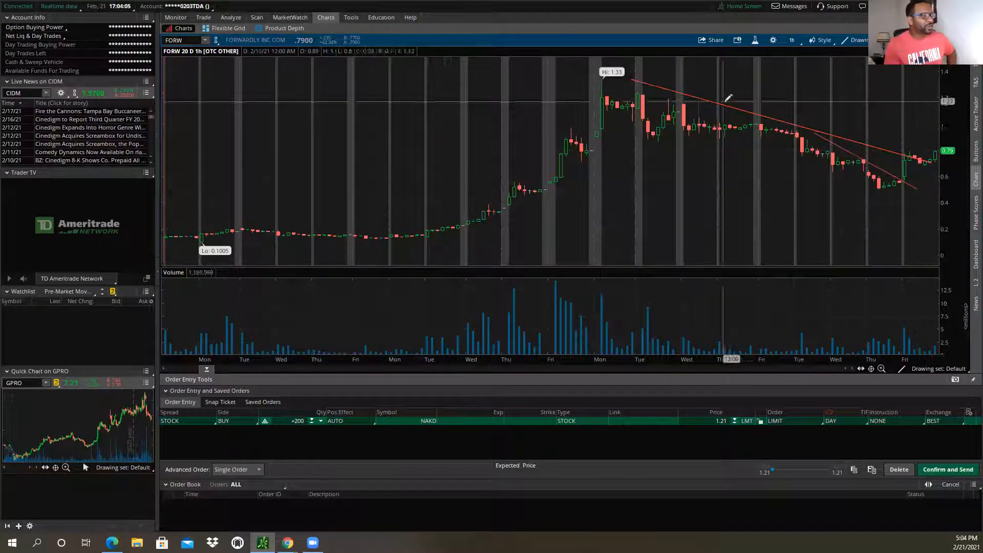
pyautogui.moveTo(863, 155)
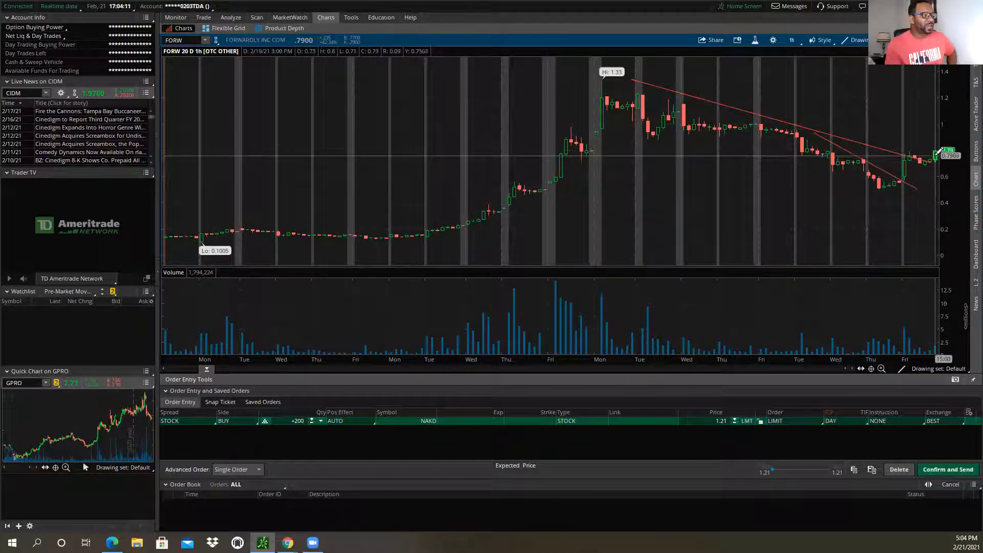
pyautogui.moveTo(920, 149)
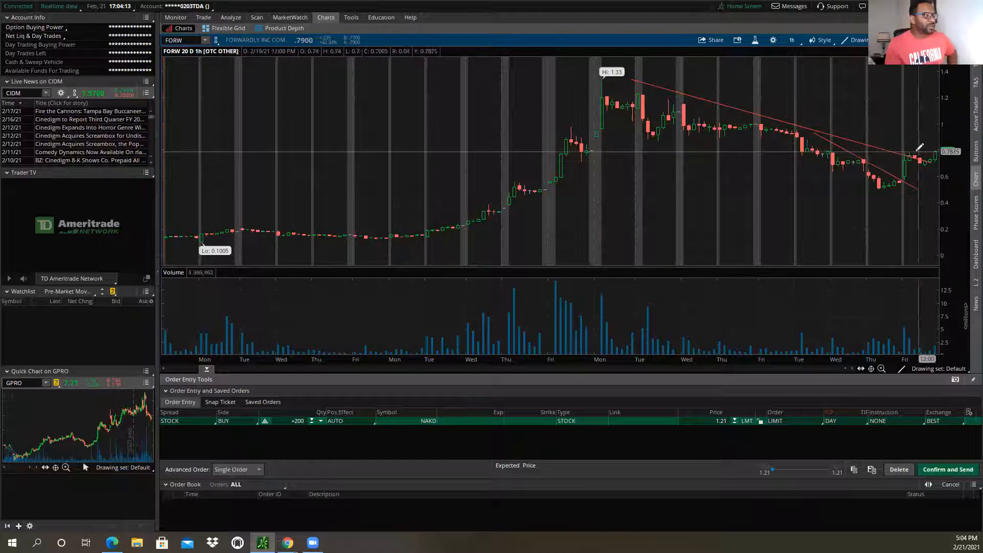
pyautogui.moveTo(909, 154)
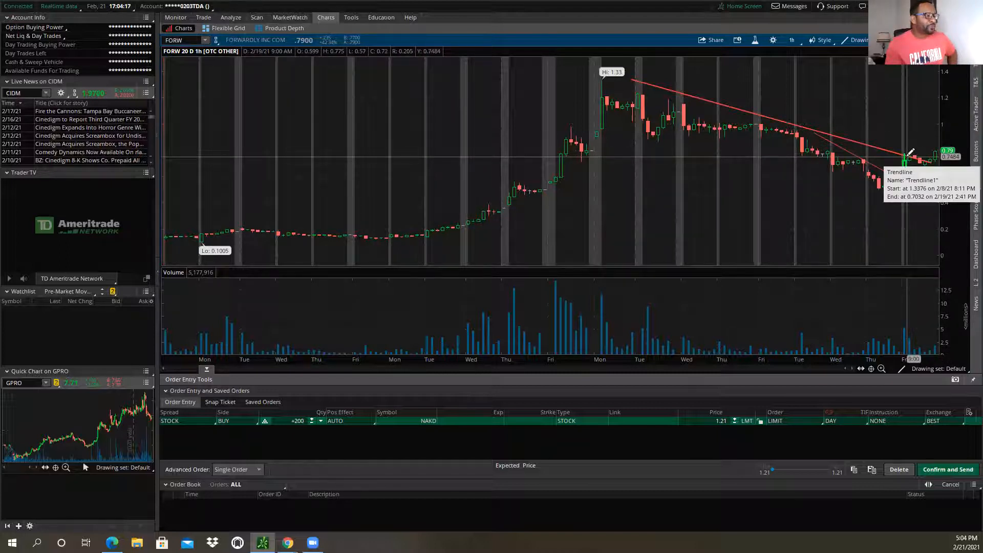
pyautogui.moveTo(910, 155)
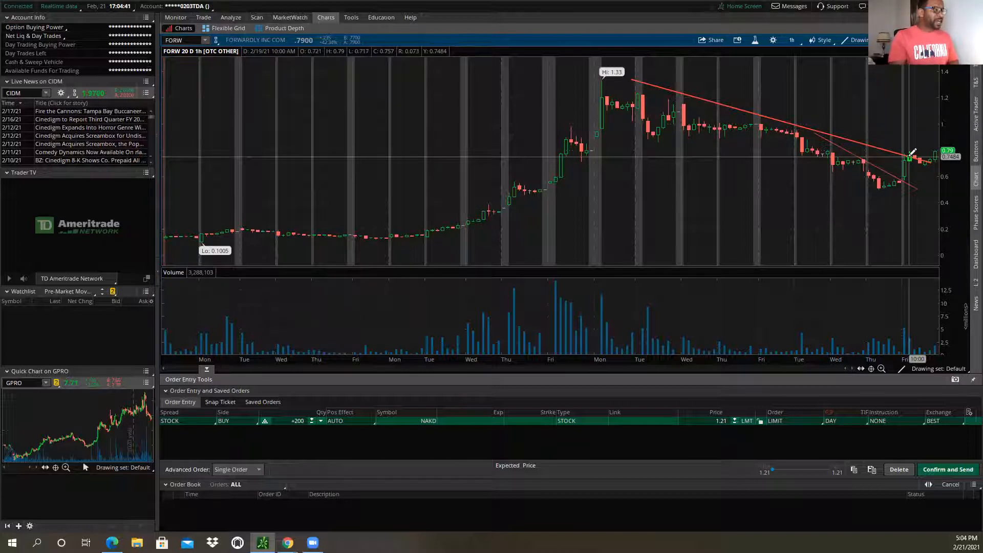
pyautogui.moveTo(909, 154)
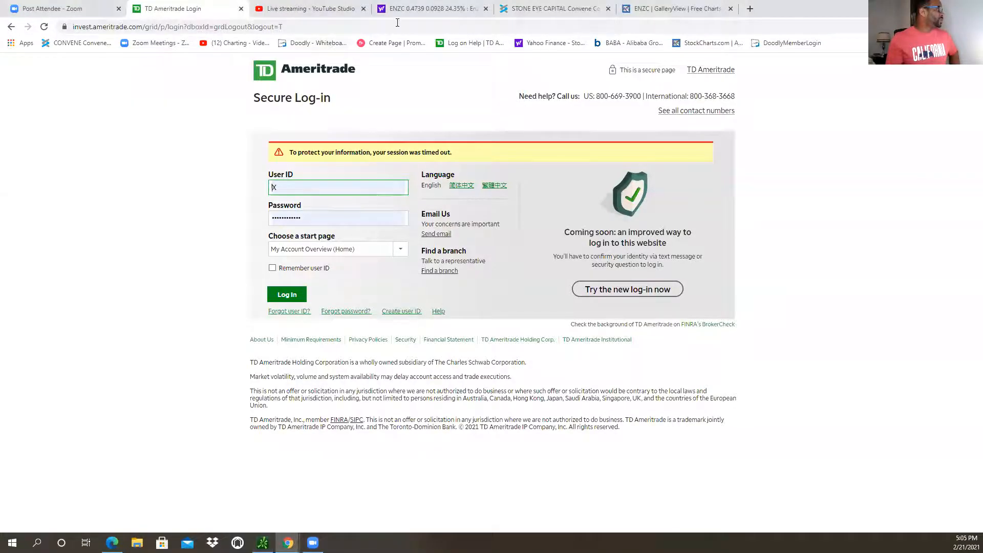
# Switch to Yahoo Finance and search 'for' to load Forwardly Inc. (FORW)'s quote page.
pyautogui.click(431, 8)
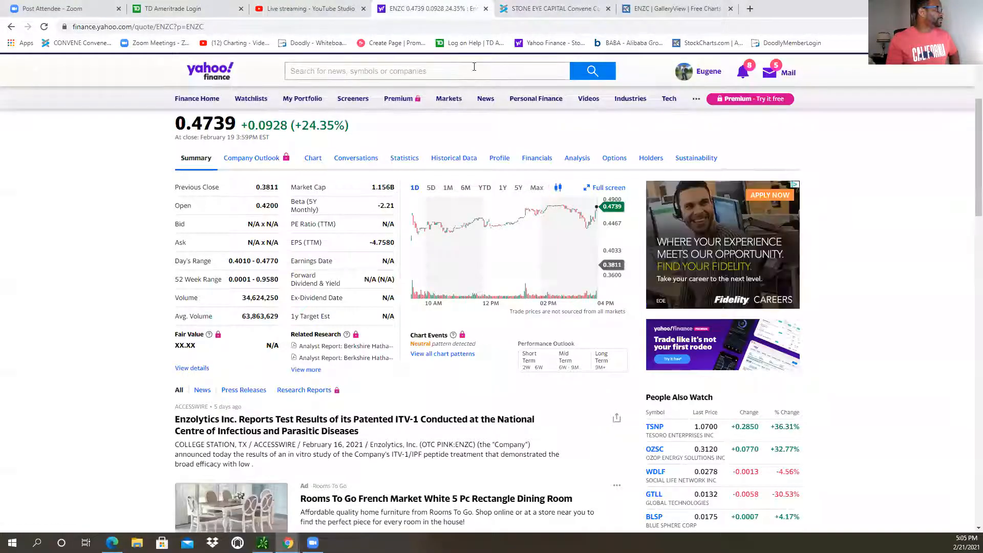
pyautogui.scroll(3)
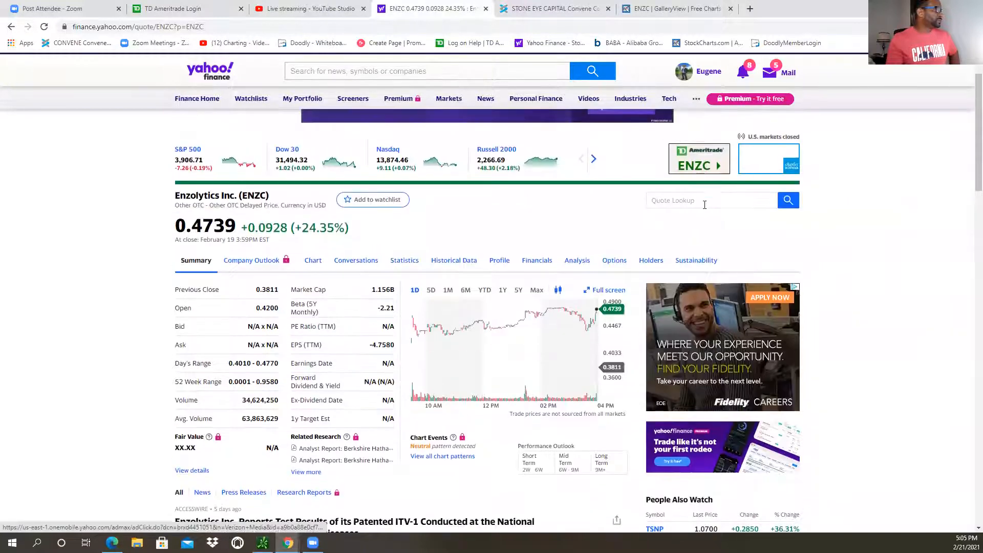
pyautogui.write('for')
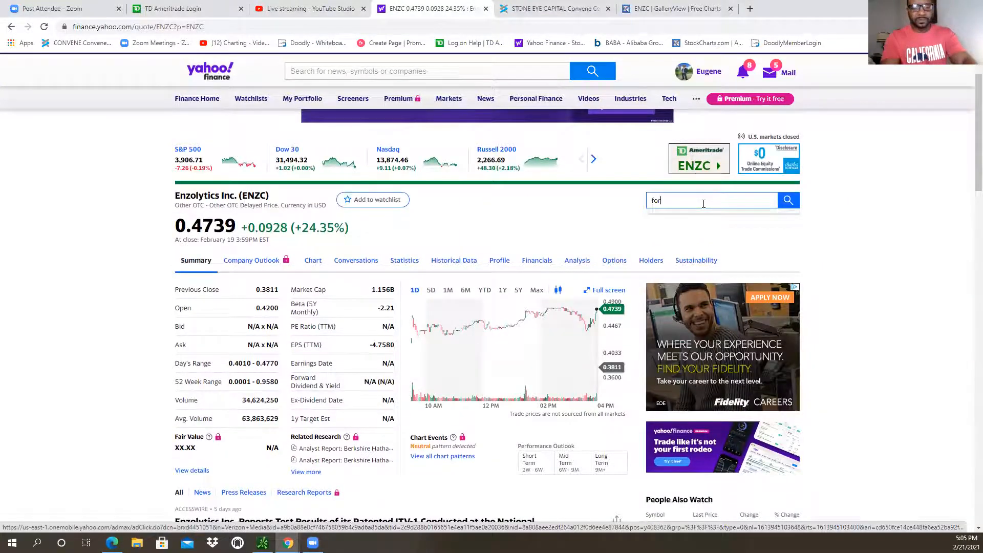
pyautogui.press('Return')
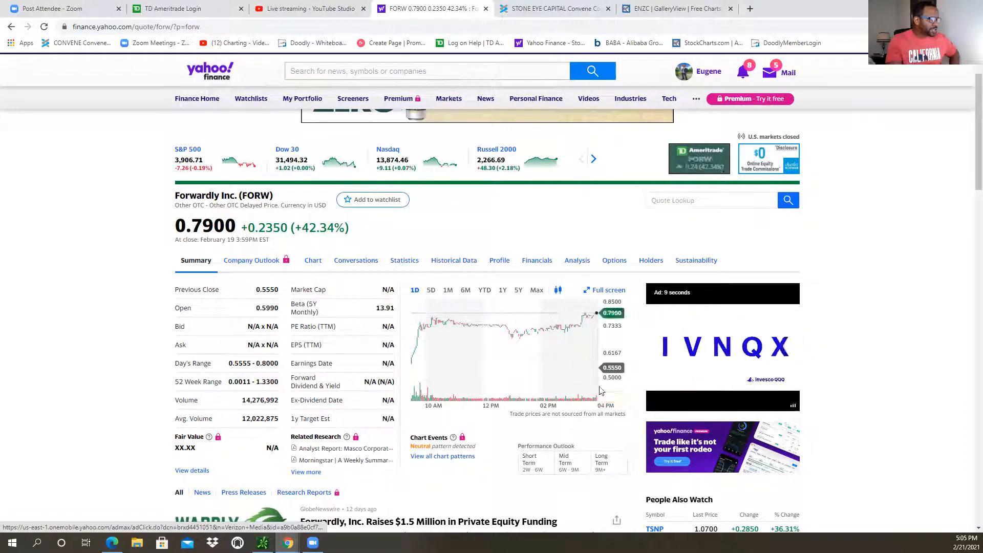
pyautogui.moveTo(484, 324)
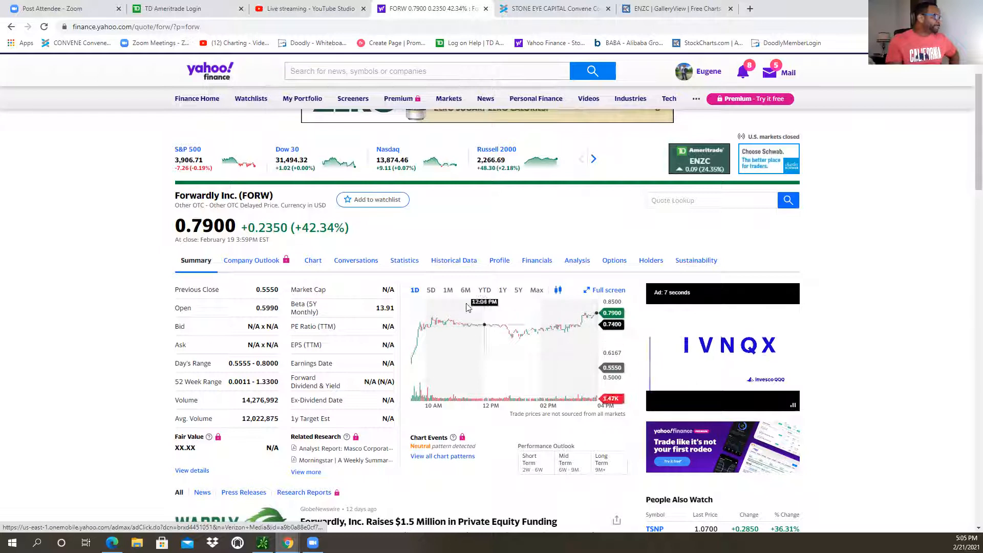
# Switch FORW's summary chart to 5D and expand it into the full interactive chart.
pyautogui.click(431, 290)
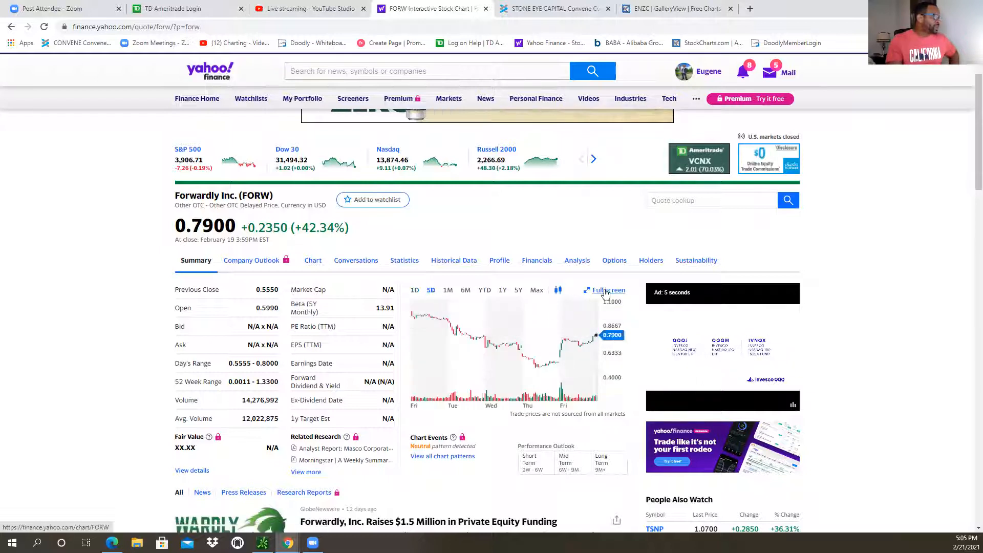
pyautogui.click(608, 290)
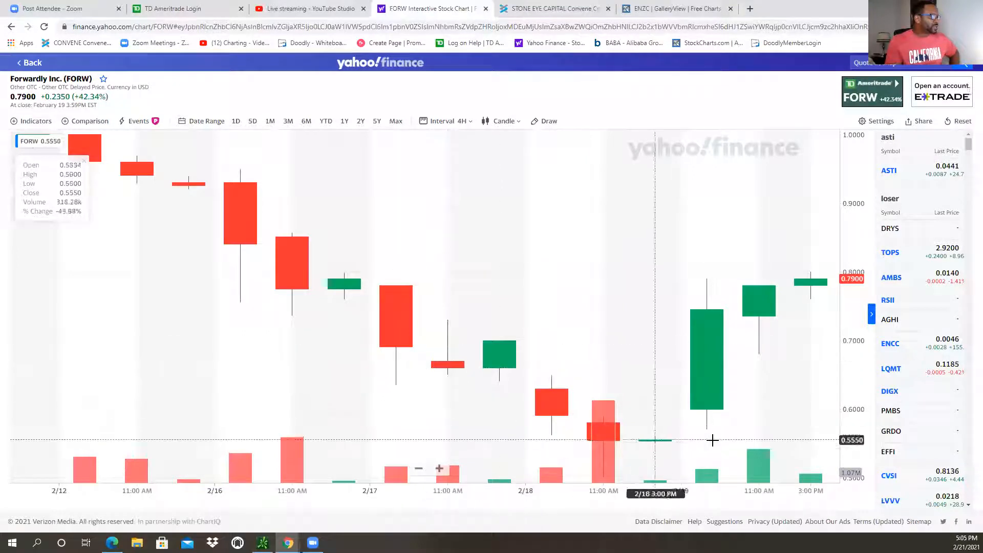
pyautogui.moveTo(810, 282)
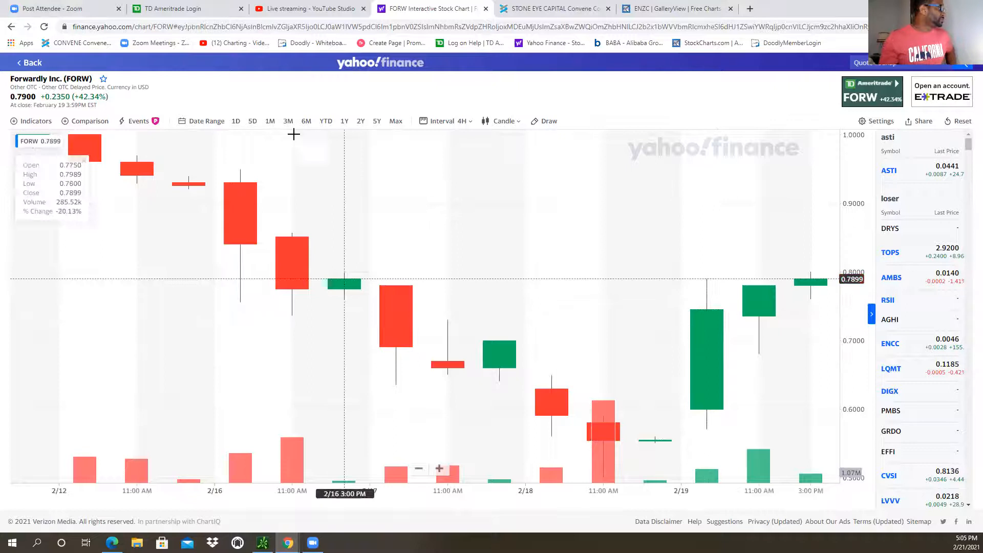
# Switch the FORW Yahoo Finance chart to the 1M date range of daily candles.
pyautogui.click(270, 120)
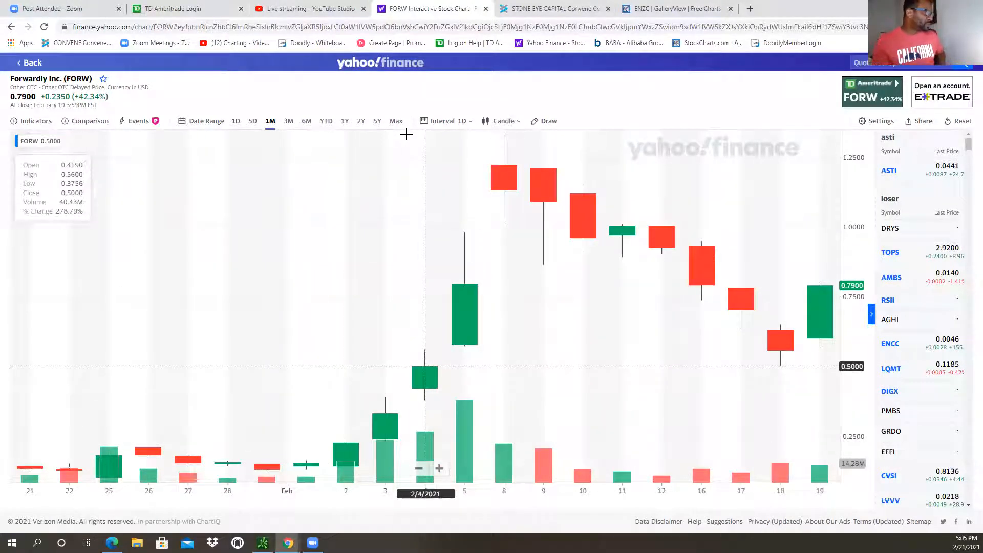
pyautogui.moveTo(473, 125)
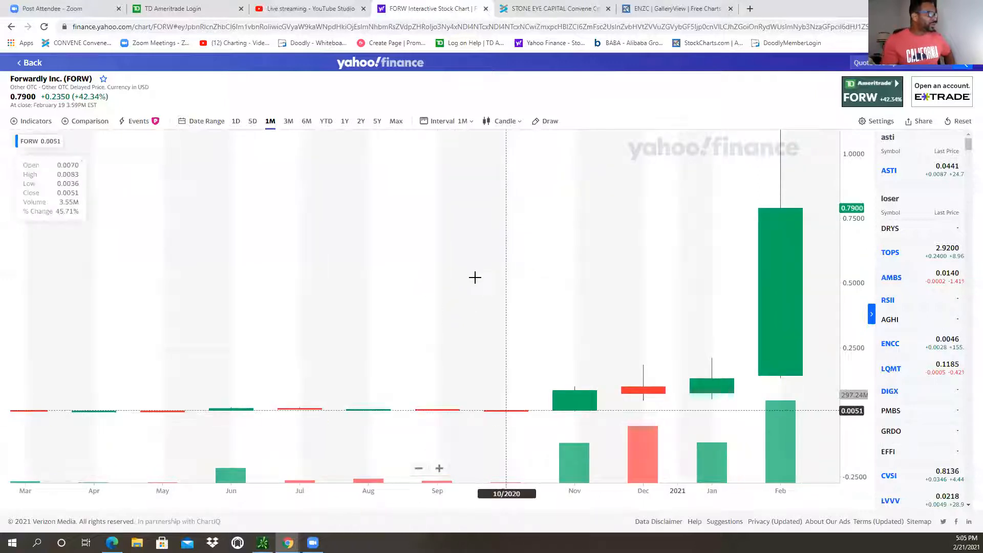
pyautogui.moveTo(420, 112)
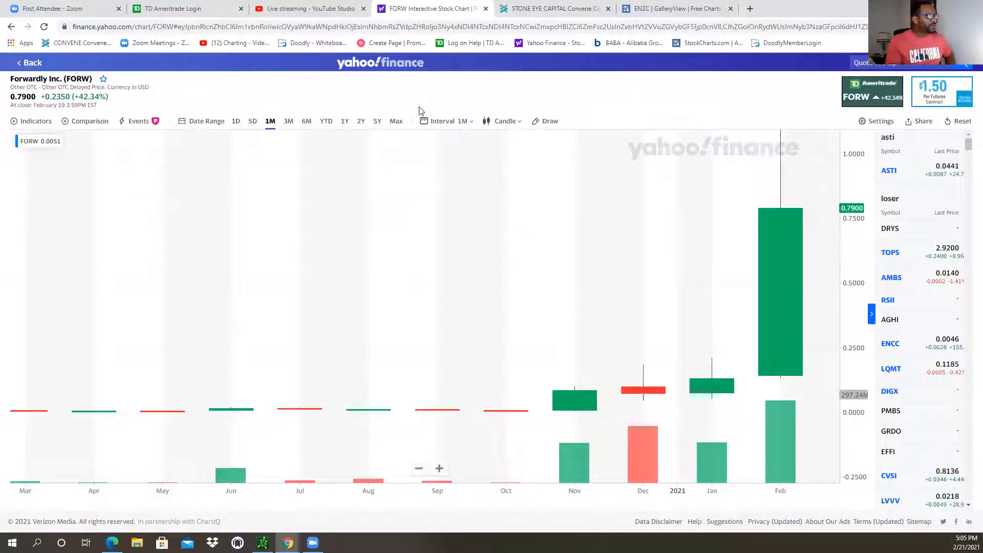
pyautogui.moveTo(642, 394)
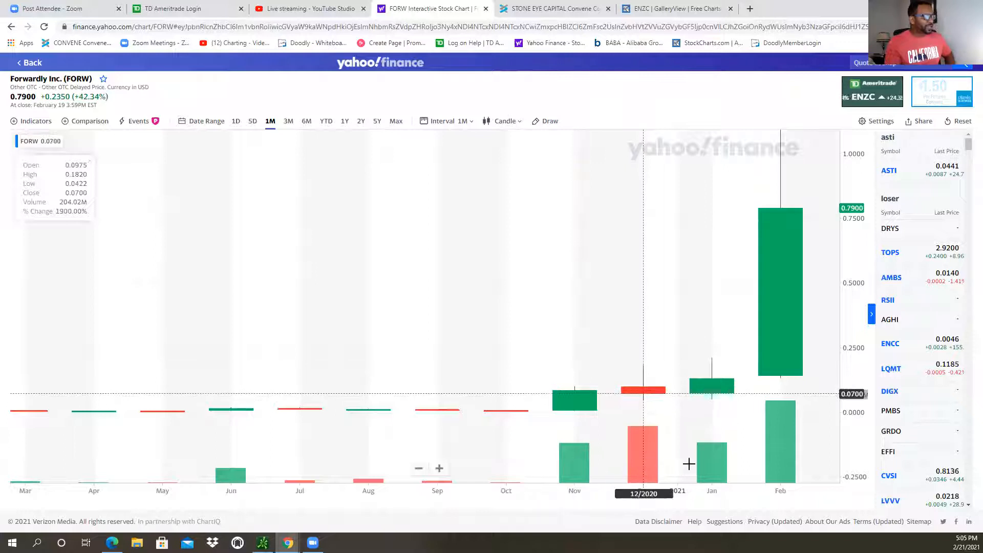
pyautogui.moveTo(715, 386)
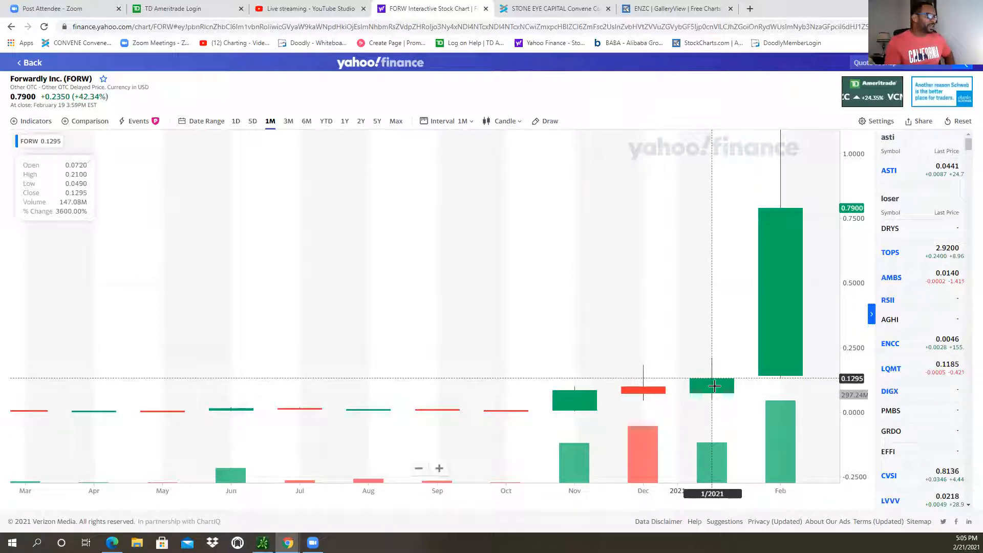
pyautogui.moveTo(508, 408)
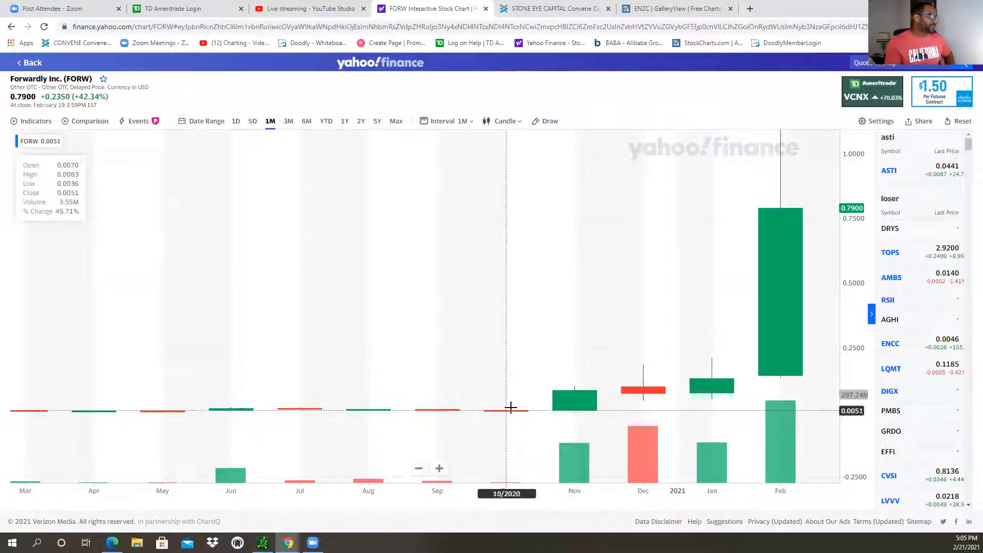
pyautogui.moveTo(261, 400)
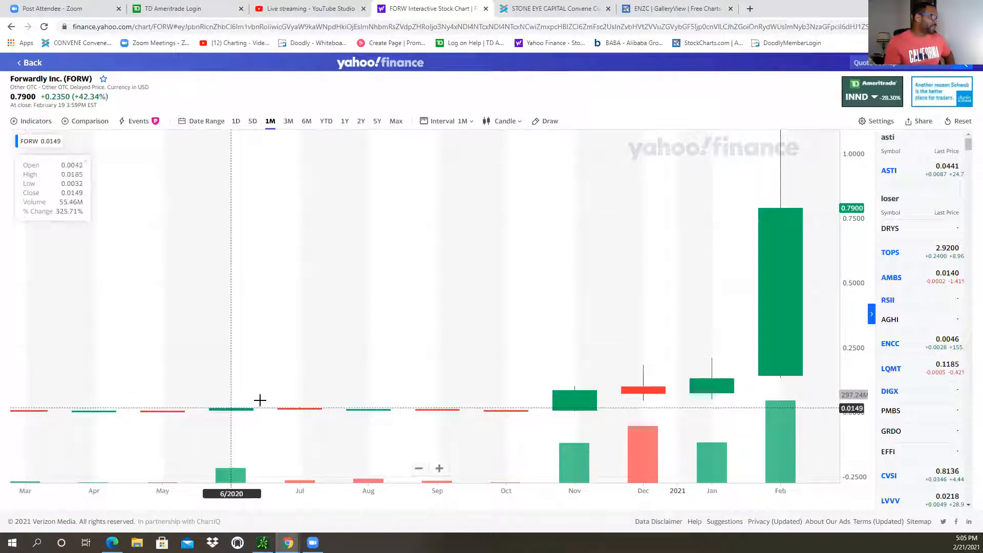
pyautogui.moveTo(566, 394)
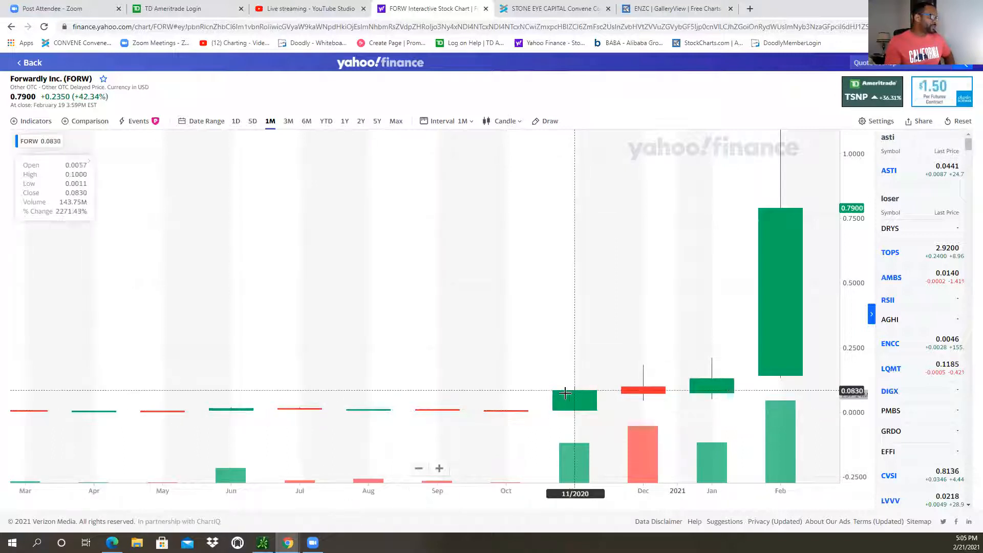
pyautogui.moveTo(576, 407)
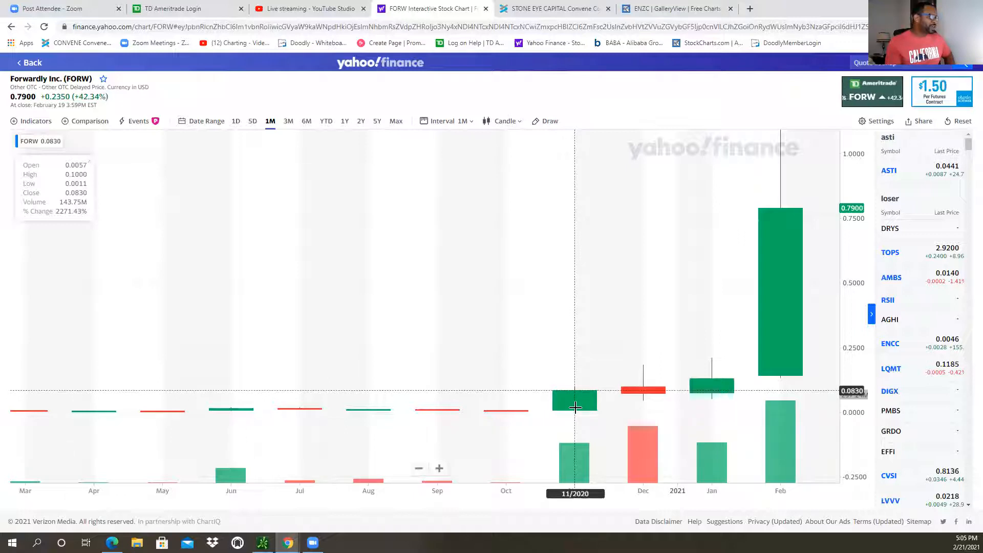
pyautogui.moveTo(567, 402)
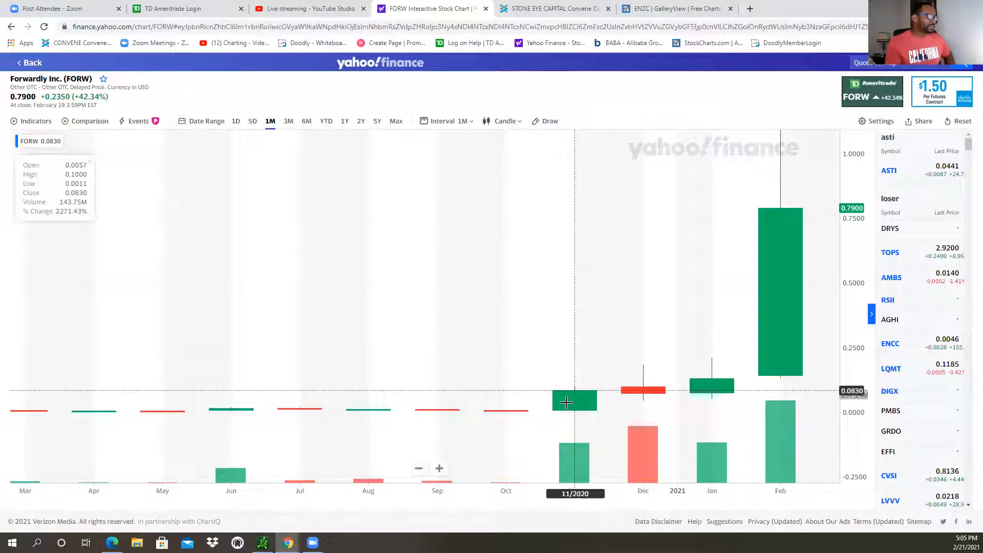
pyautogui.moveTo(605, 412)
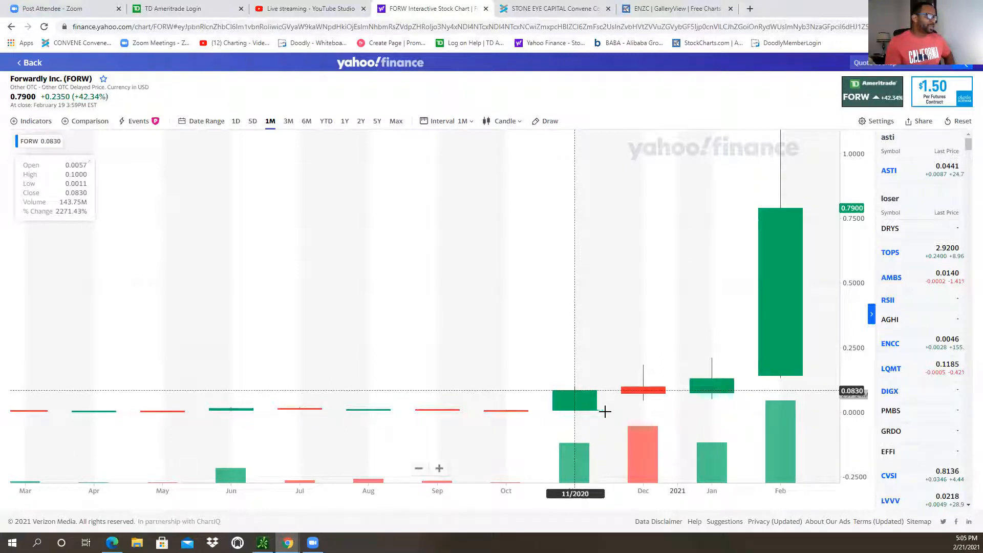
pyautogui.moveTo(642, 389)
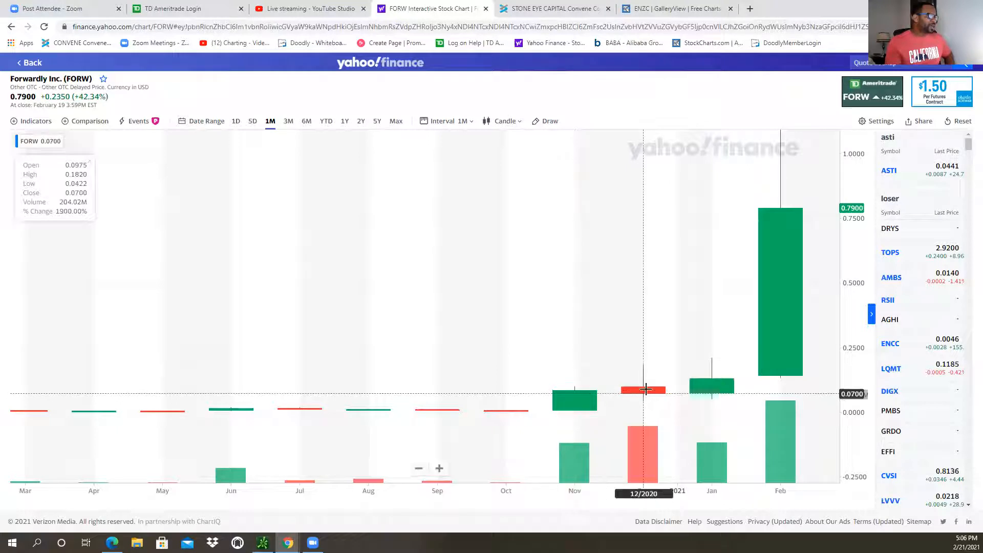
pyautogui.moveTo(639, 396)
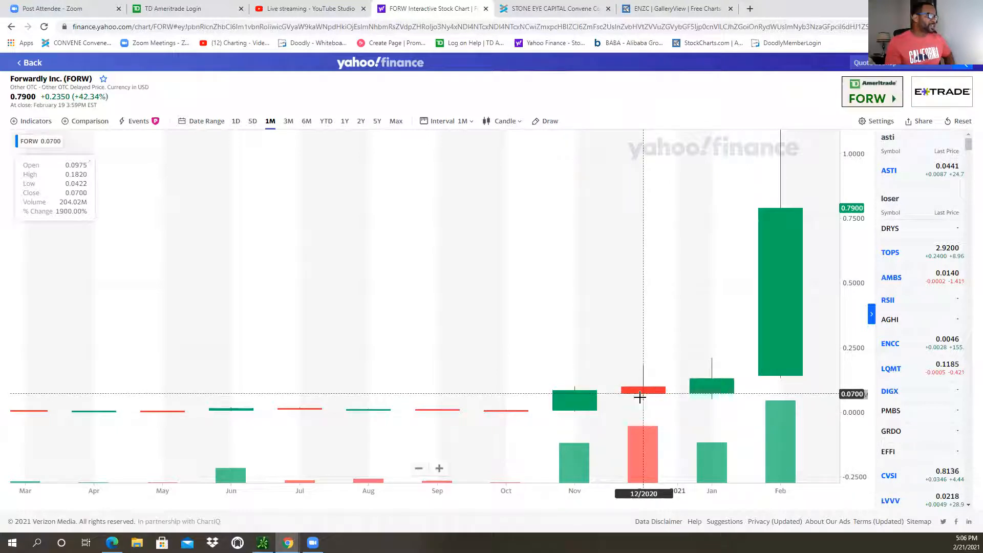
pyautogui.moveTo(712, 389)
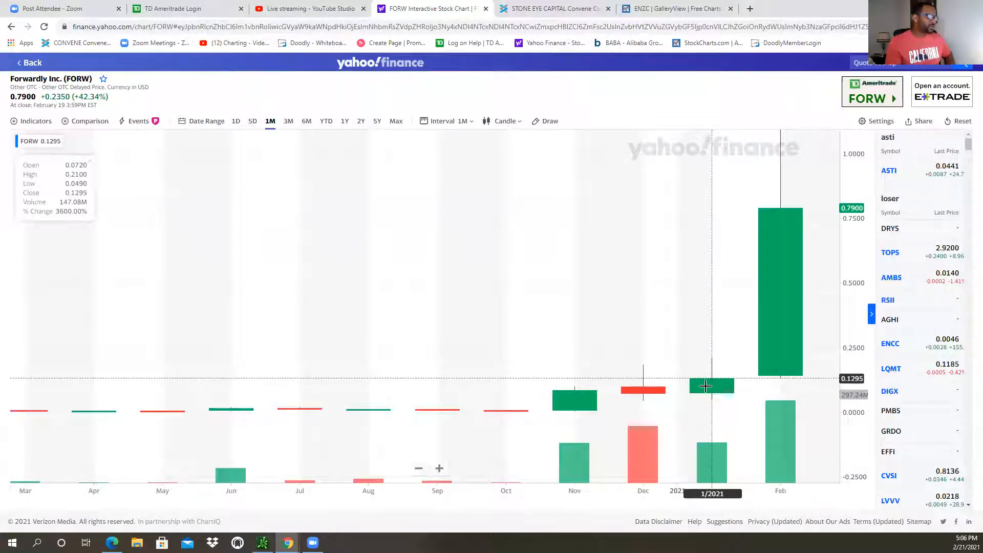
pyautogui.moveTo(575, 393)
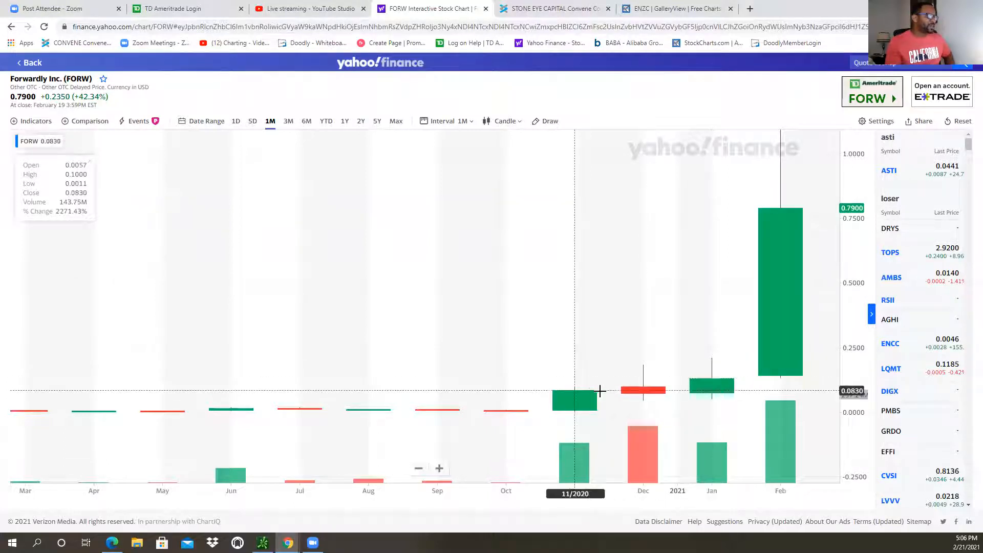
pyautogui.moveTo(560, 396)
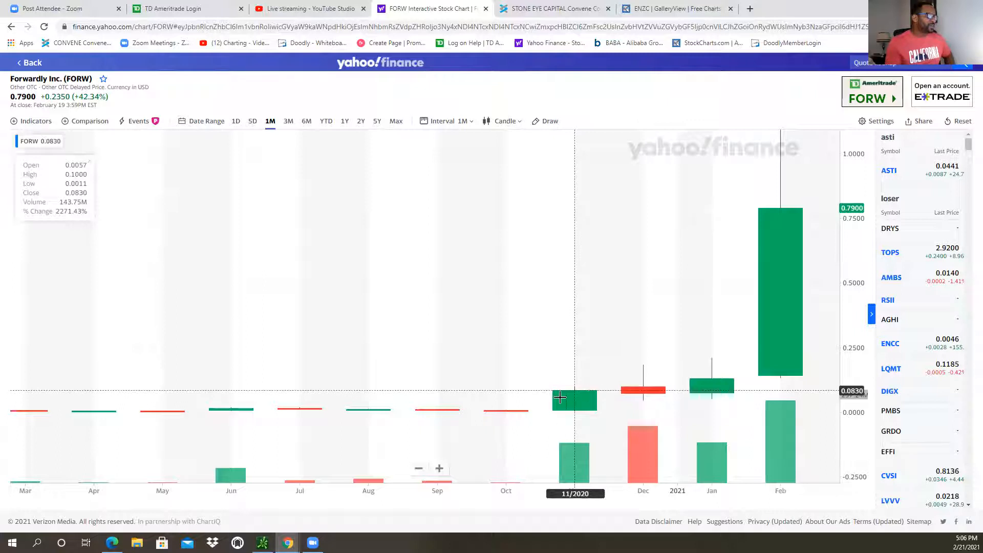
pyautogui.moveTo(643, 390)
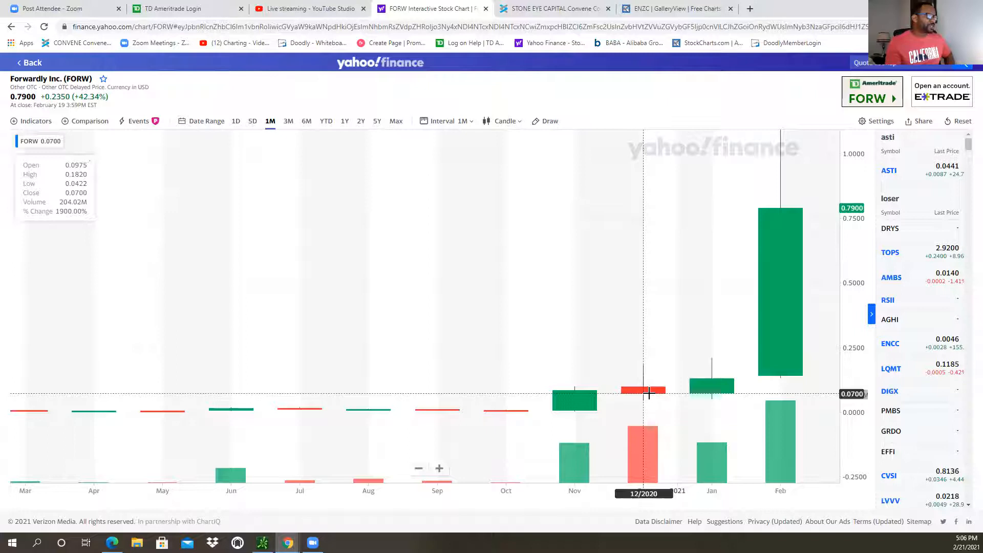
pyautogui.moveTo(708, 389)
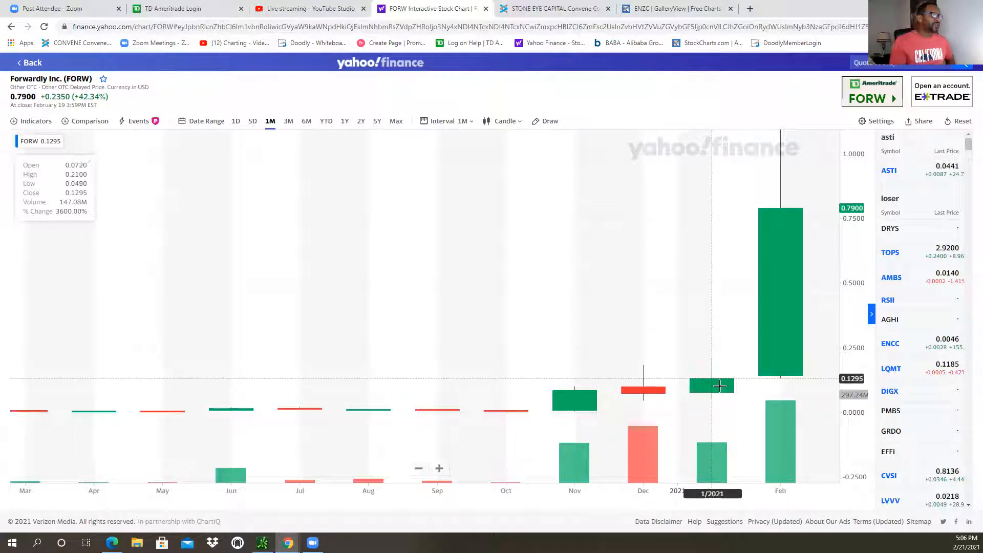
pyautogui.moveTo(791, 133)
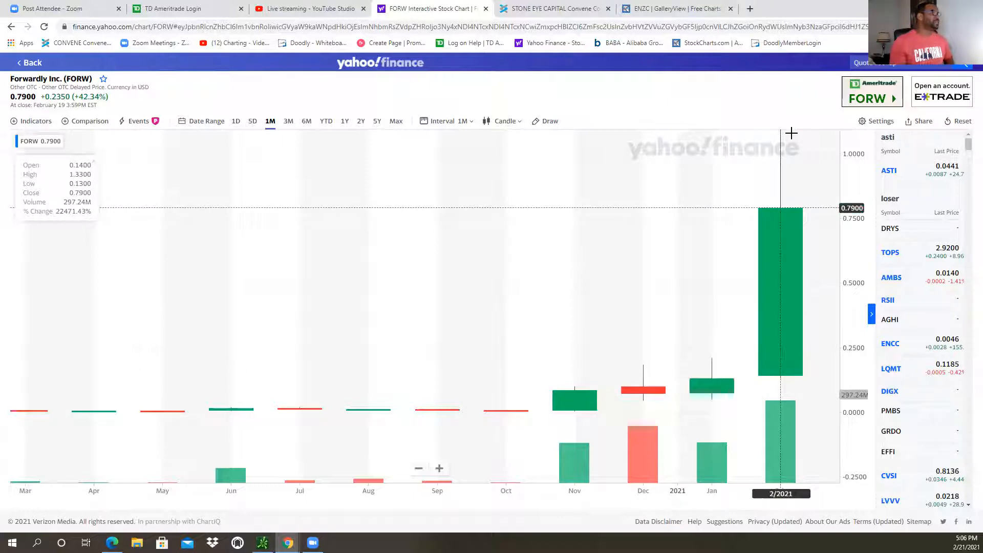
pyautogui.moveTo(780, 234)
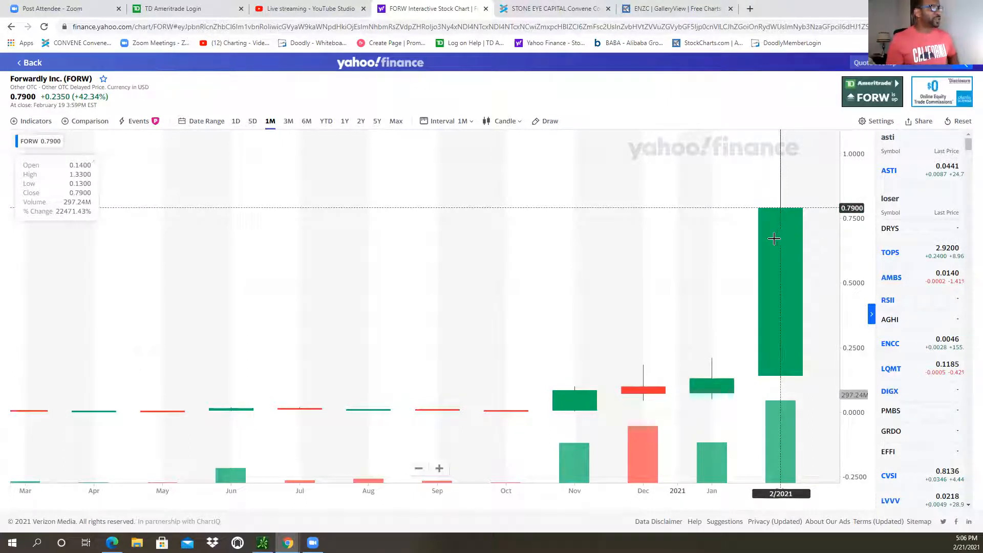
pyautogui.moveTo(575, 401)
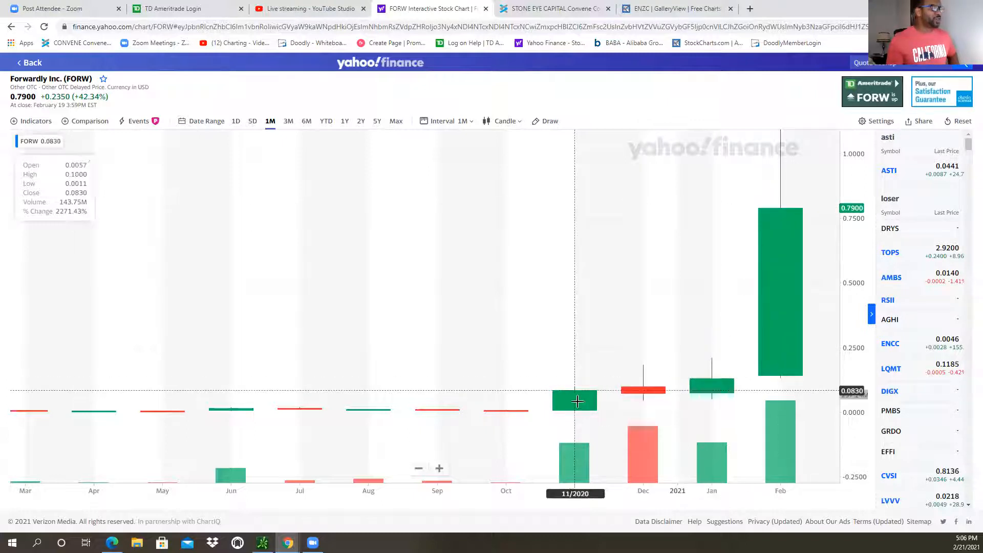
pyautogui.moveTo(543, 113)
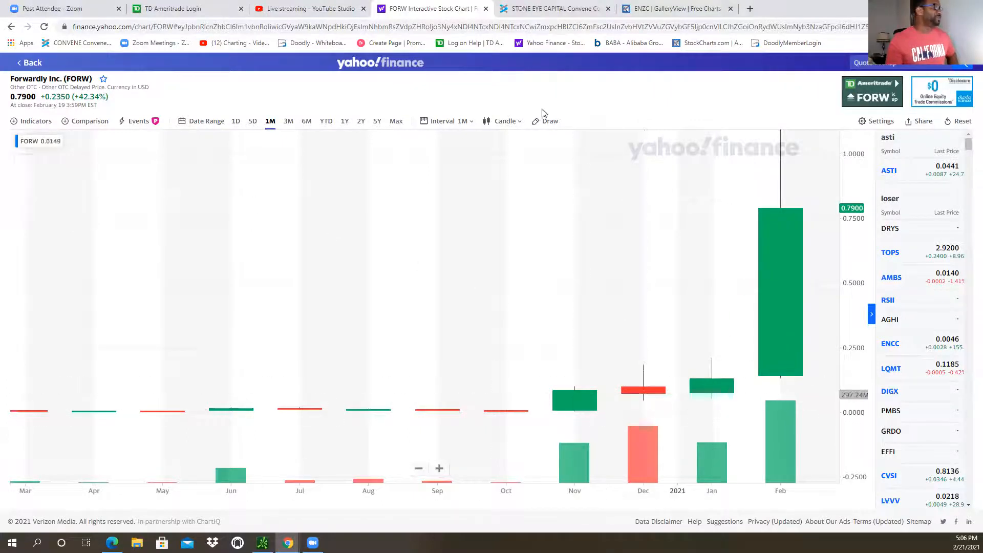
pyautogui.moveTo(811, 251)
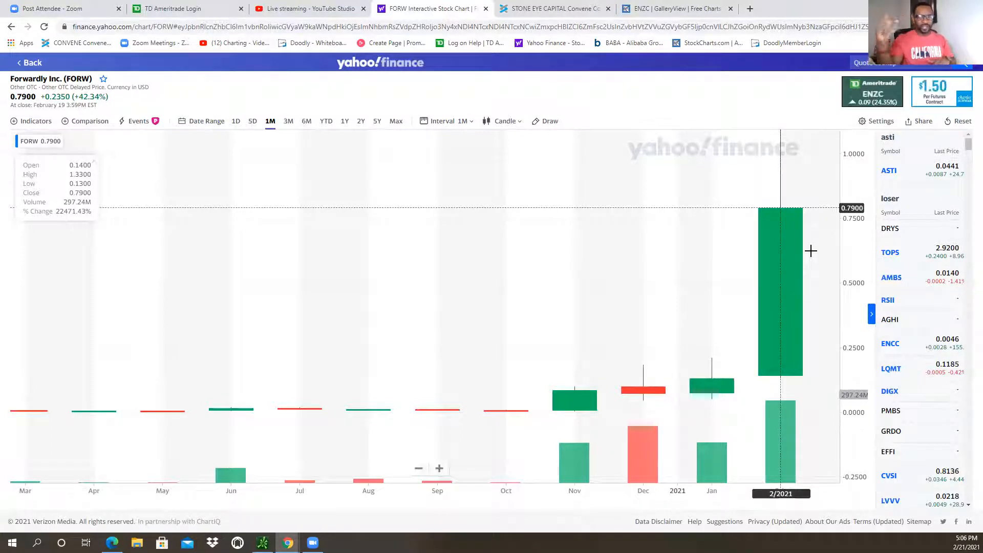
pyautogui.moveTo(583, 22)
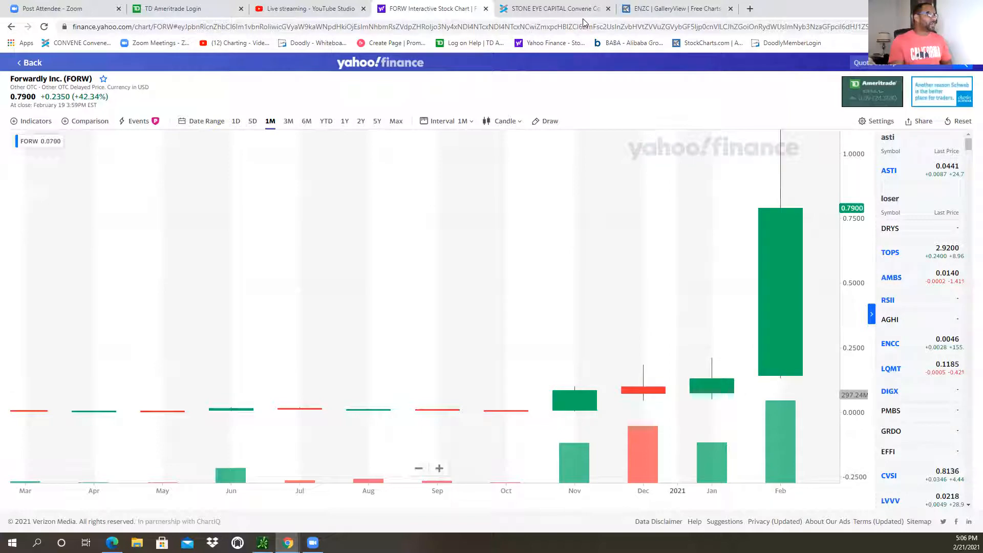